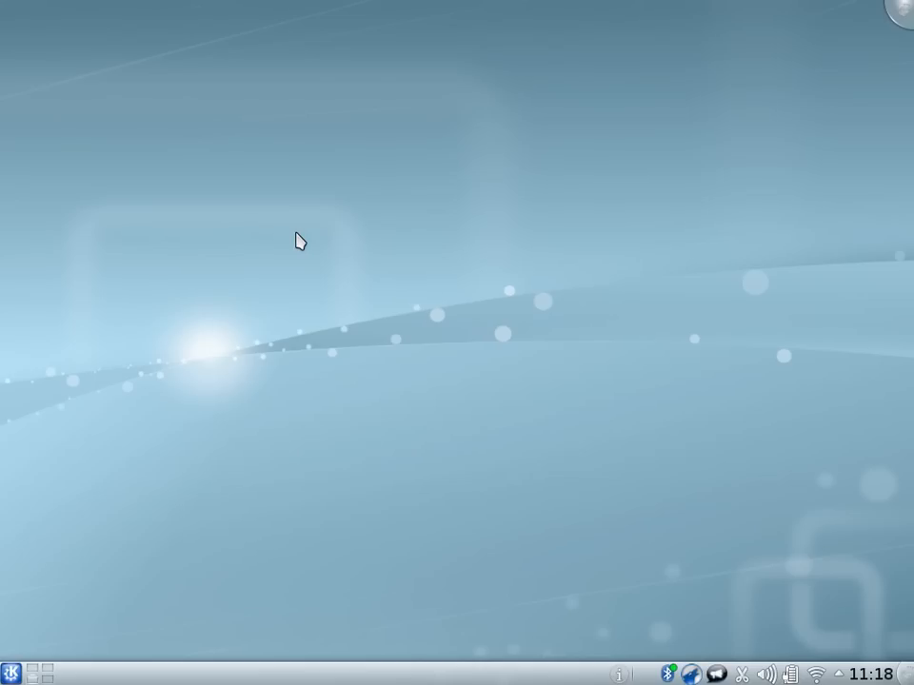
{"action": "mouse_move", "coordinate": [61, 613]}
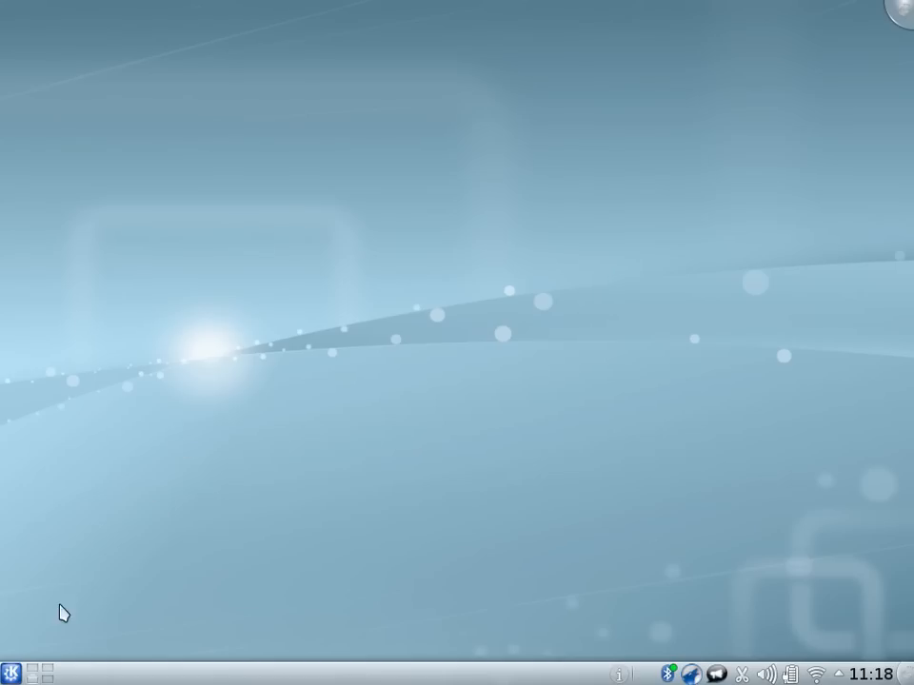
{"action": "mouse_move", "coordinate": [22, 647]}
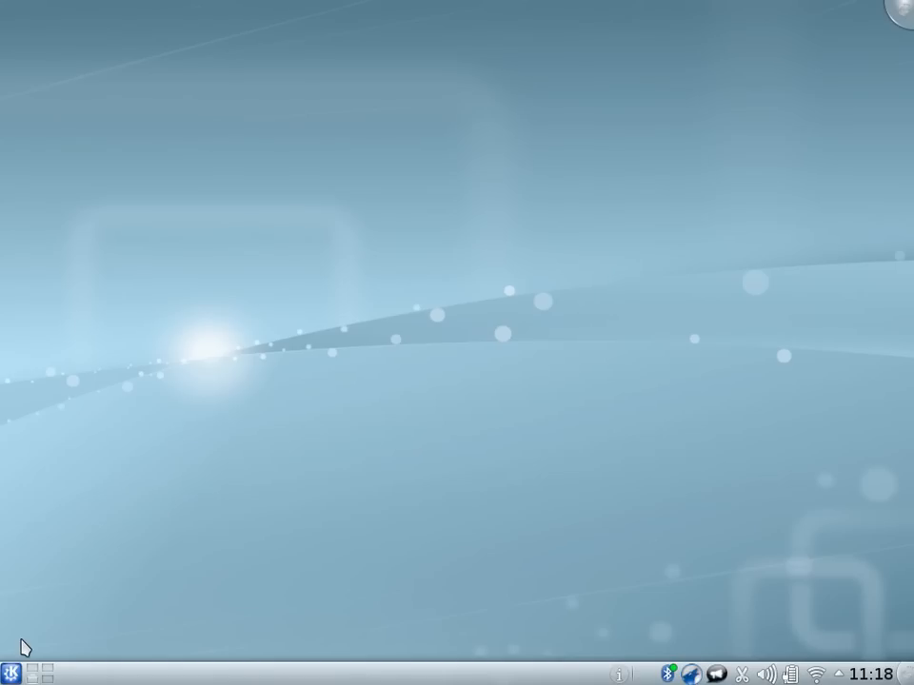
Browse the Kickoff launcher to Applications > Utilities to reach the Speech Recognition entry
{"action": "left_click", "coordinate": [12, 674]}
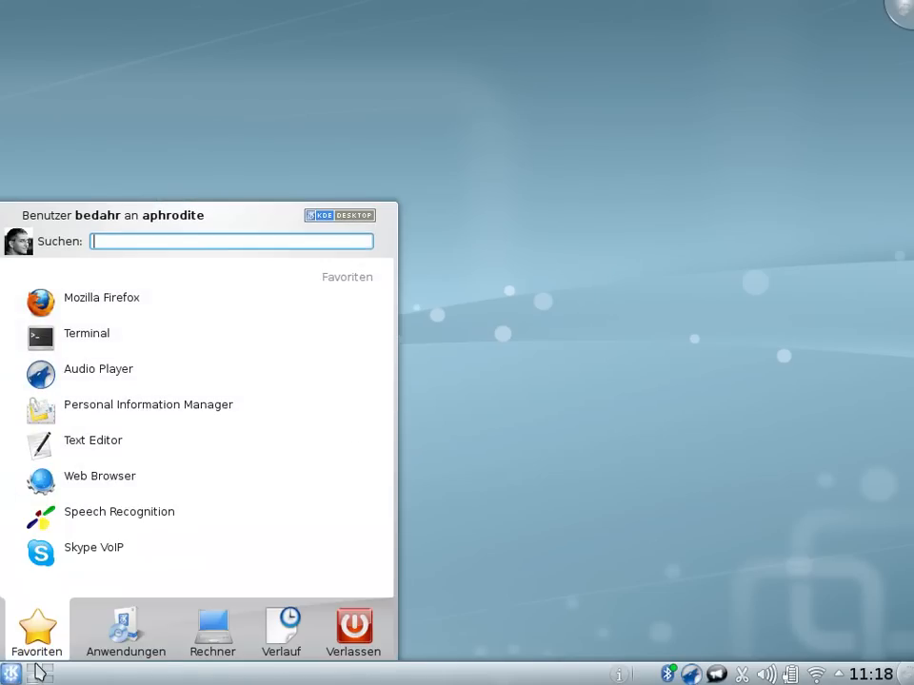
{"action": "left_click", "coordinate": [125, 632]}
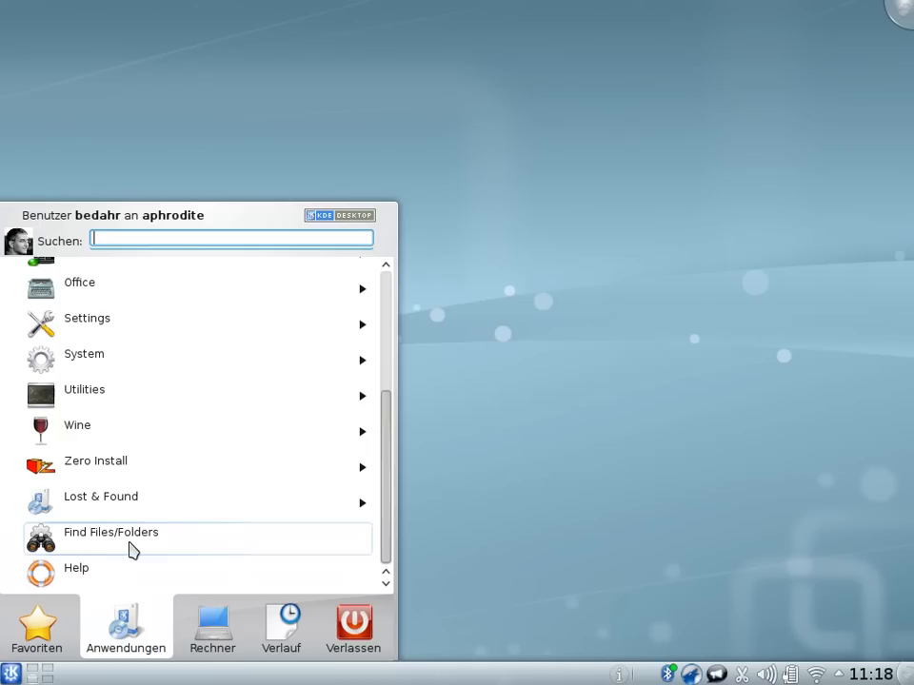
{"action": "mouse_move", "coordinate": [124, 396]}
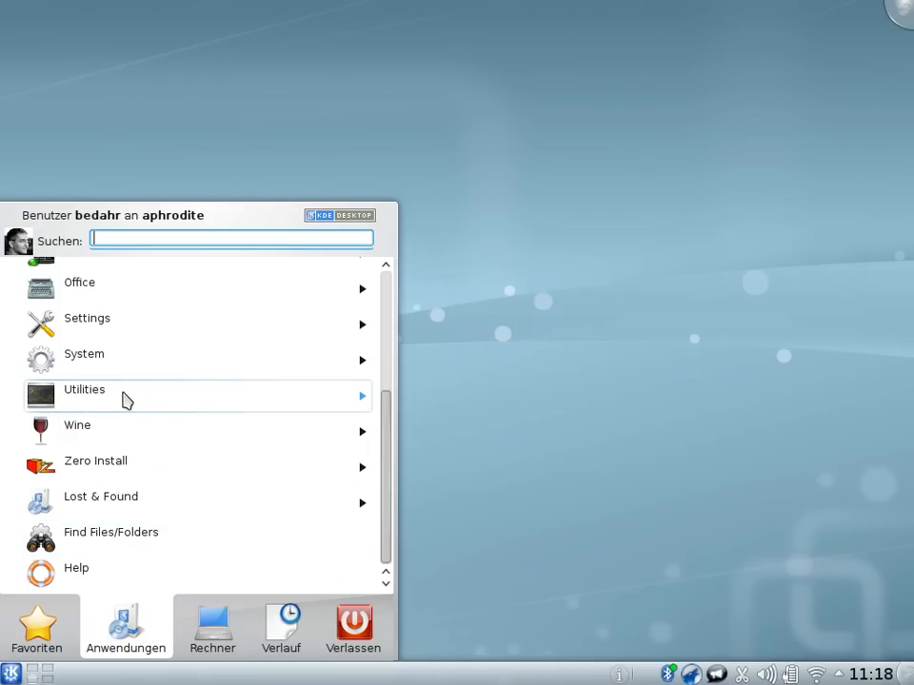
{"action": "left_click", "coordinate": [83, 388]}
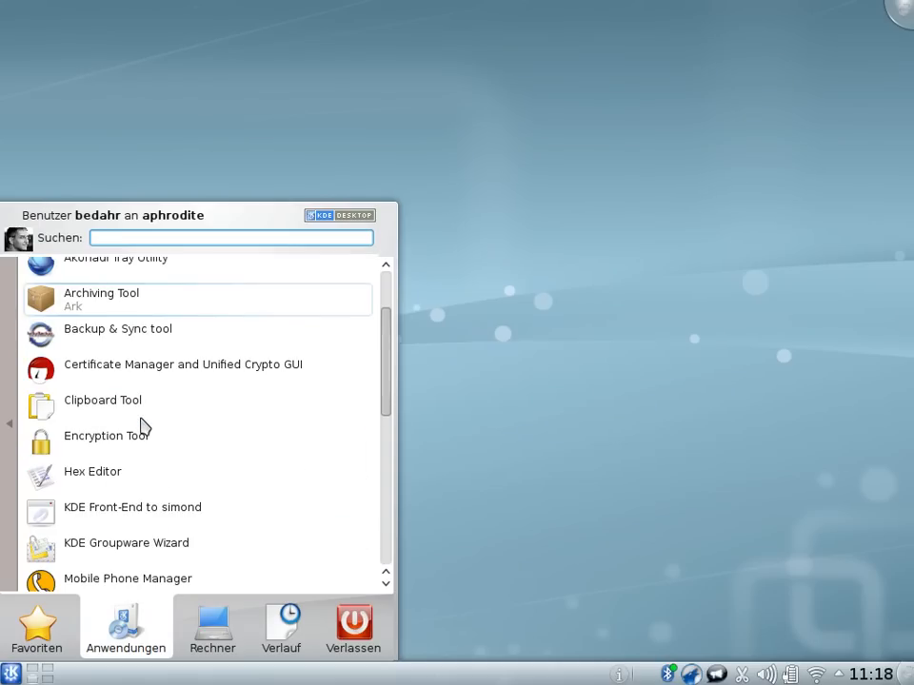
{"action": "scroll", "scroll_direction": "down", "scroll_amount": 3}
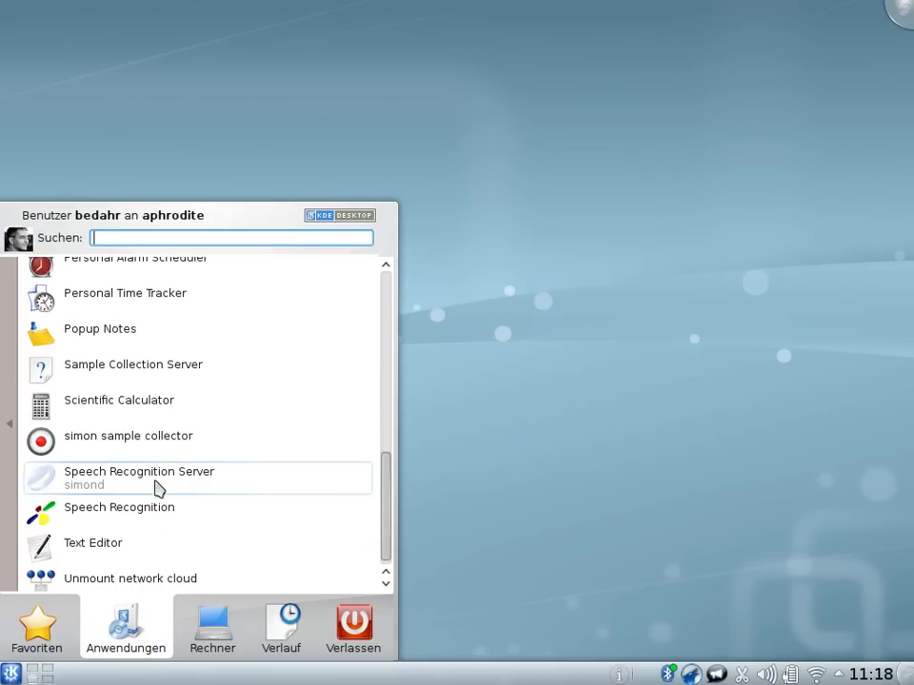
{"action": "mouse_move", "coordinate": [93, 548]}
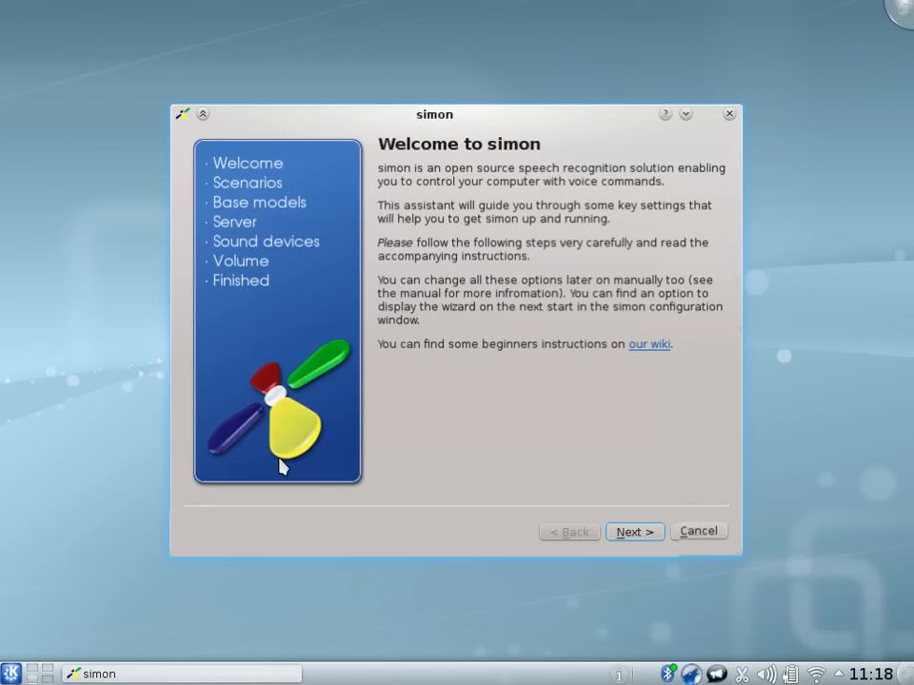
Advance the simon setup assistant from Welcome to the Scenarios page
{"action": "left_click", "coordinate": [634, 531]}
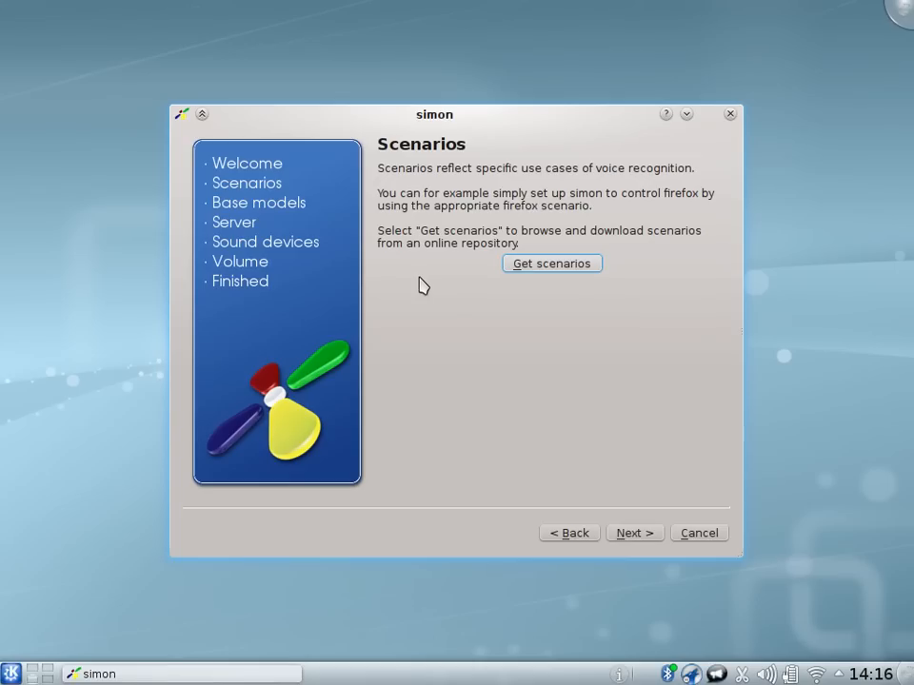
{"action": "mouse_move", "coordinate": [495, 290]}
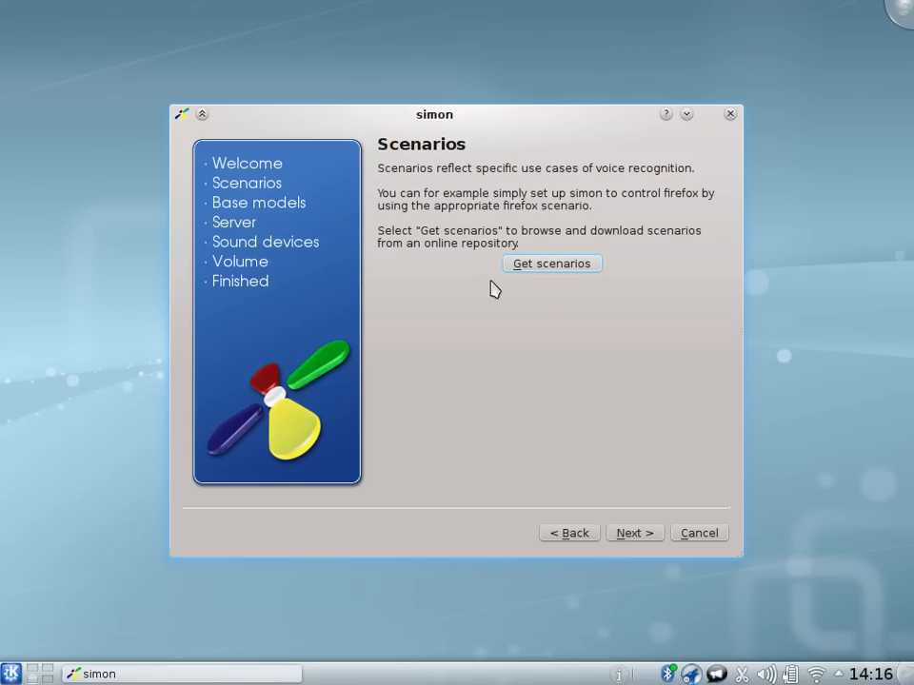
Browse the Get Hot New Stuff list of downloadable scenarios such as Firefox, Keyboard and Mouse control
{"action": "left_click", "coordinate": [552, 263]}
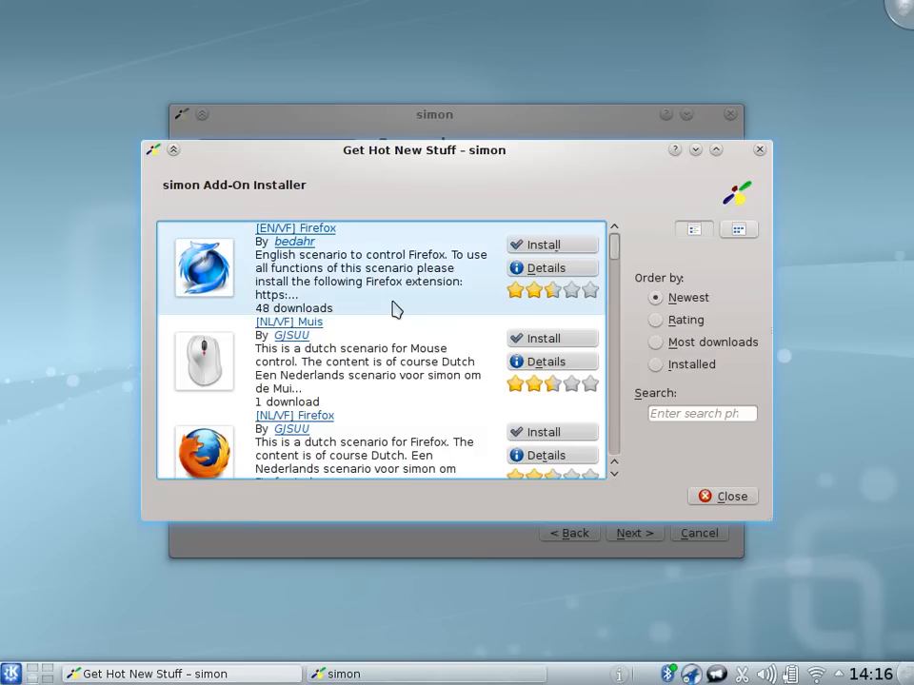
{"action": "scroll", "scroll_direction": "down", "scroll_amount": 3}
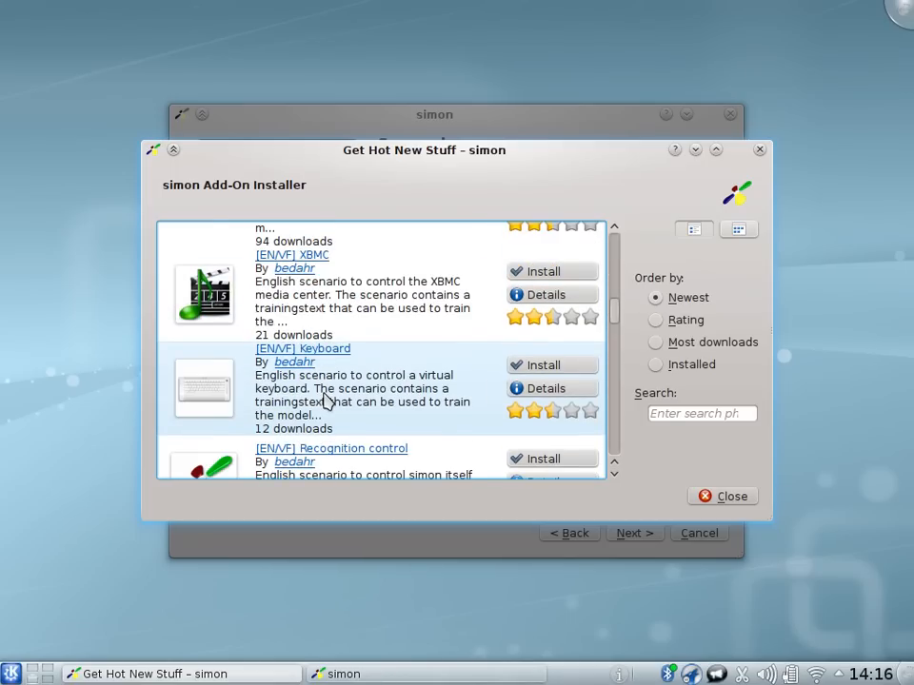
{"action": "scroll", "scroll_direction": "down", "scroll_amount": 3}
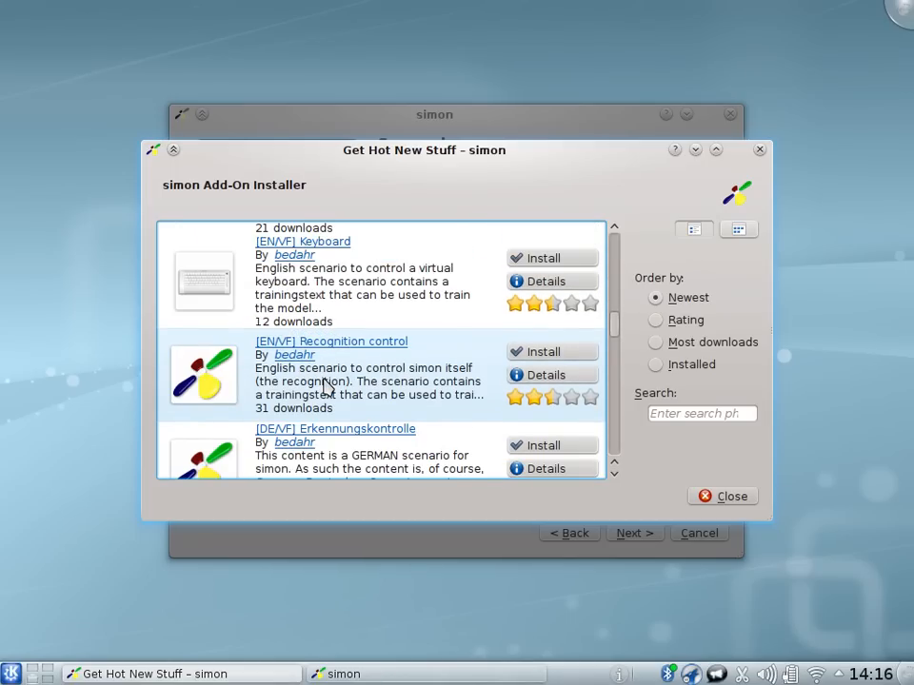
{"action": "scroll", "scroll_direction": "down", "scroll_amount": 3}
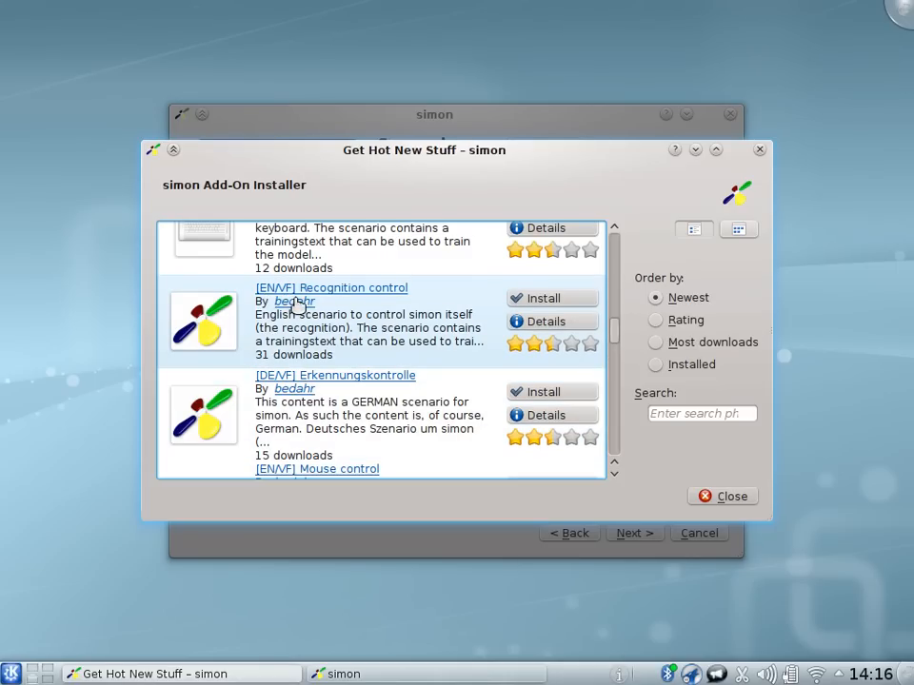
{"action": "mouse_move", "coordinate": [333, 352]}
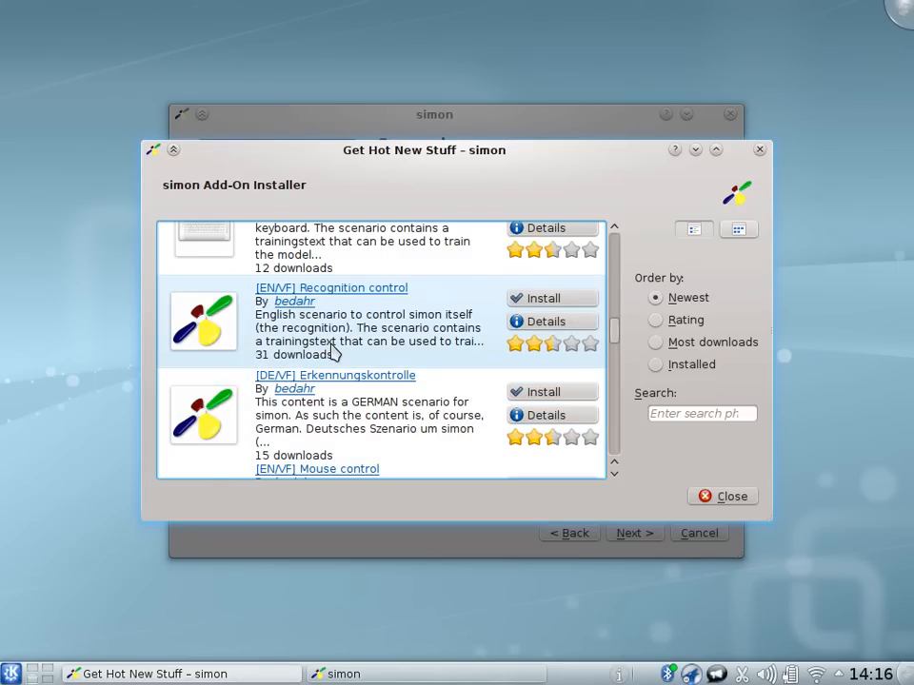
{"action": "scroll", "scroll_direction": "down", "scroll_amount": 3}
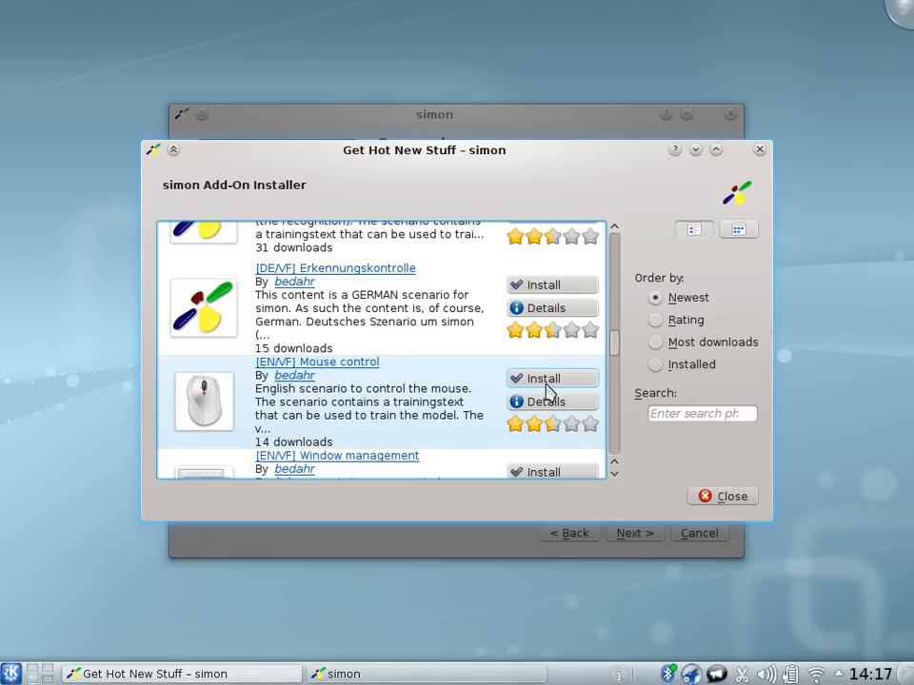
Install the [EN/VF] Mouse control scenario from its details page and return to the list
{"action": "left_click", "coordinate": [544, 400]}
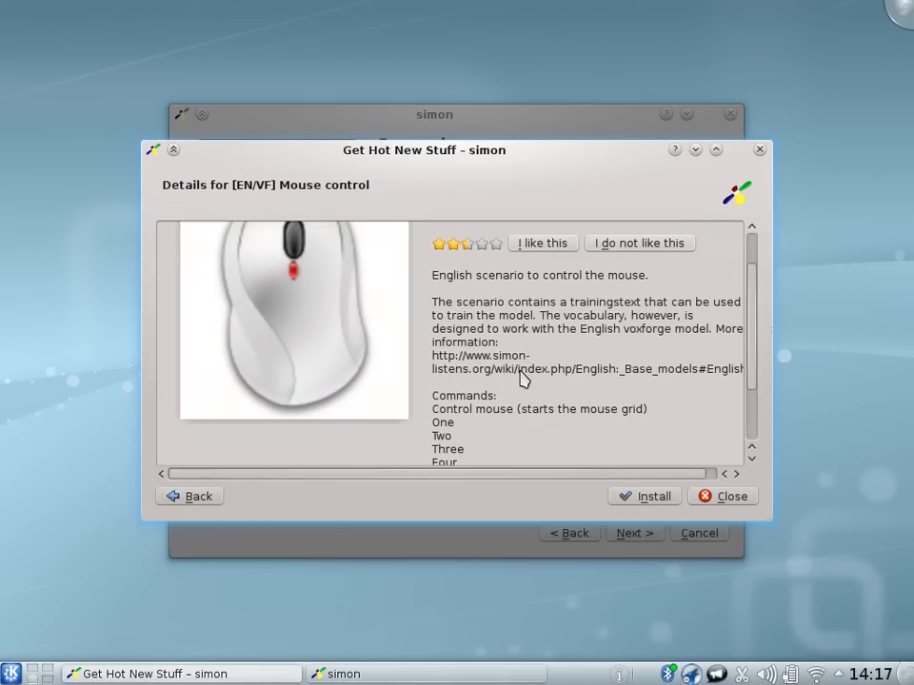
{"action": "scroll", "scroll_direction": "down", "scroll_amount": 3}
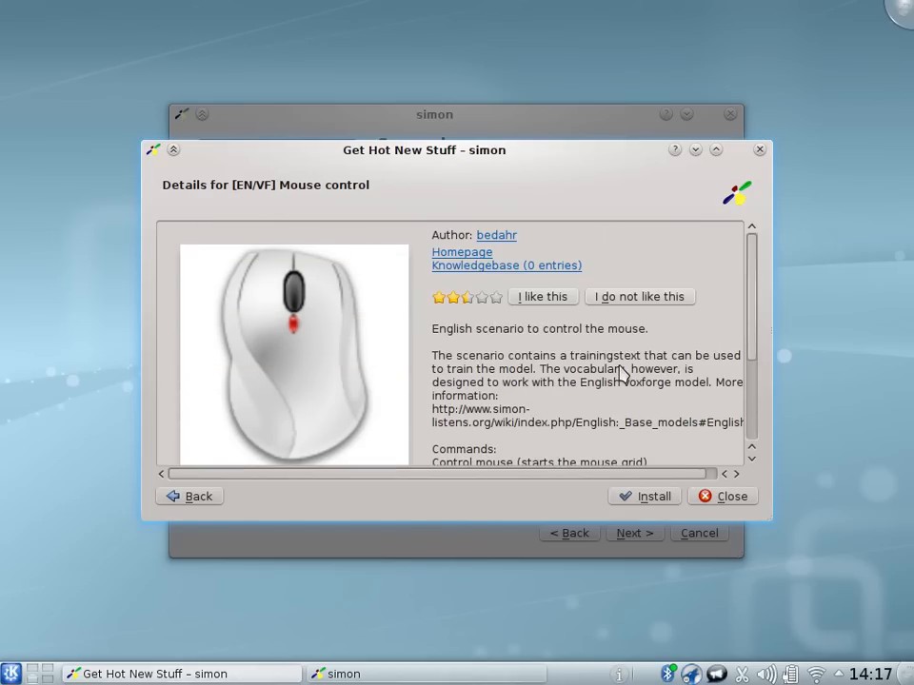
{"action": "left_click", "coordinate": [655, 495]}
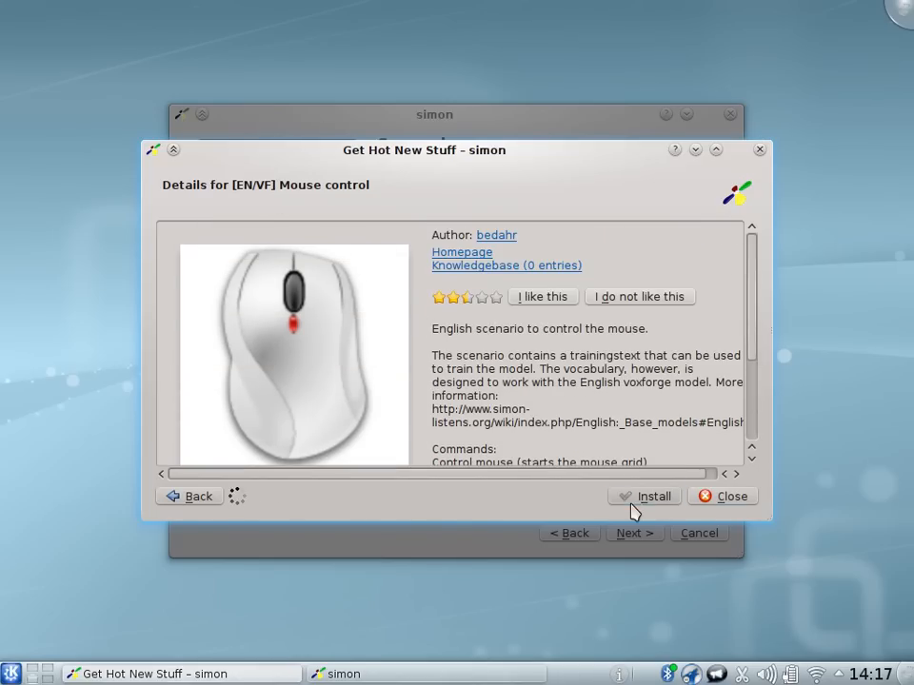
{"action": "left_click", "coordinate": [643, 495]}
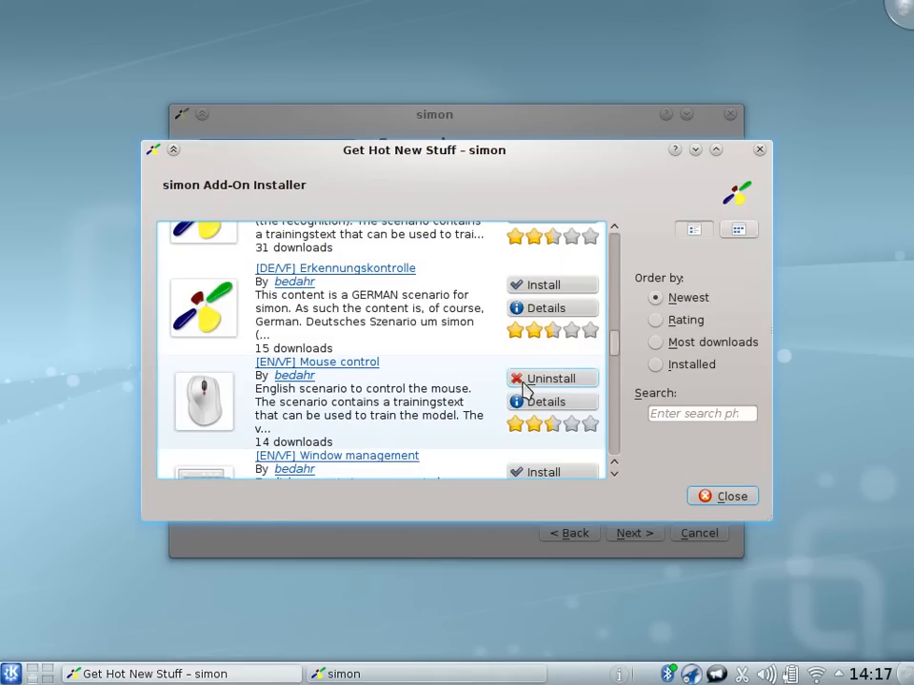
{"action": "mouse_move", "coordinate": [257, 428]}
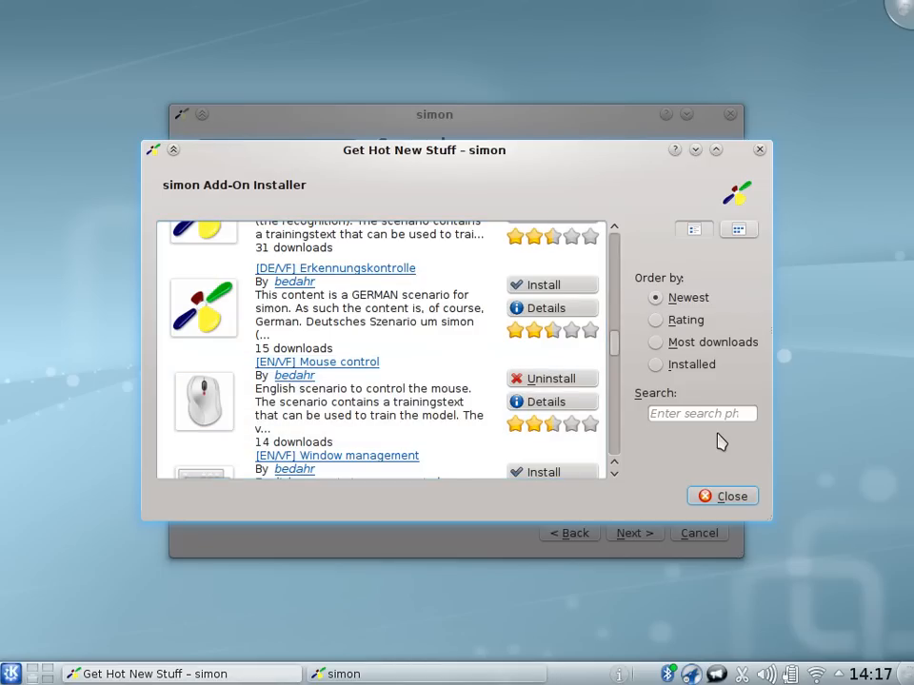
Close Get Hot New Stuff and advance the assistant to the Base models page
{"action": "left_click", "coordinate": [722, 495]}
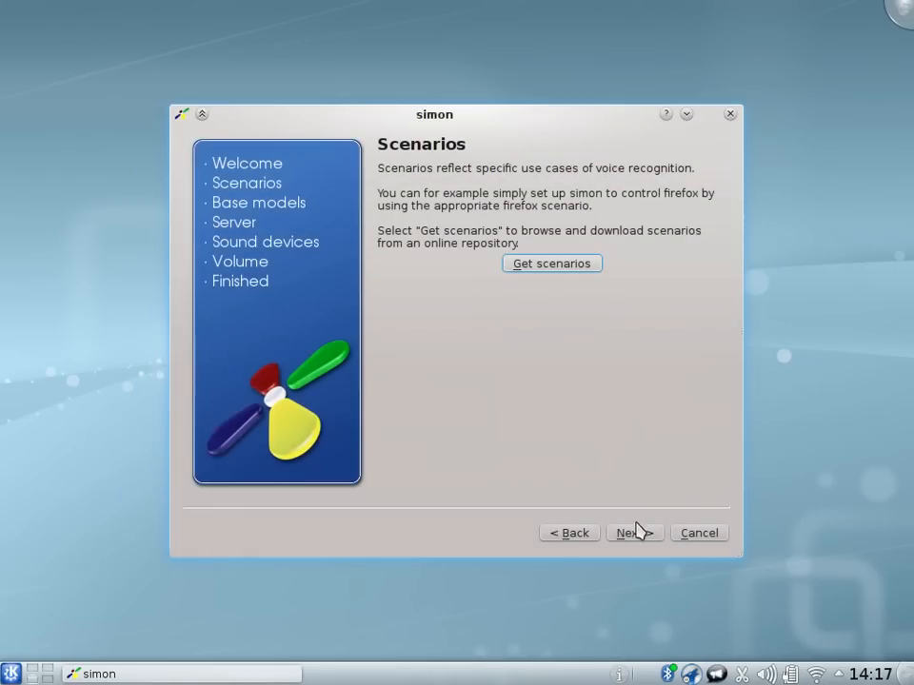
{"action": "left_click", "coordinate": [634, 533]}
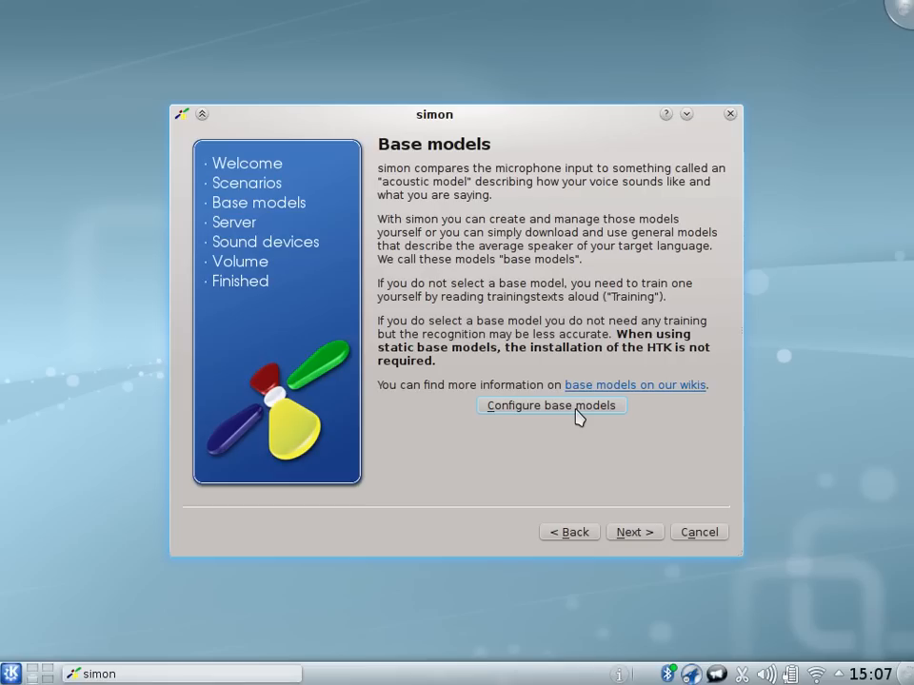
In the base model configuration, switch the model type to Static model
{"action": "left_click", "coordinate": [550, 405]}
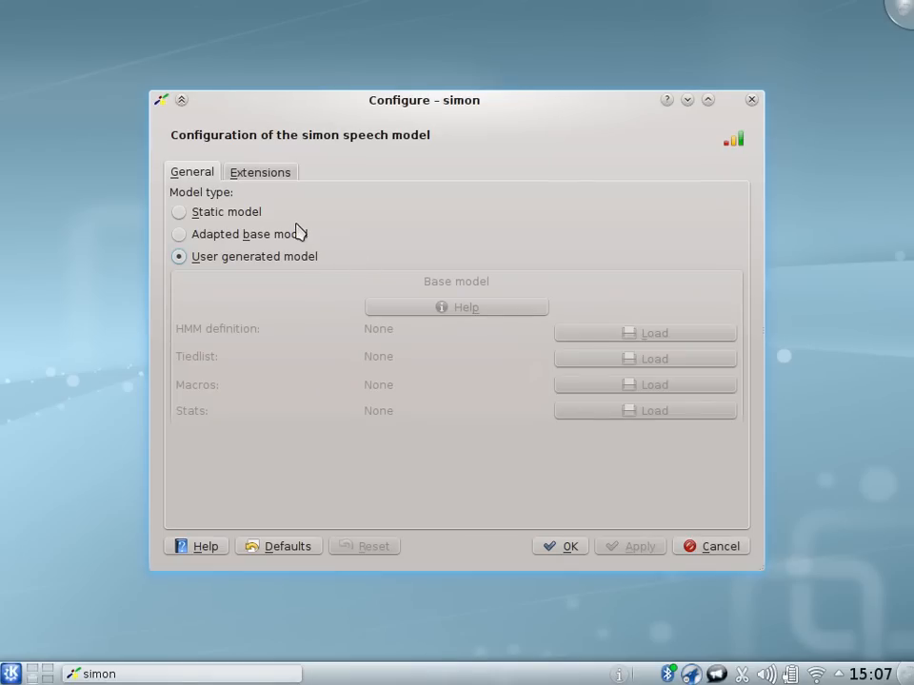
{"action": "mouse_move", "coordinate": [274, 263]}
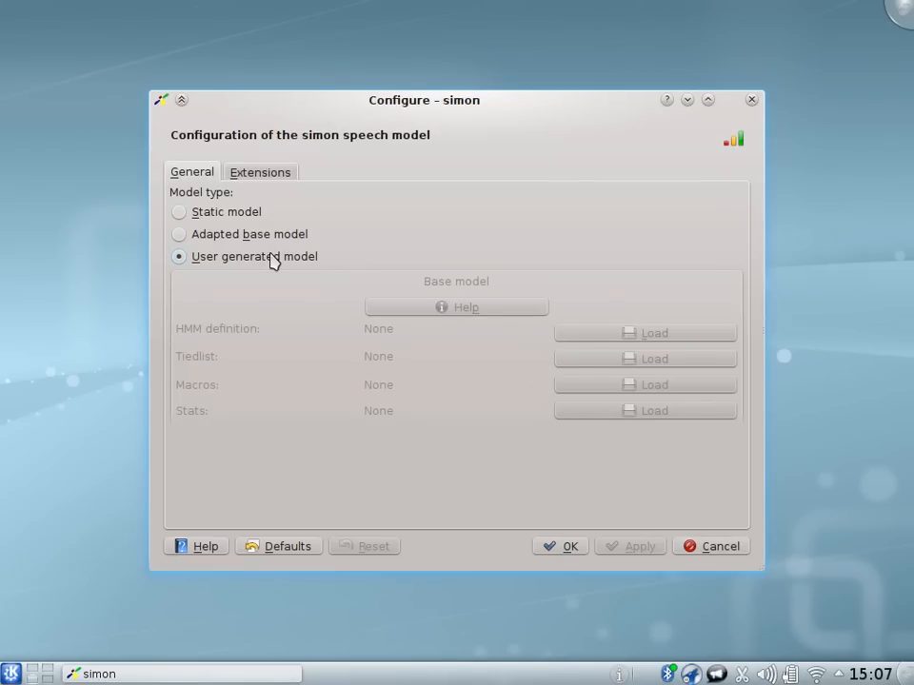
{"action": "mouse_move", "coordinate": [263, 240]}
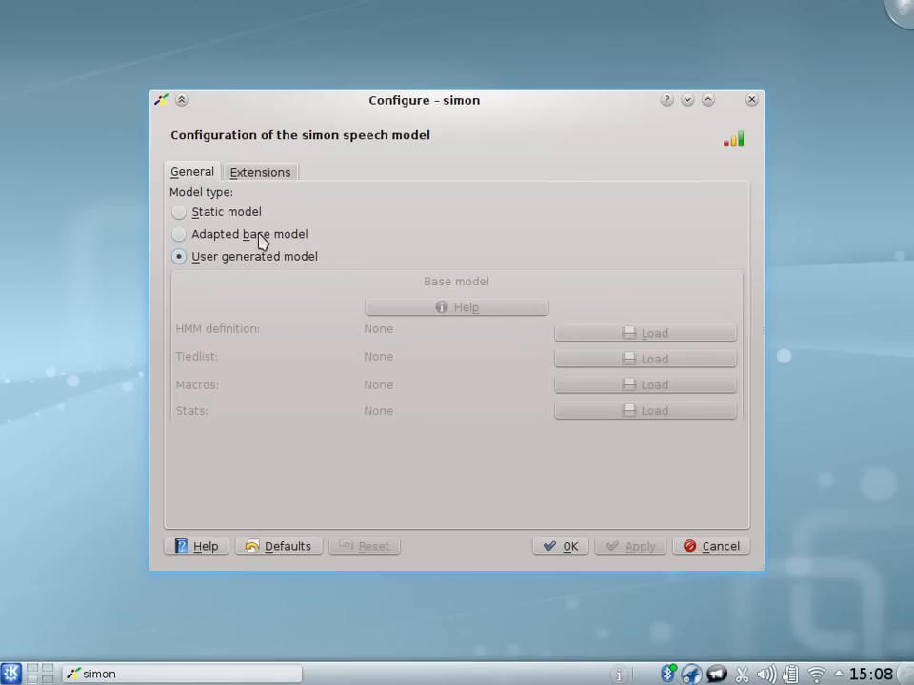
{"action": "left_click", "coordinate": [178, 211]}
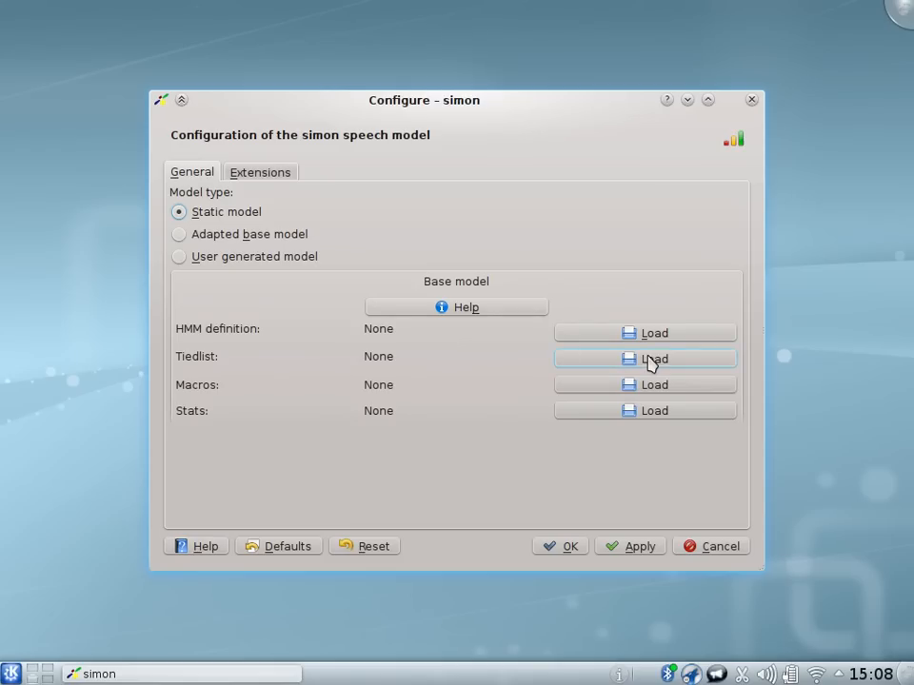
{"action": "mouse_move", "coordinate": [655, 331]}
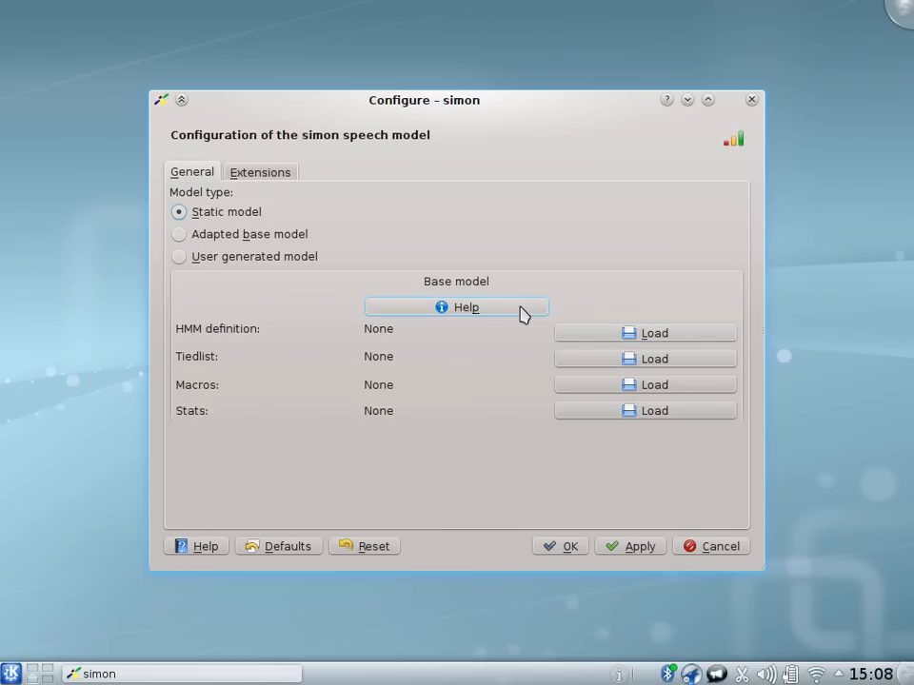
Show the help message explaining base models and the wiki for downloading them
{"action": "left_click", "coordinate": [464, 307]}
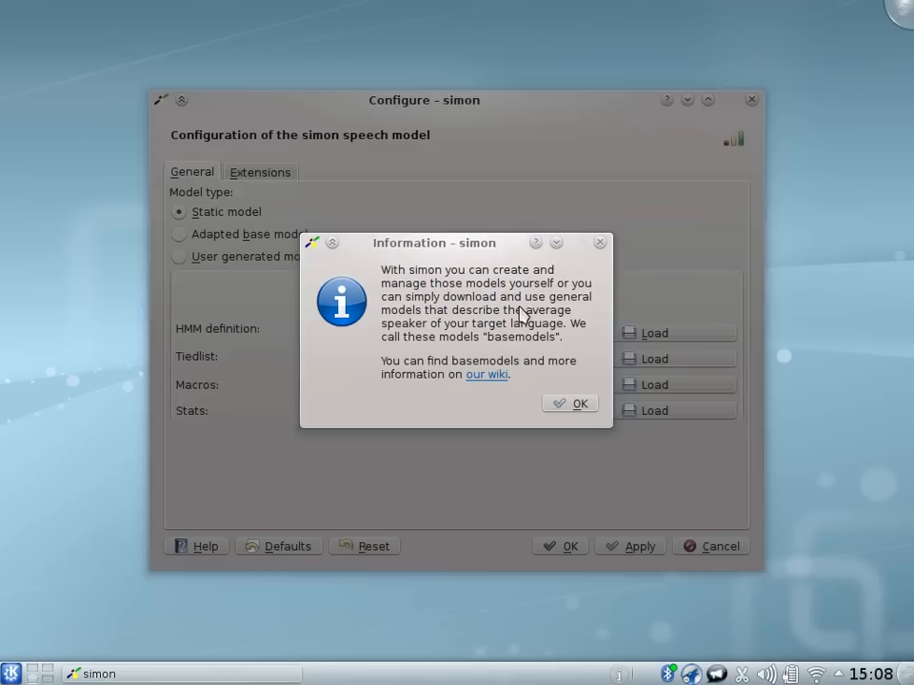
{"action": "mouse_move", "coordinate": [487, 384]}
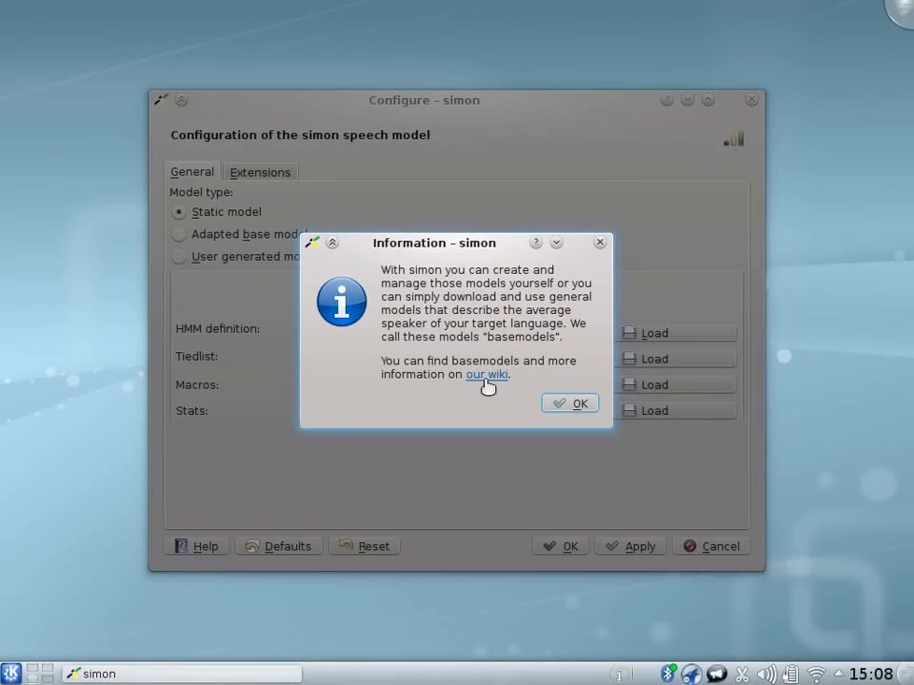
{"action": "mouse_move", "coordinate": [580, 403]}
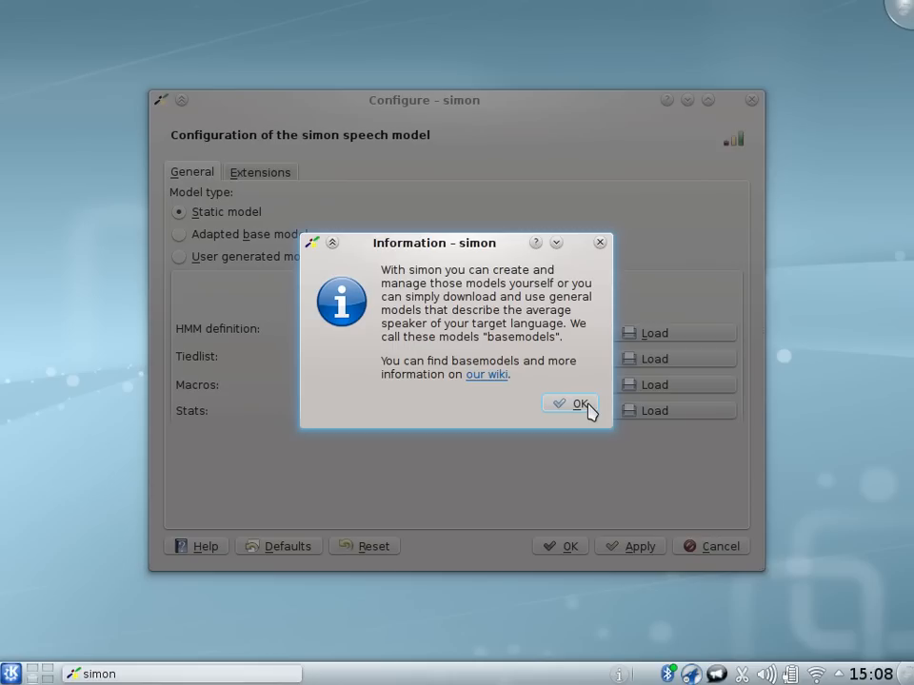
Load the hmmdefs, tiedlist, macros and stats files into the static base model slots
{"action": "left_click", "coordinate": [571, 404]}
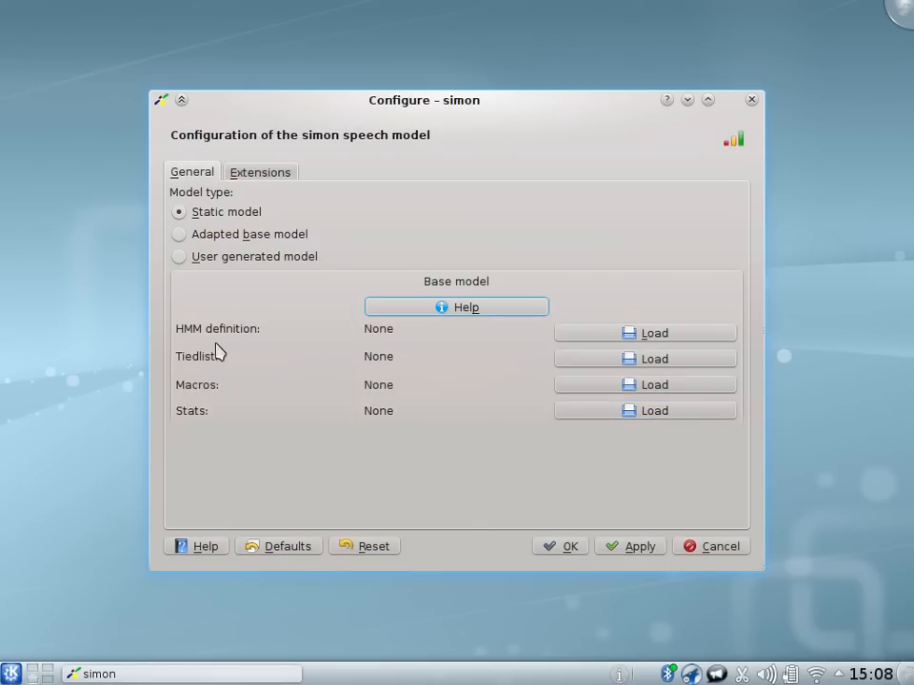
{"action": "mouse_move", "coordinate": [162, 356]}
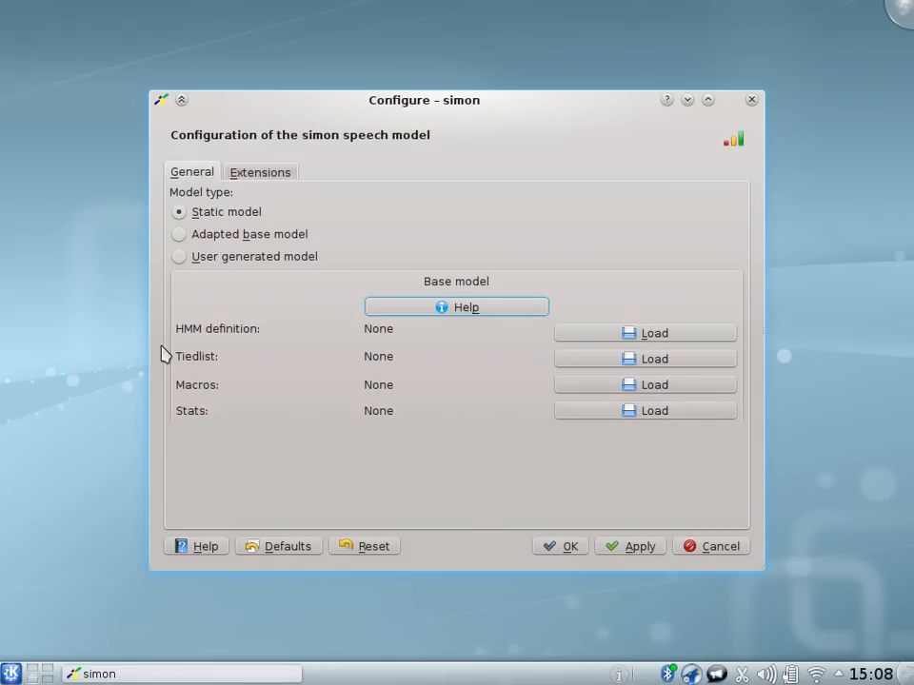
{"action": "mouse_move", "coordinate": [232, 369]}
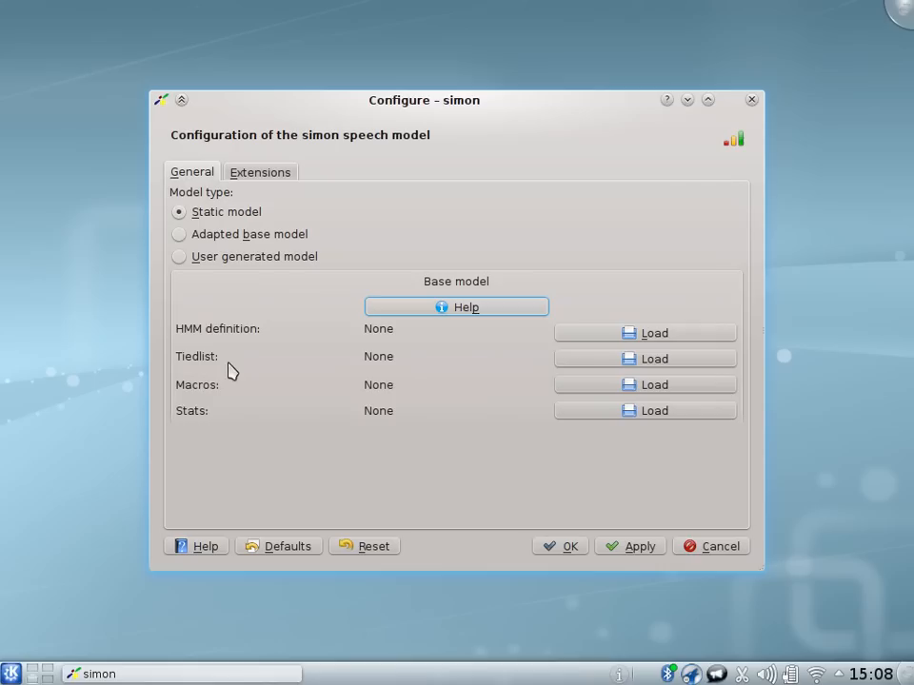
{"action": "mouse_move", "coordinate": [485, 381]}
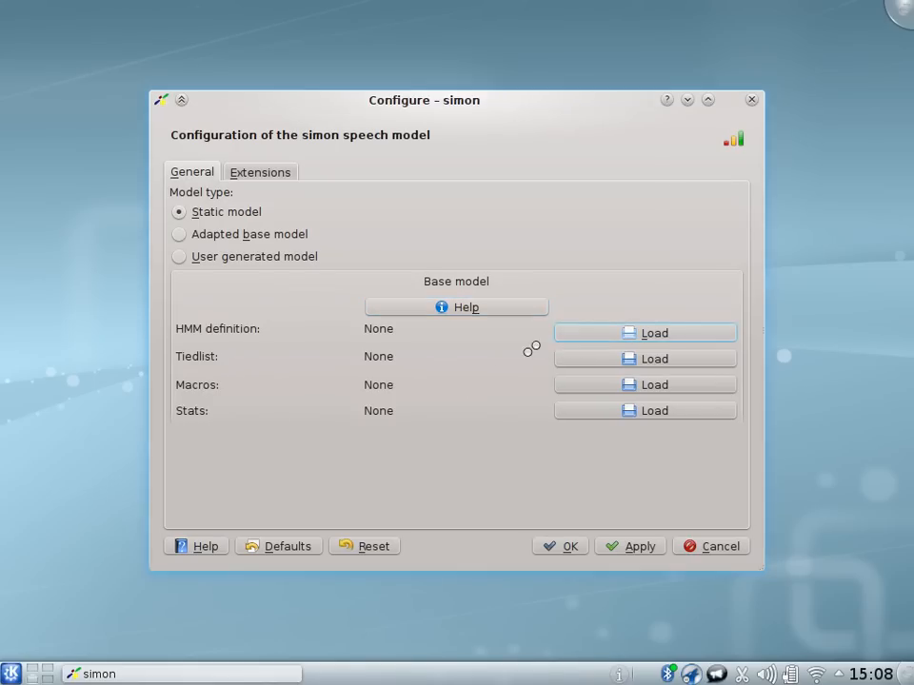
{"action": "left_click", "coordinate": [643, 331]}
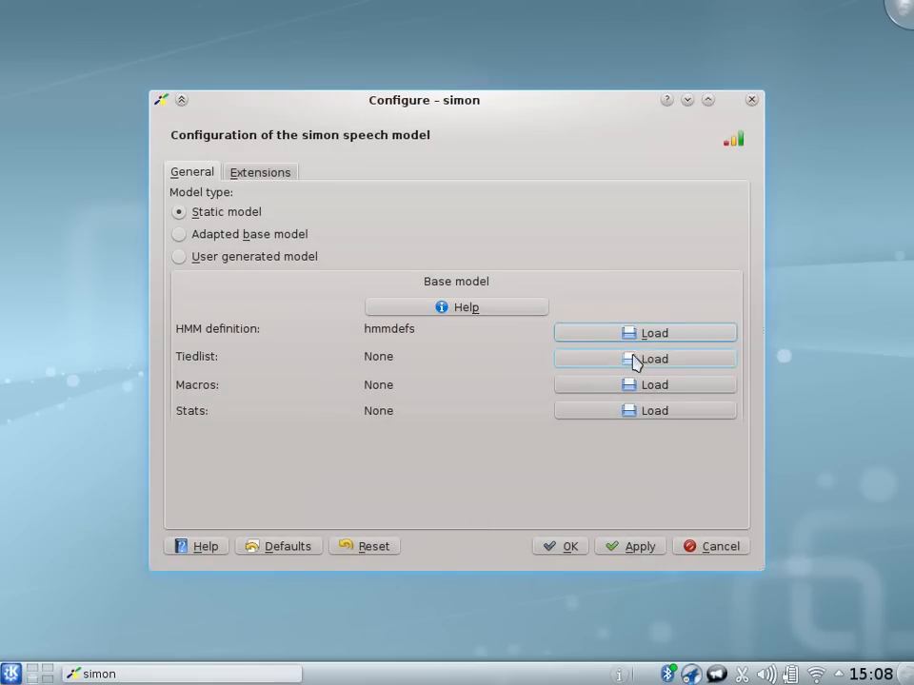
{"action": "left_click", "coordinate": [643, 358]}
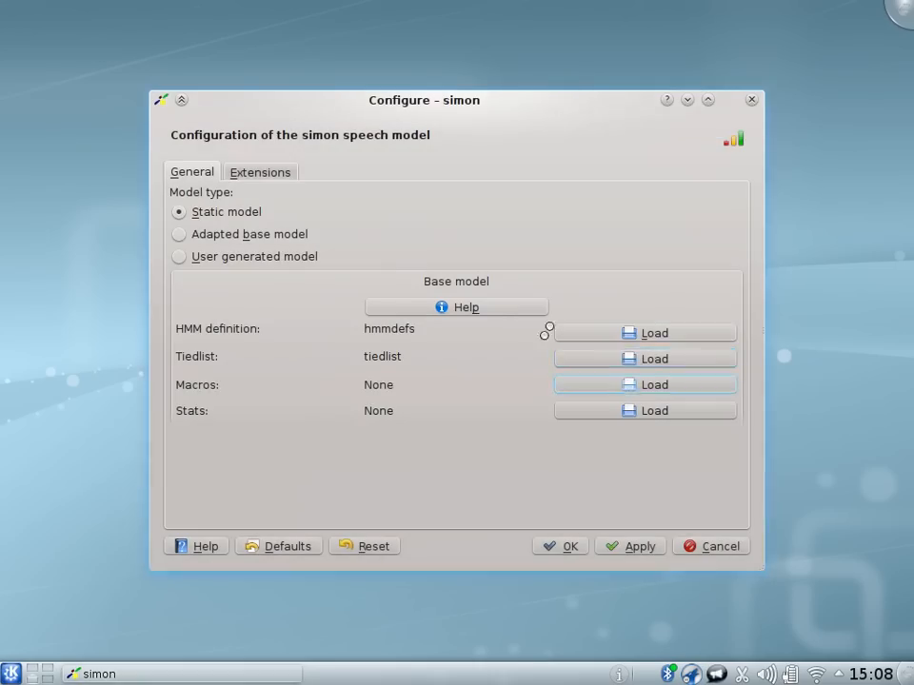
{"action": "left_click", "coordinate": [655, 385]}
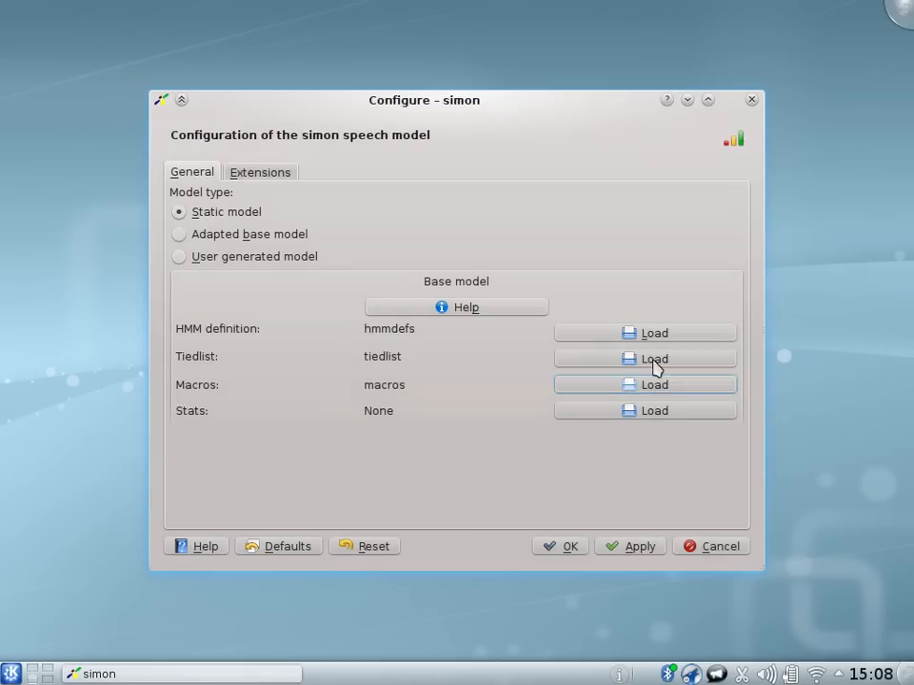
{"action": "left_click", "coordinate": [644, 411]}
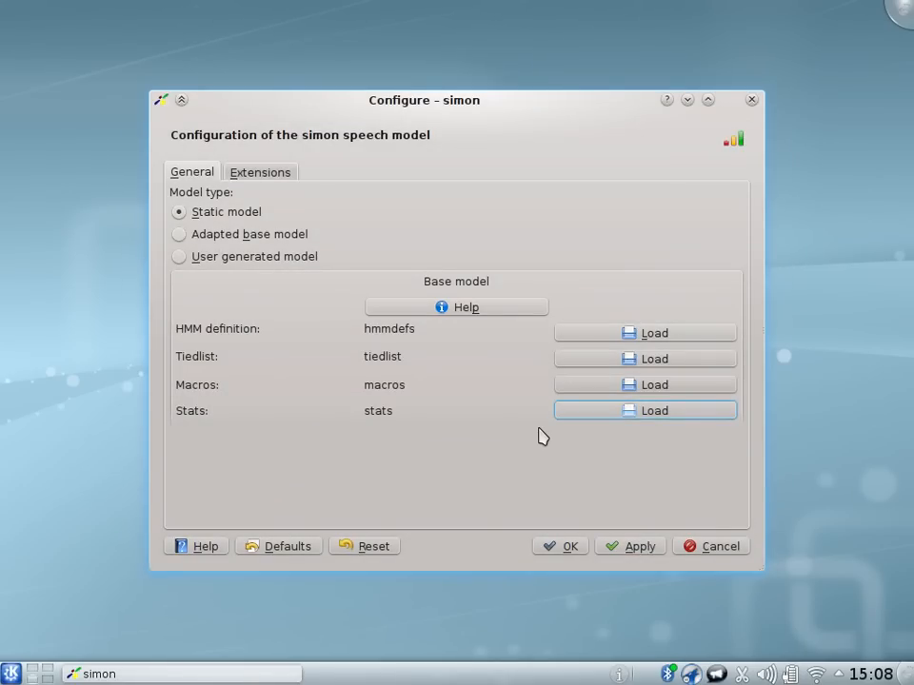
{"action": "mouse_move", "coordinate": [487, 327]}
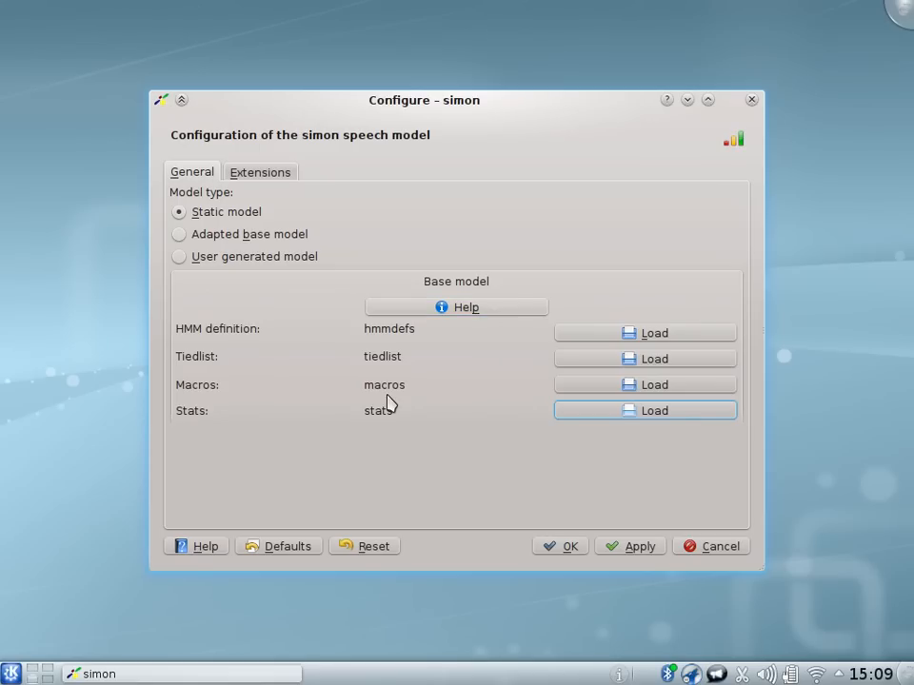
{"action": "mouse_move", "coordinate": [208, 525]}
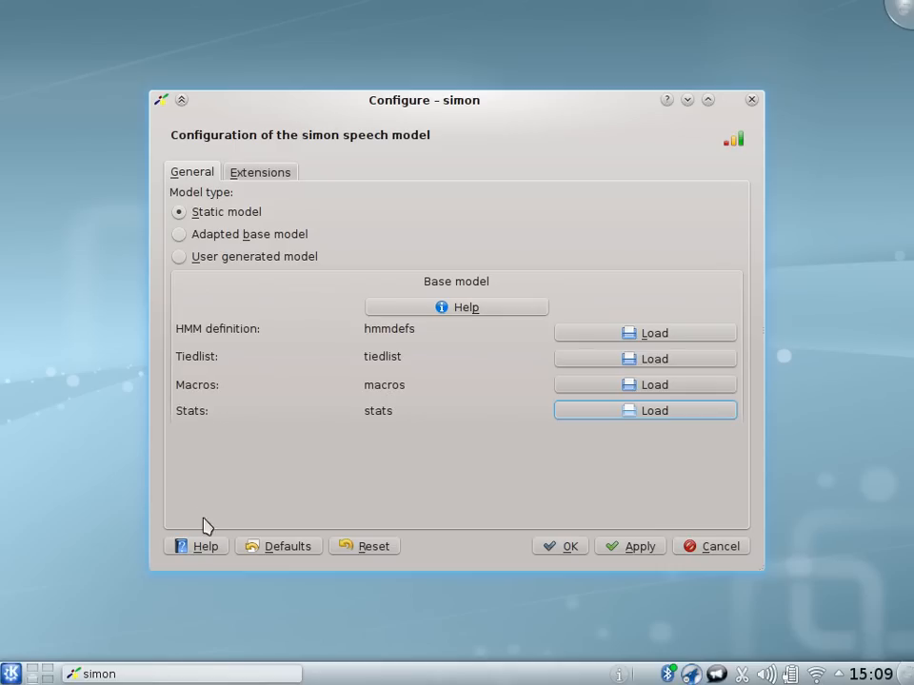
{"action": "mouse_move", "coordinate": [559, 455]}
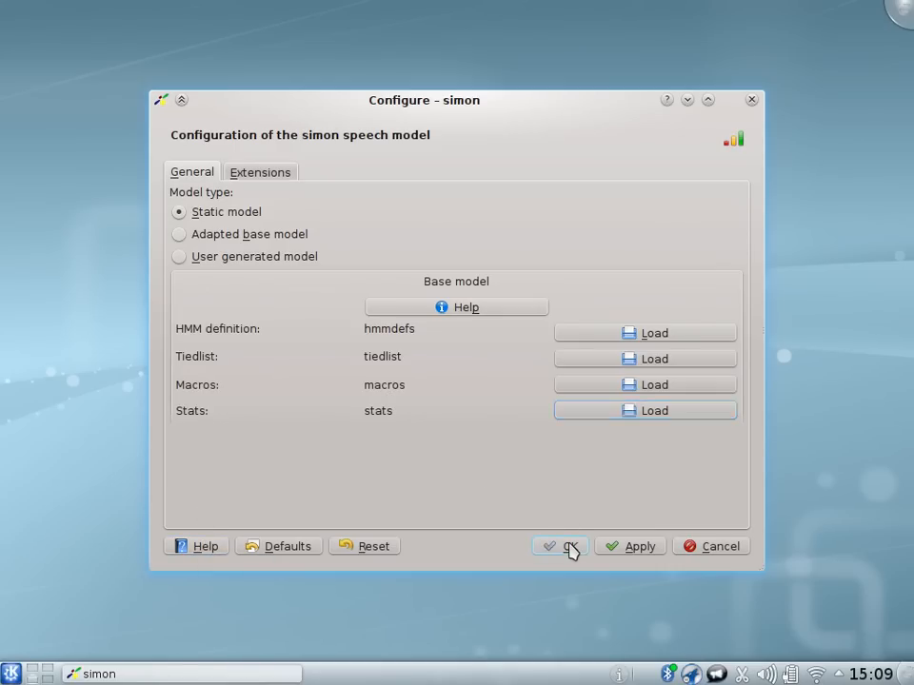
Accept the base model and finish the assistant with default Server, Sound devices and Volume settings
{"action": "left_click", "coordinate": [560, 545]}
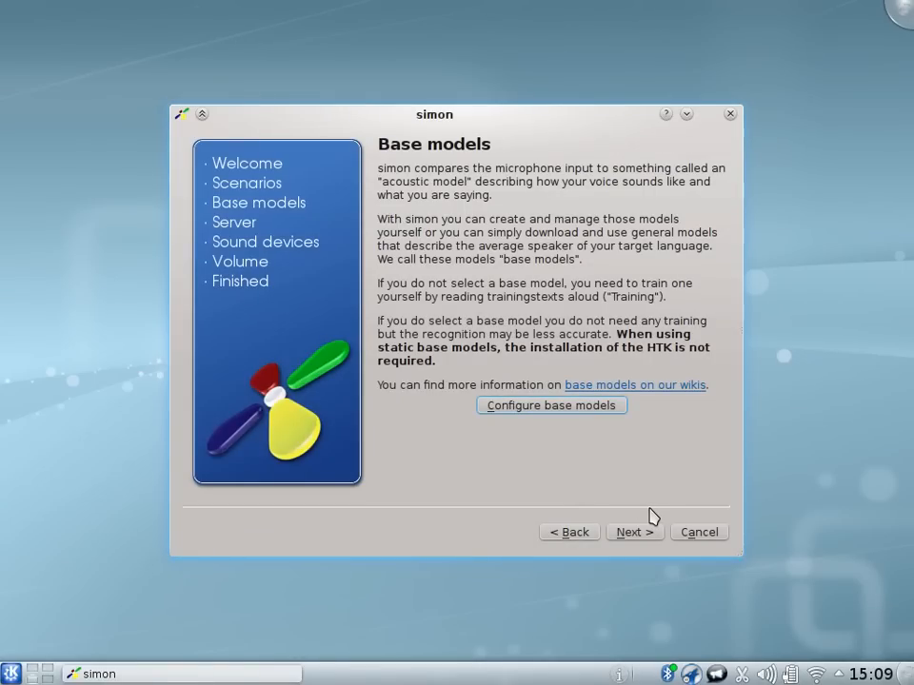
{"action": "left_click", "coordinate": [632, 531]}
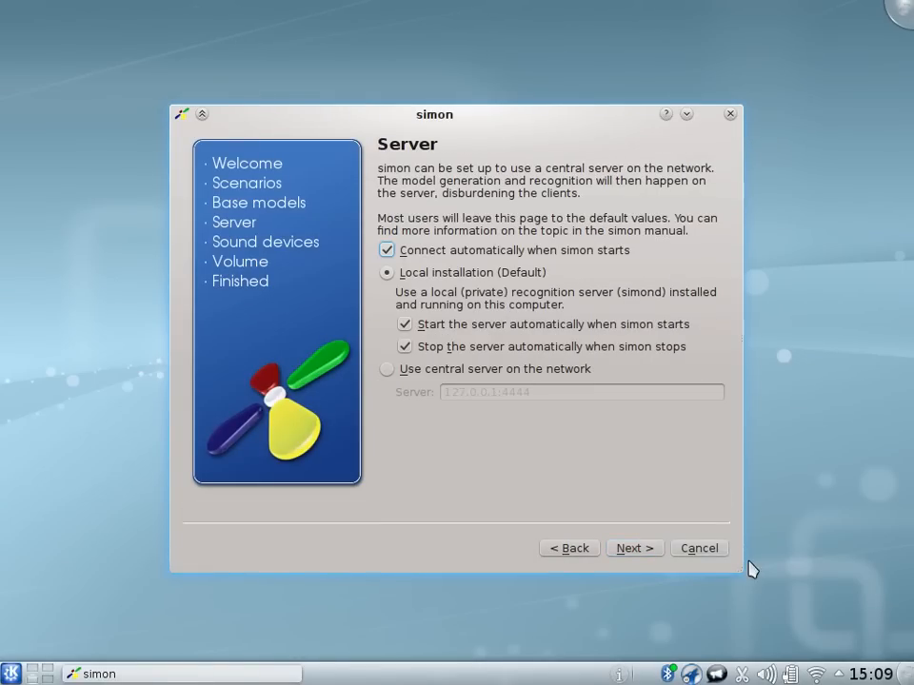
{"action": "mouse_move", "coordinate": [632, 531]}
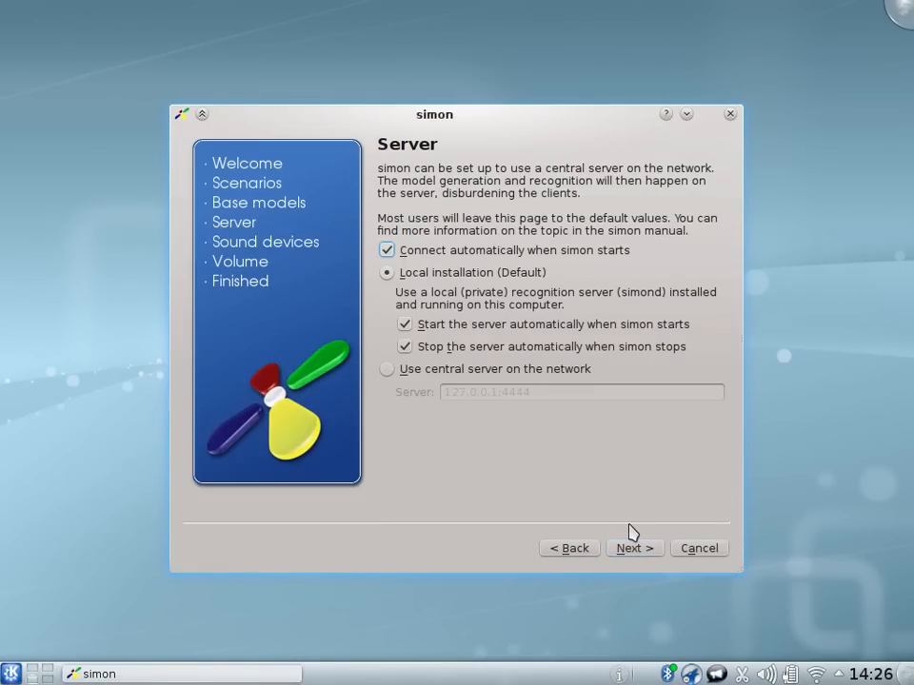
{"action": "mouse_move", "coordinate": [575, 407]}
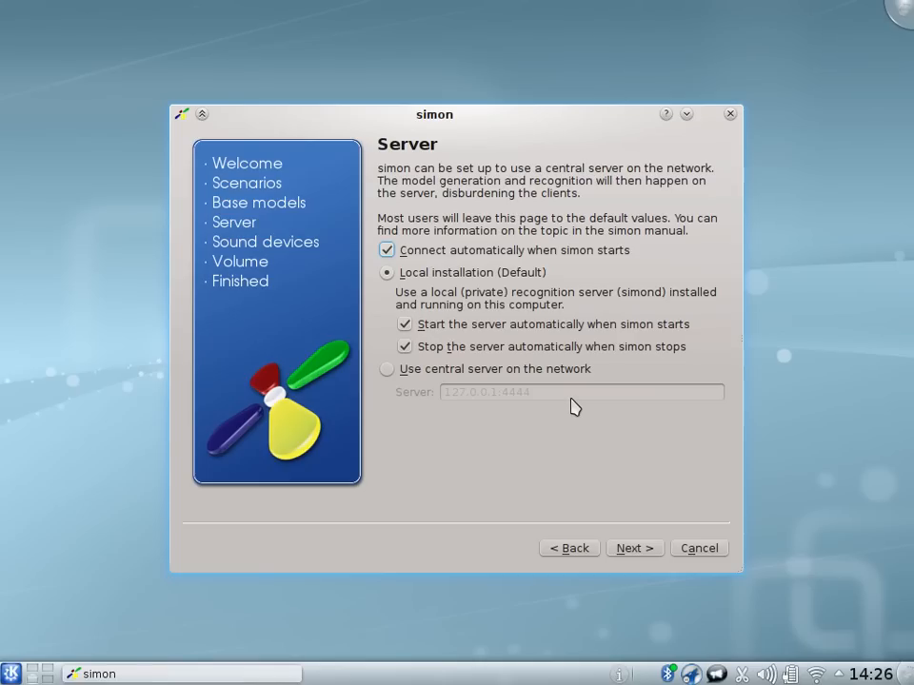
{"action": "mouse_move", "coordinate": [590, 489]}
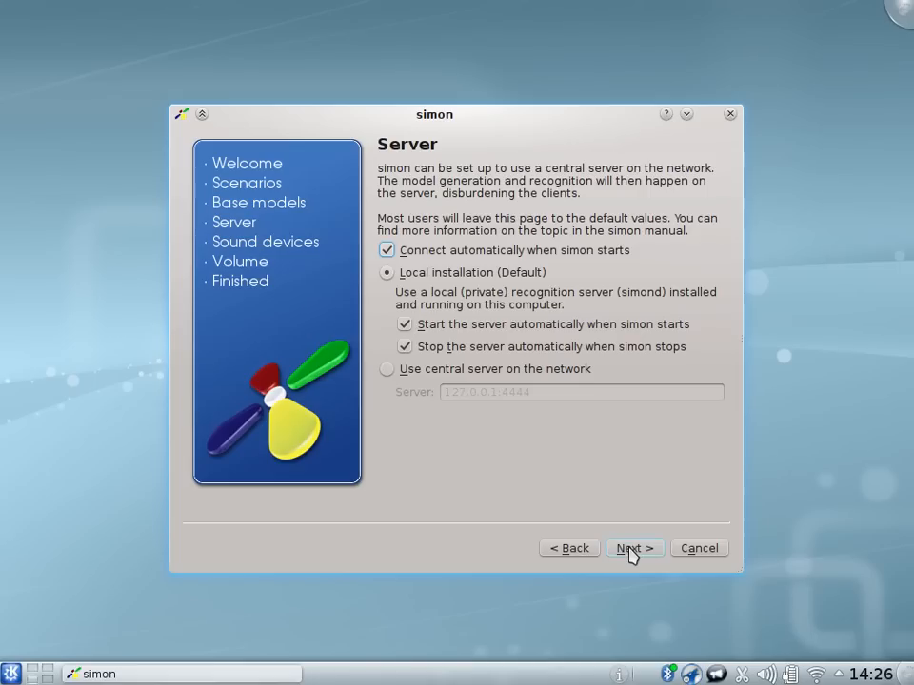
{"action": "left_click", "coordinate": [633, 548]}
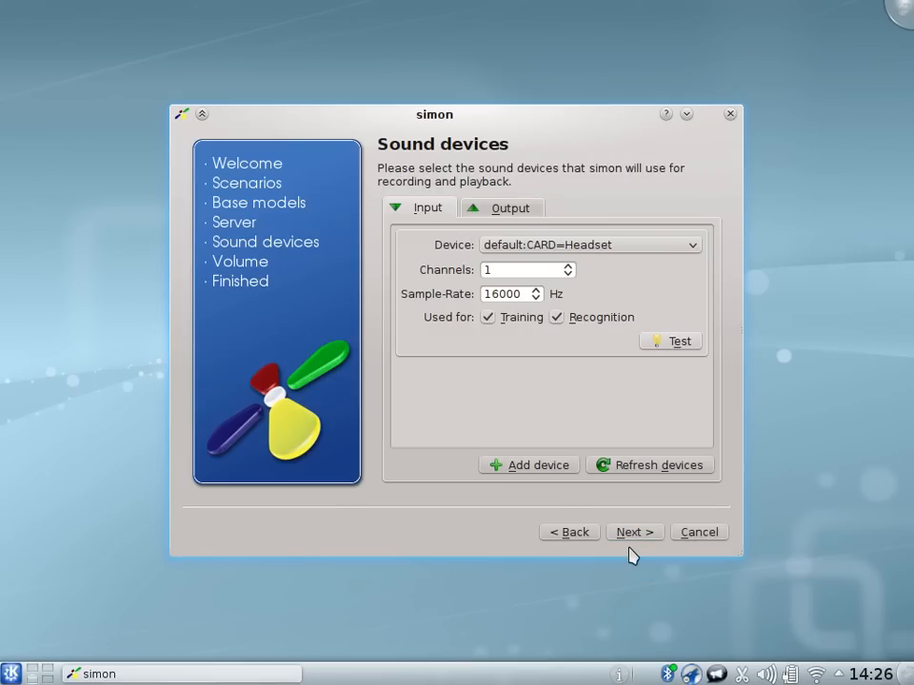
{"action": "mouse_move", "coordinate": [582, 480]}
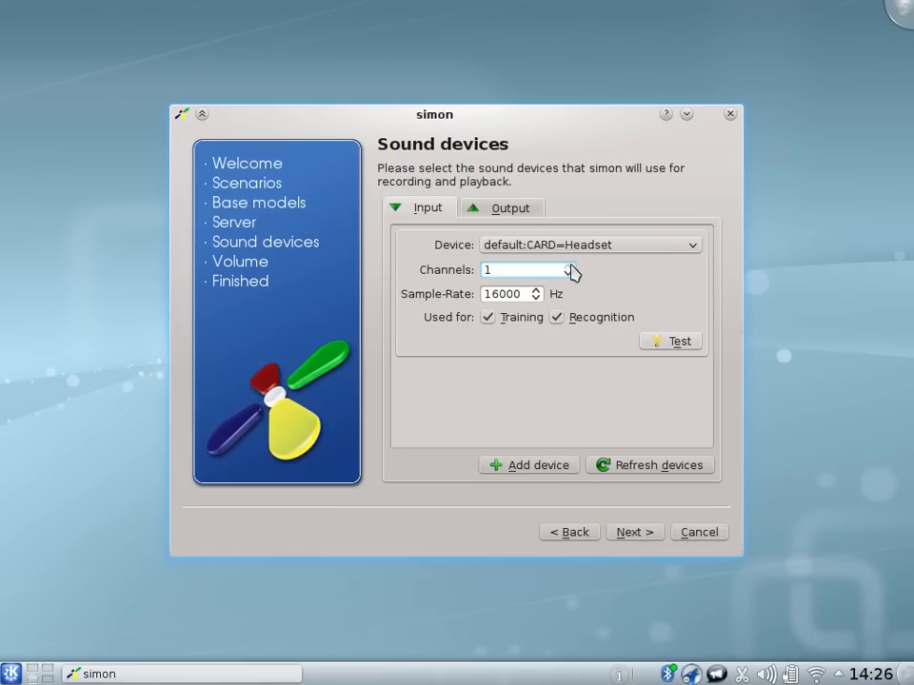
{"action": "mouse_move", "coordinate": [643, 343]}
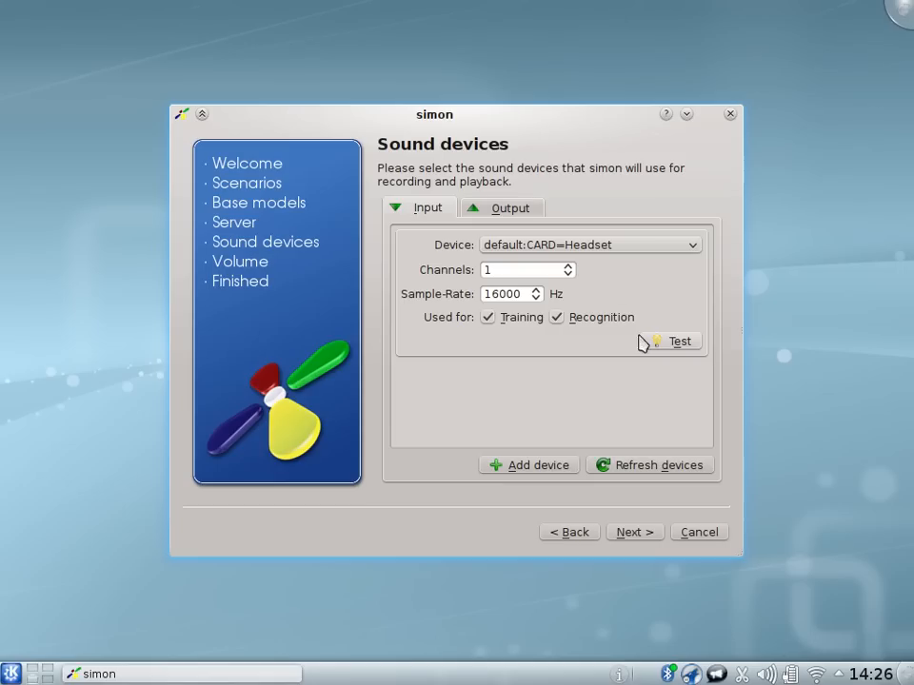
{"action": "mouse_move", "coordinate": [636, 531]}
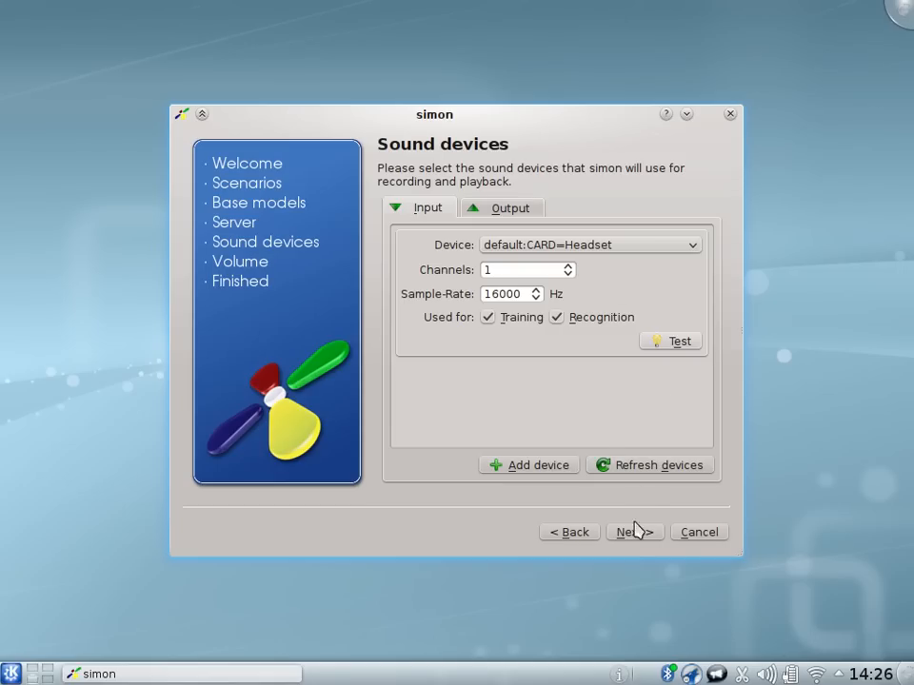
{"action": "left_click", "coordinate": [628, 531]}
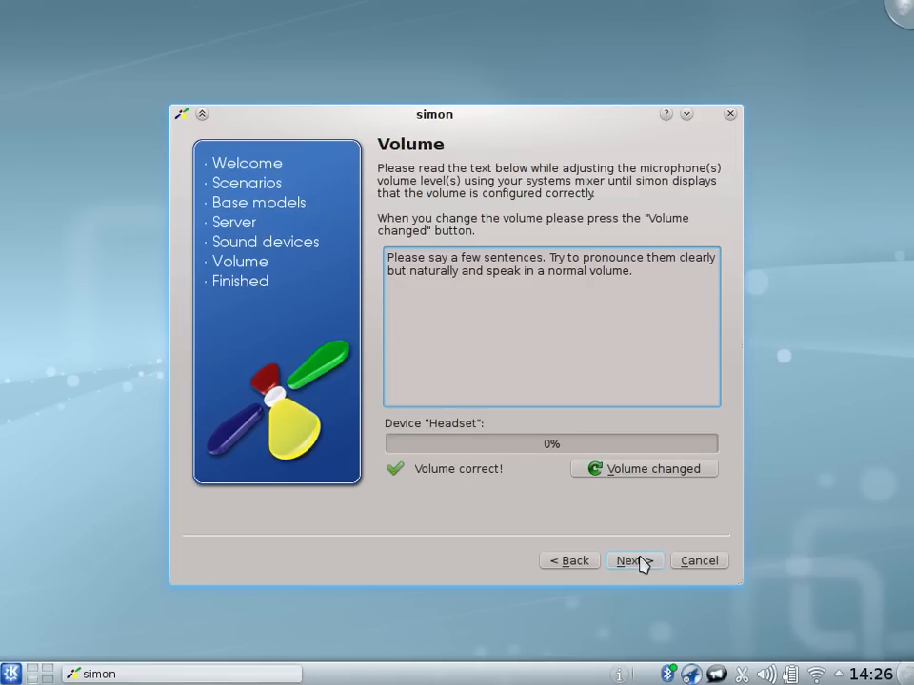
{"action": "left_click", "coordinate": [631, 560]}
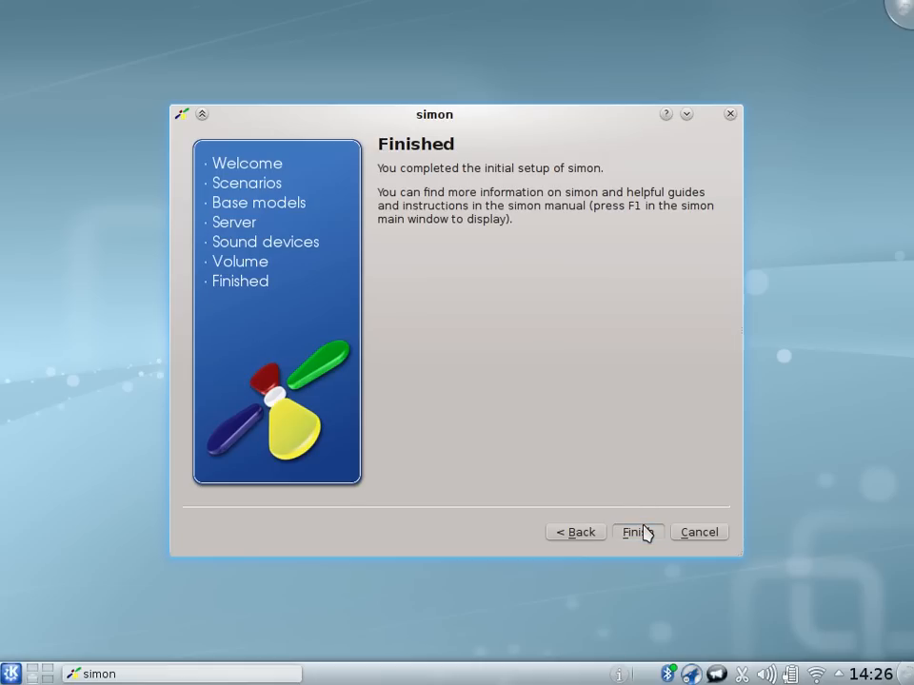
{"action": "left_click", "coordinate": [632, 533]}
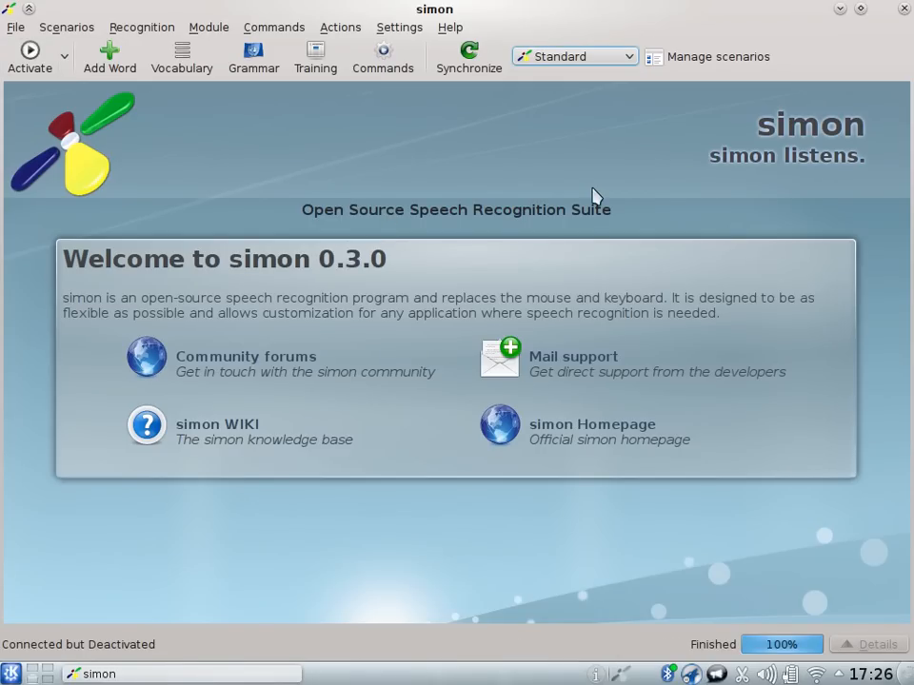
{"action": "mouse_move", "coordinate": [607, 122]}
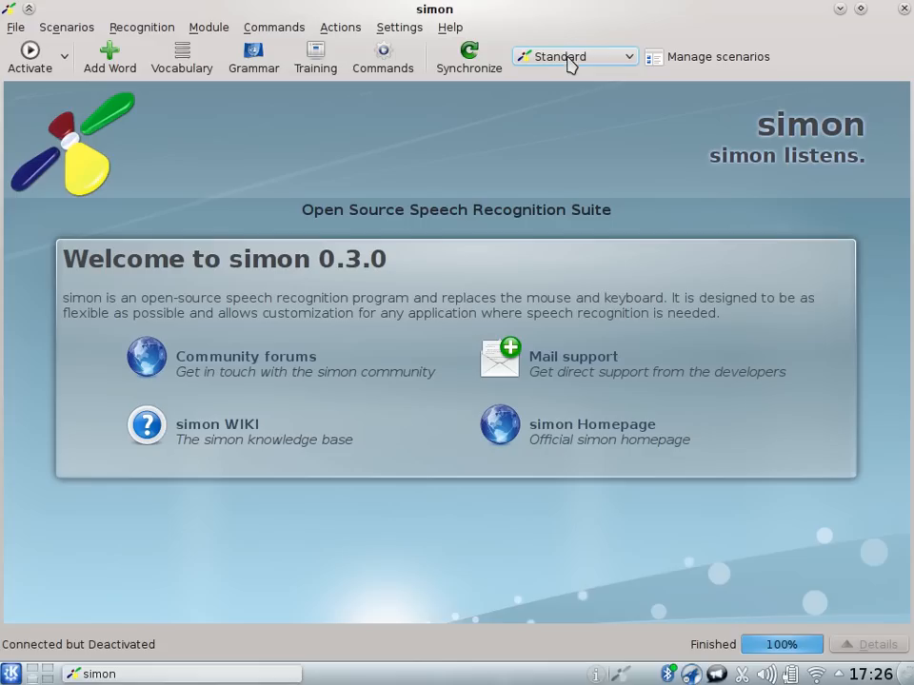
{"action": "mouse_move", "coordinate": [565, 74]}
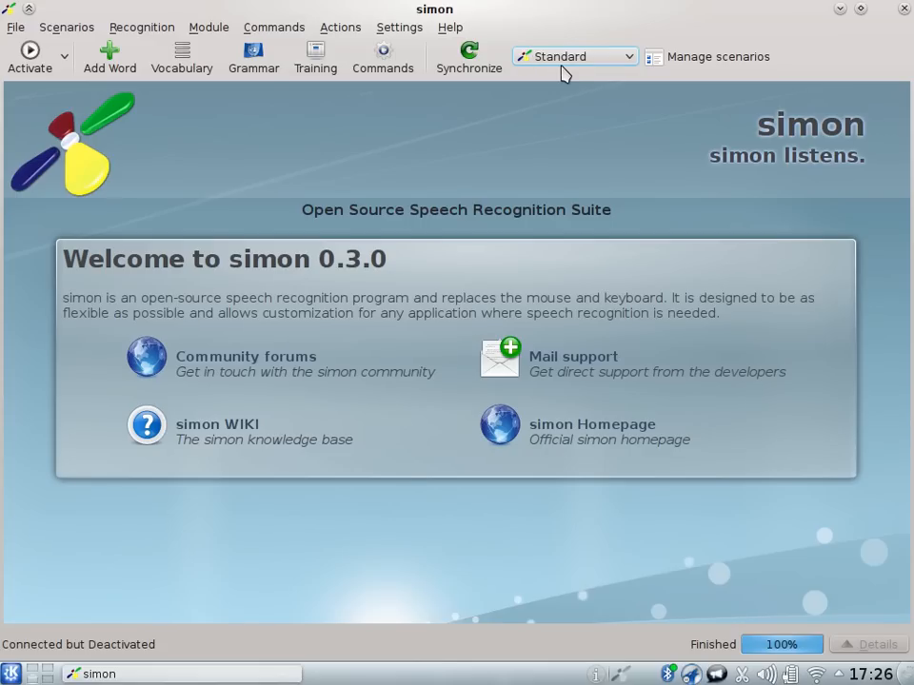
View the empty Wordlist, Grammar and Training tabs, then list the available scenarios
{"action": "left_click", "coordinate": [574, 57]}
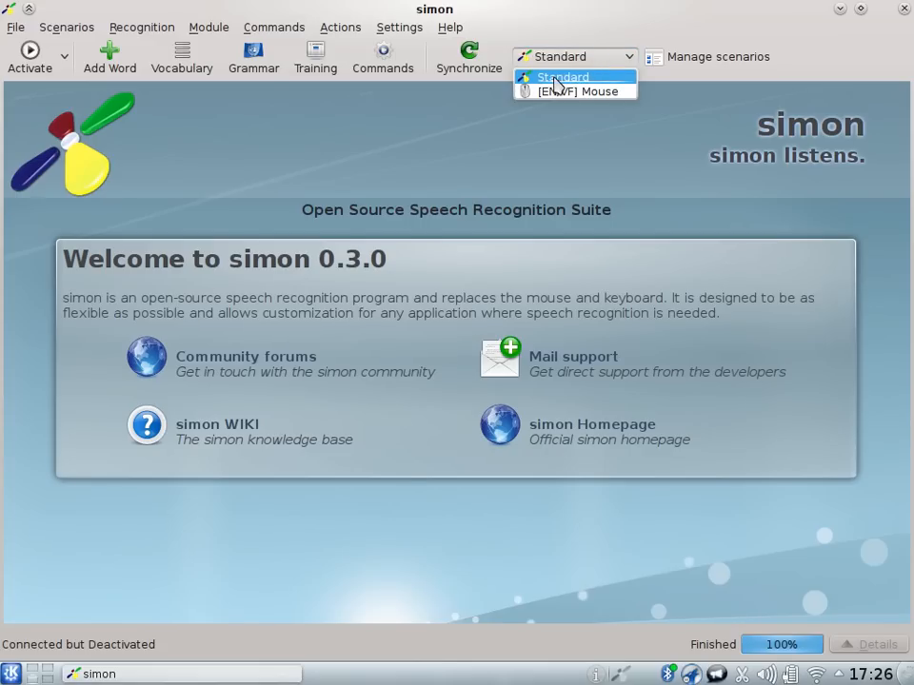
{"action": "mouse_move", "coordinate": [589, 92]}
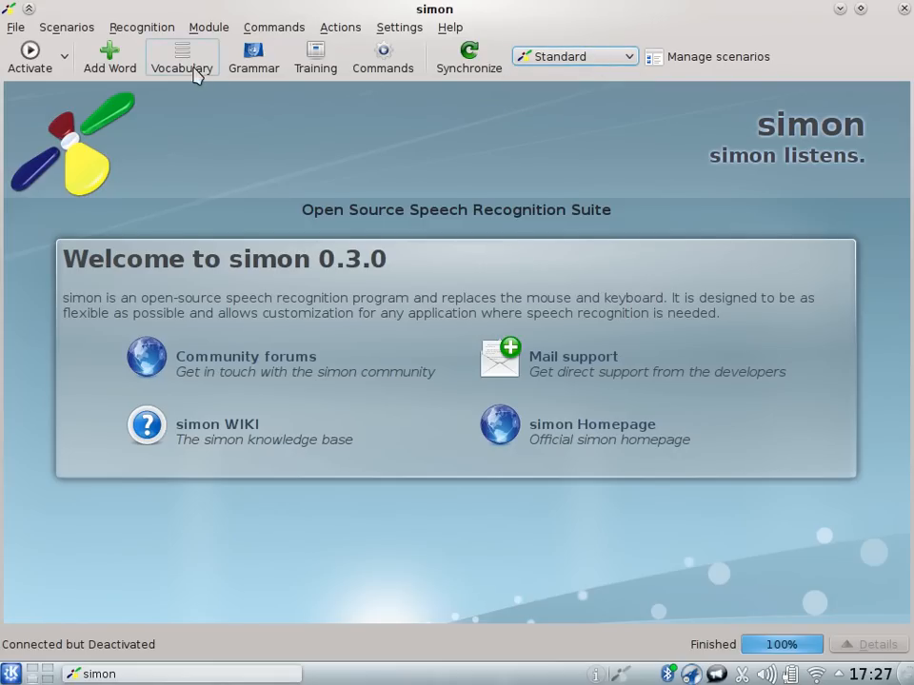
{"action": "left_click", "coordinate": [181, 55]}
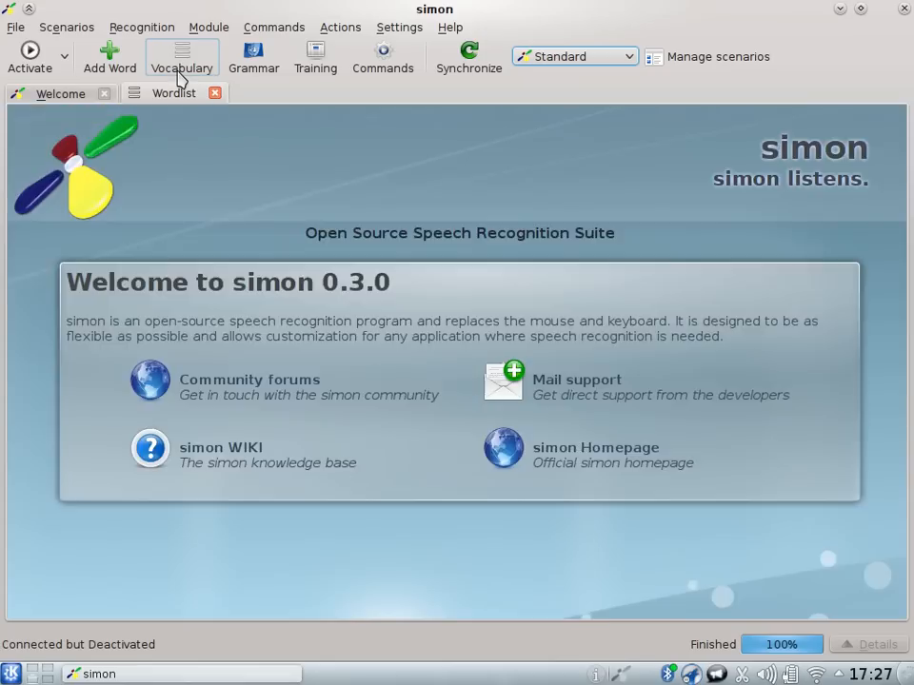
{"action": "left_click", "coordinate": [181, 55]}
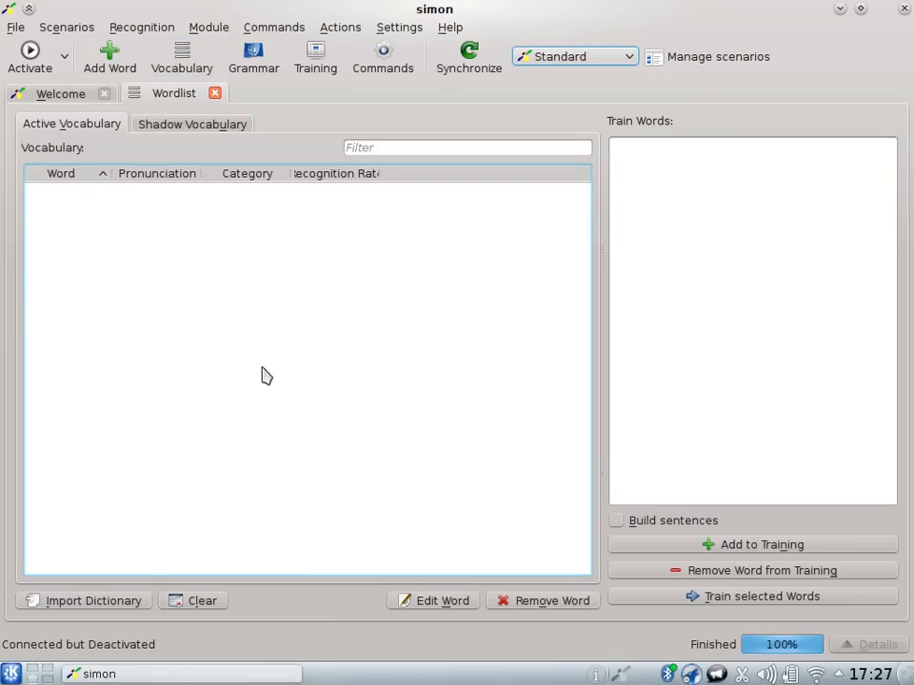
{"action": "left_click", "coordinate": [253, 53]}
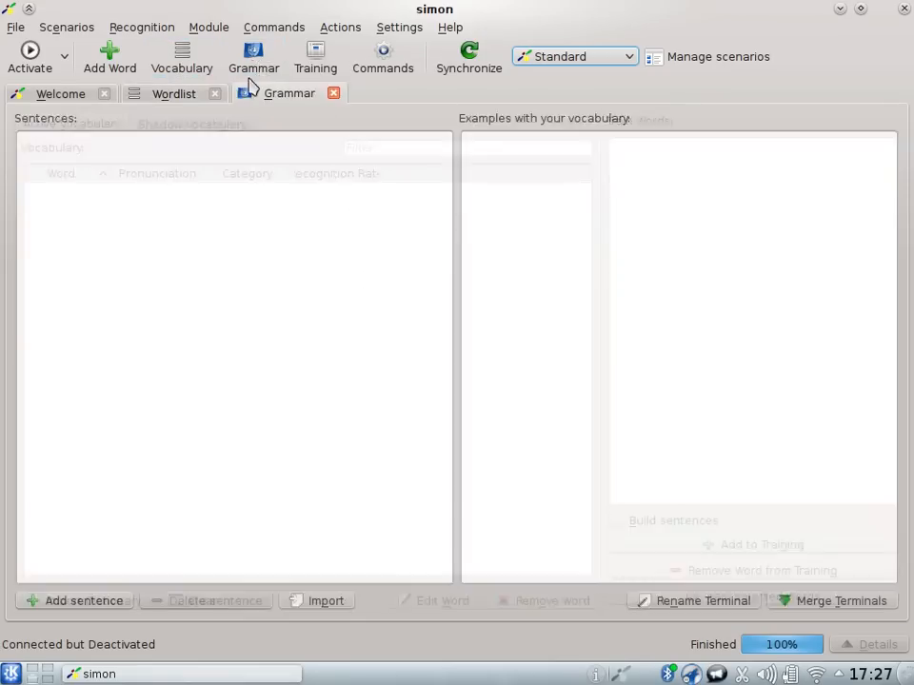
{"action": "left_click", "coordinate": [316, 55]}
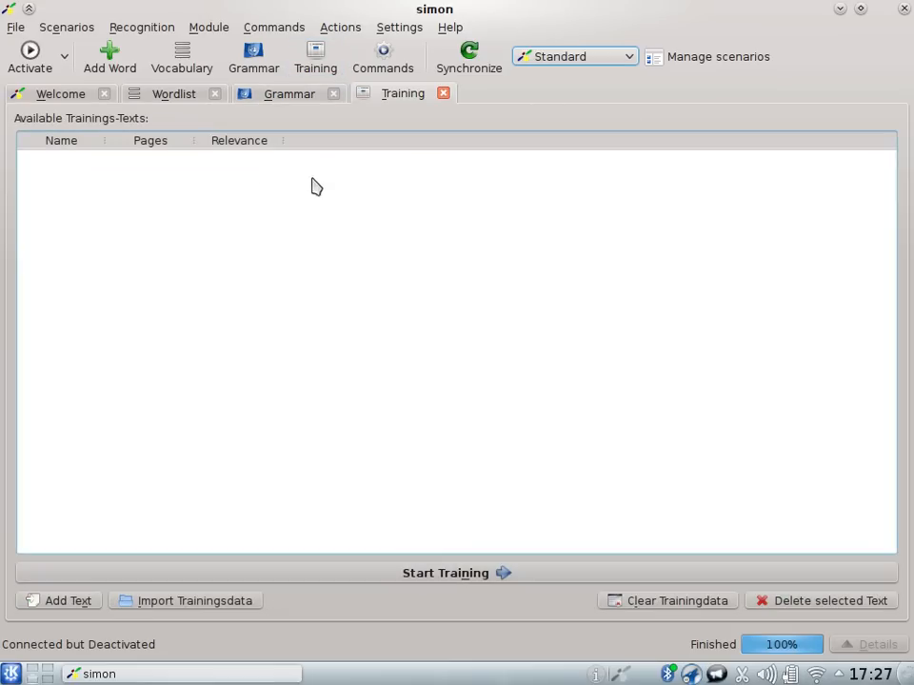
{"action": "mouse_move", "coordinate": [579, 78]}
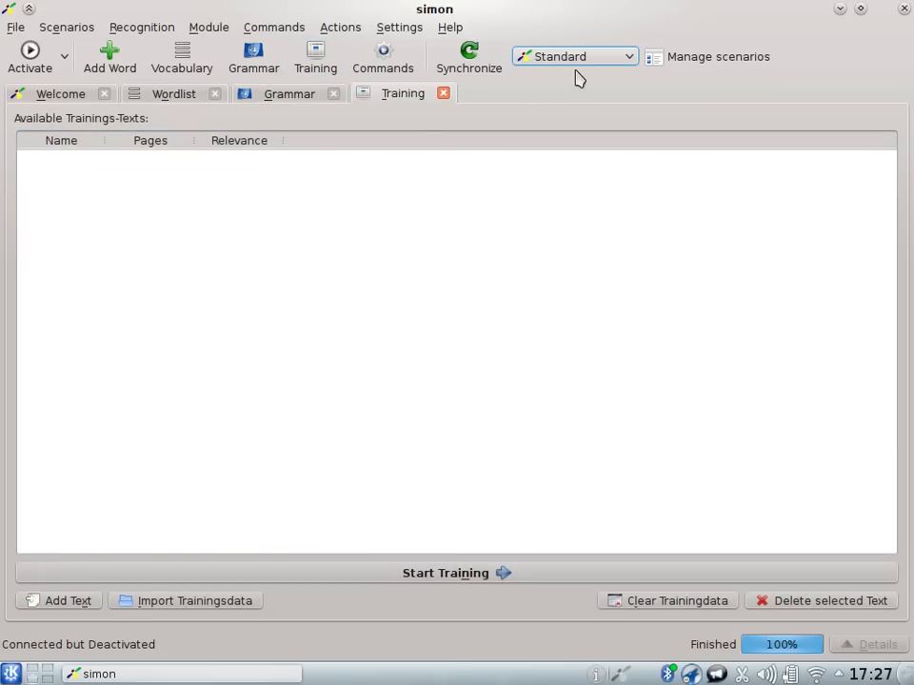
{"action": "left_click", "coordinate": [383, 55]}
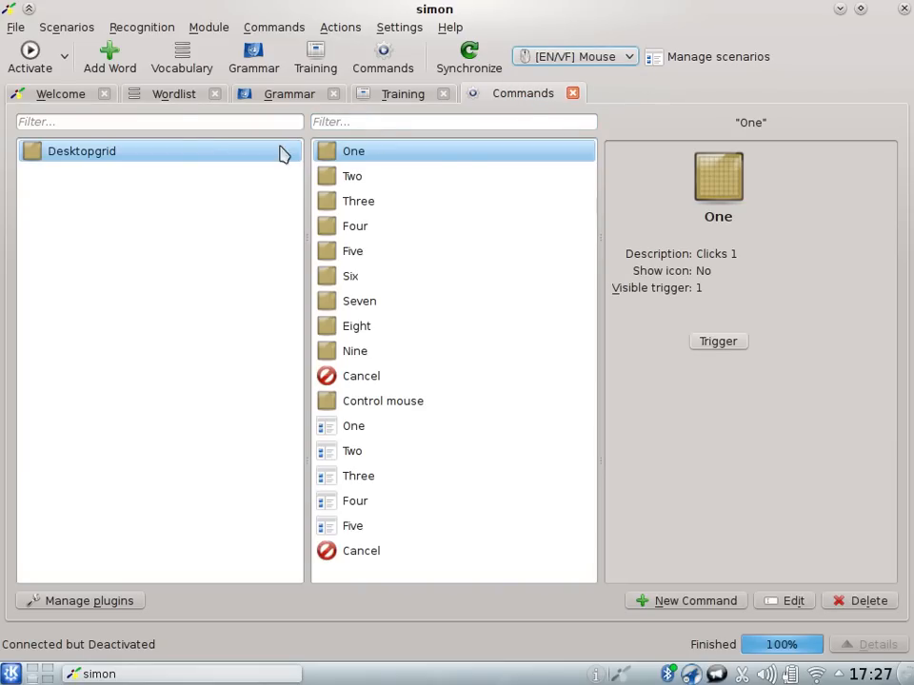
Review the Mouse scenario's wordlist and Mousecontrol training text, then return to its commands
{"action": "left_click", "coordinate": [173, 94]}
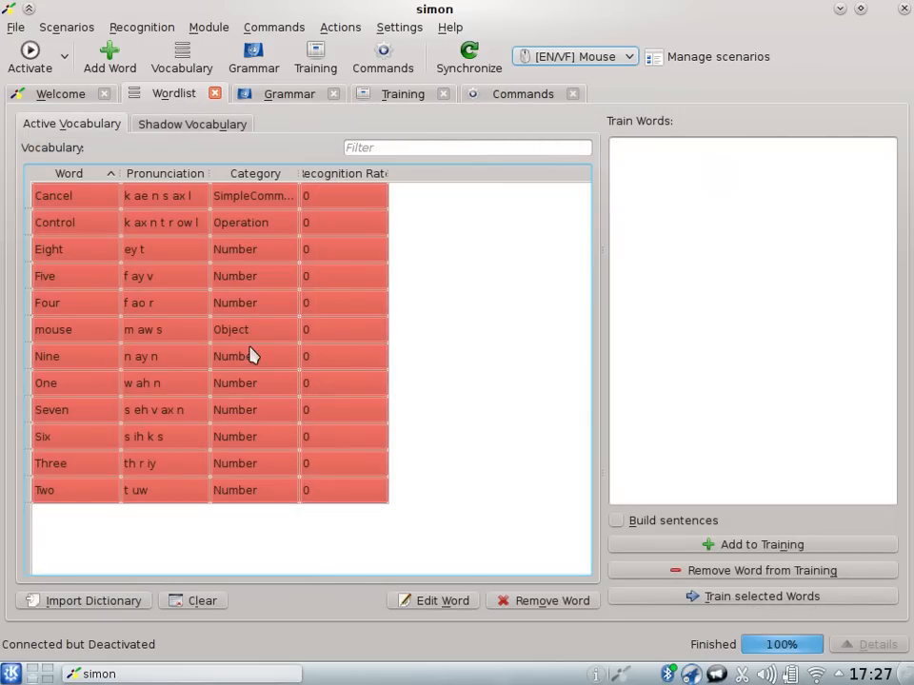
{"action": "mouse_move", "coordinate": [347, 299]}
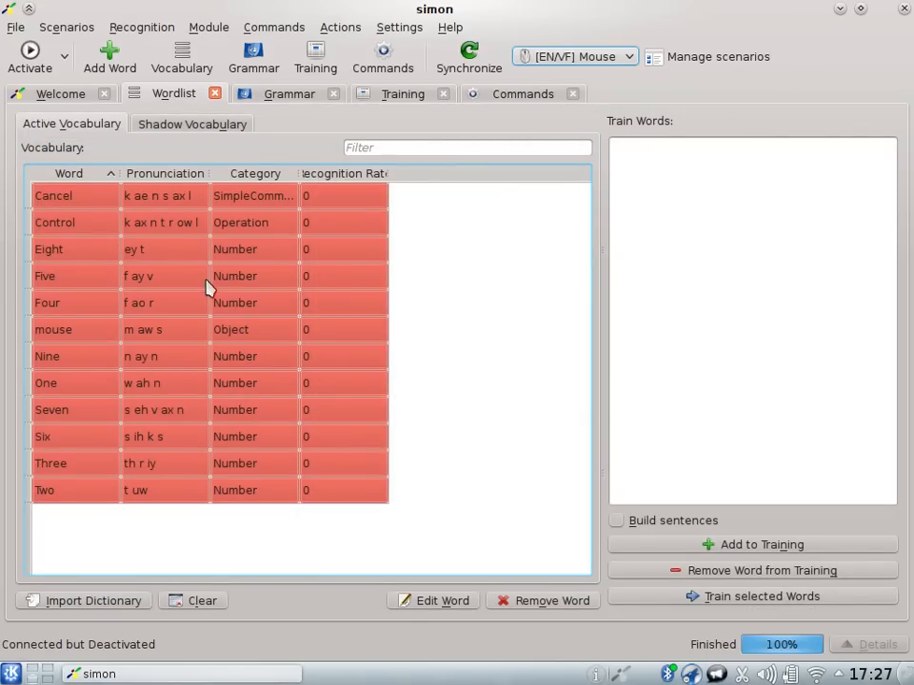
{"action": "left_click", "coordinate": [402, 94]}
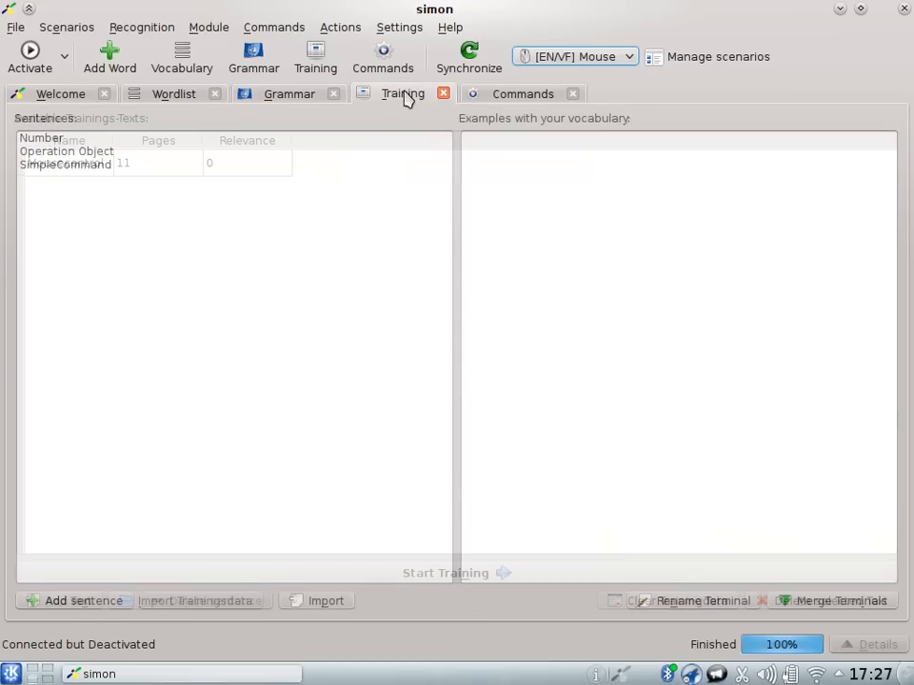
{"action": "left_click", "coordinate": [404, 94]}
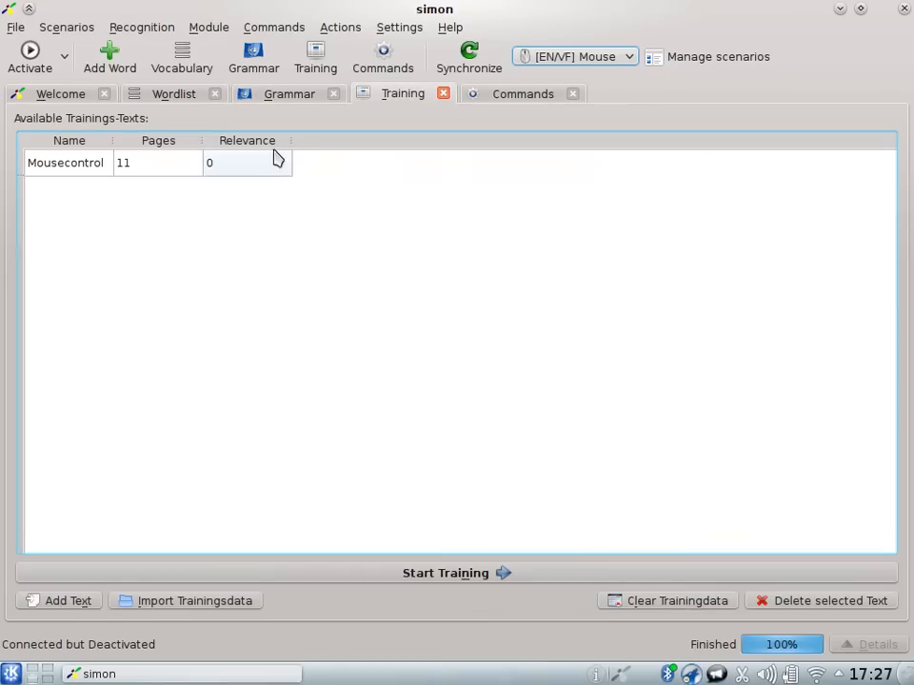
{"action": "mouse_move", "coordinate": [495, 99]}
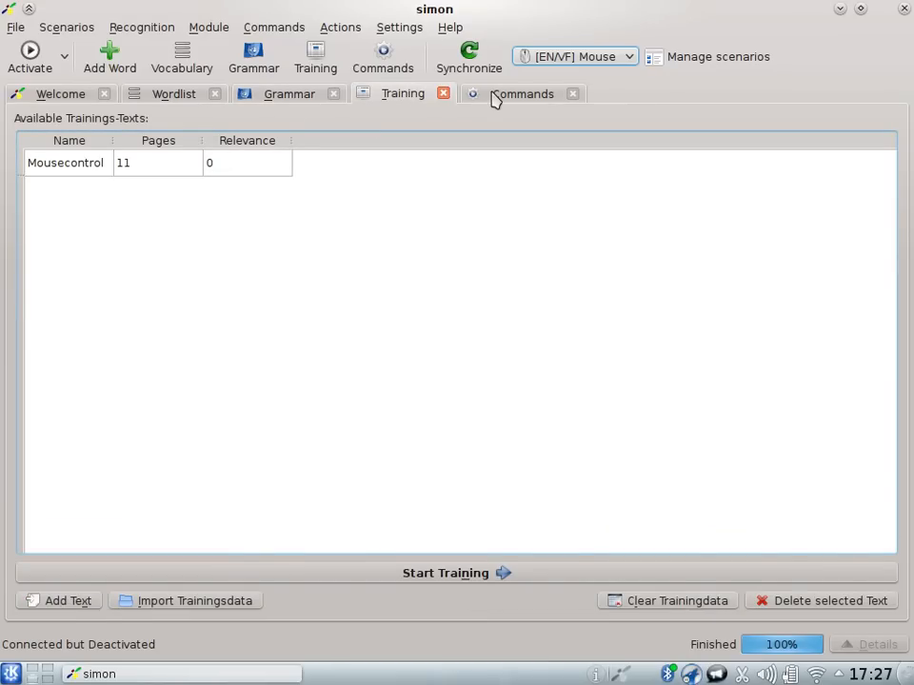
{"action": "left_click", "coordinate": [522, 93]}
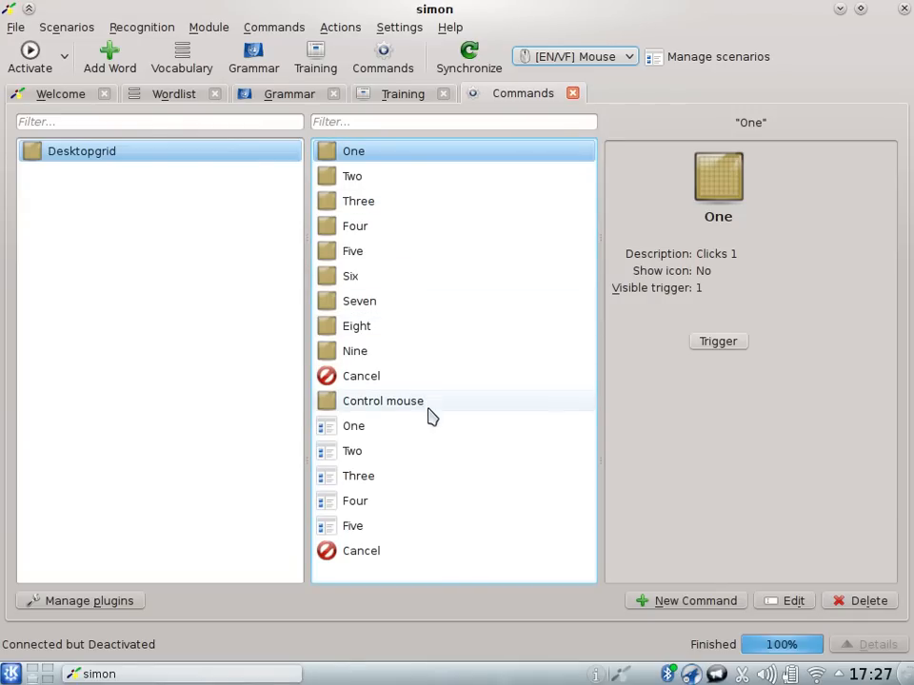
{"action": "mouse_move", "coordinate": [377, 325]}
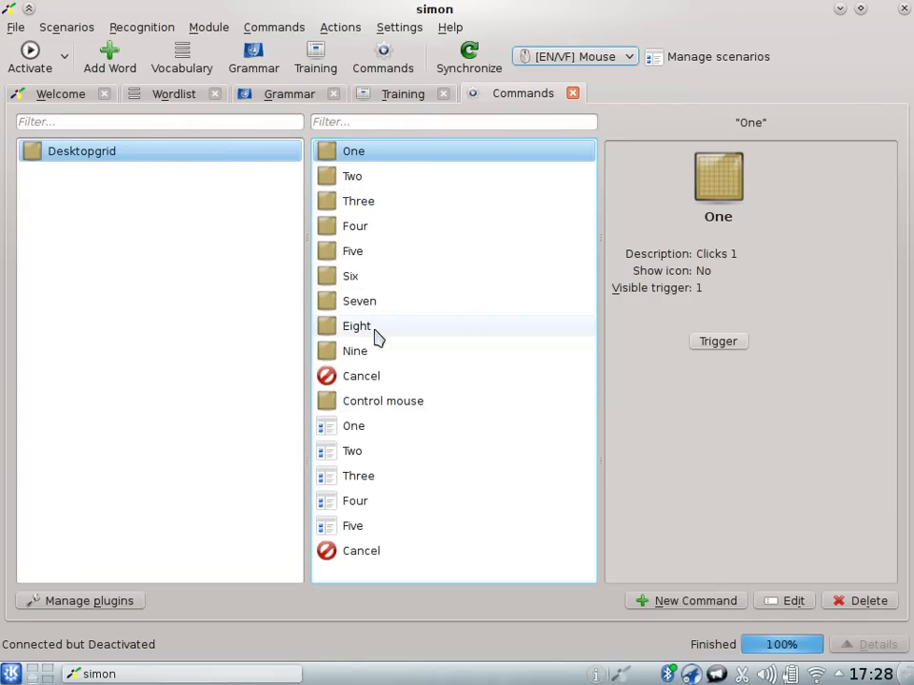
{"action": "mouse_move", "coordinate": [434, 400]}
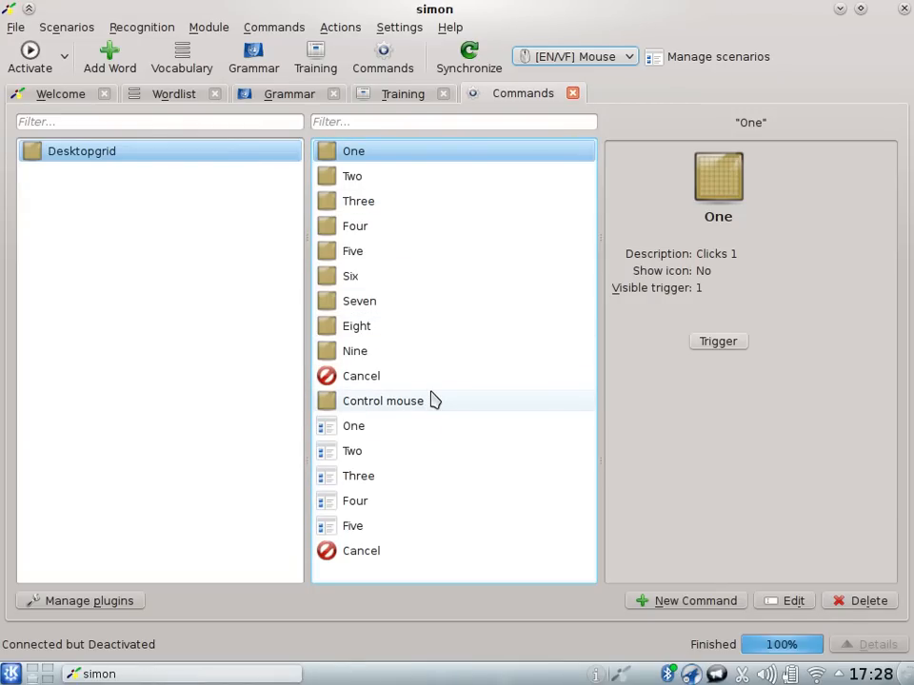
{"action": "mouse_move", "coordinate": [467, 399]}
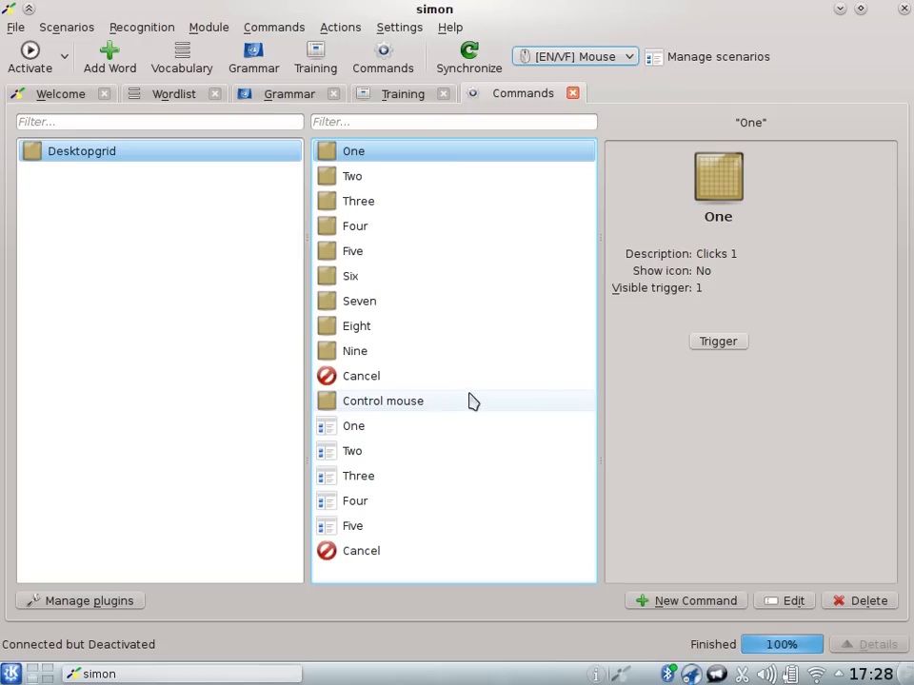
{"action": "mouse_move", "coordinate": [476, 533]}
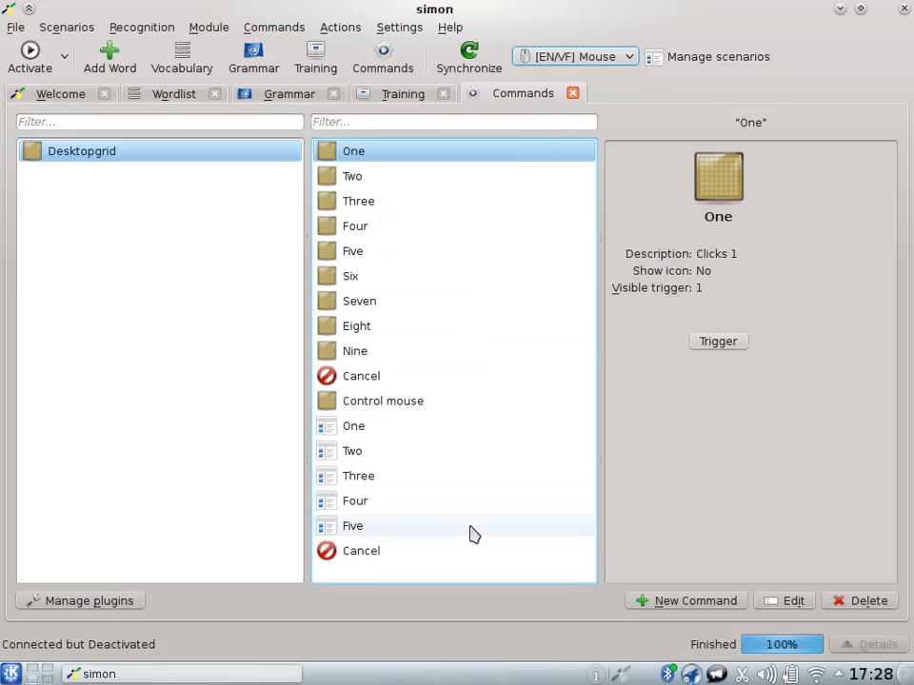
Inspect the Control mouse desktop-grid command and activate voice recognition
{"action": "left_click", "coordinate": [383, 400]}
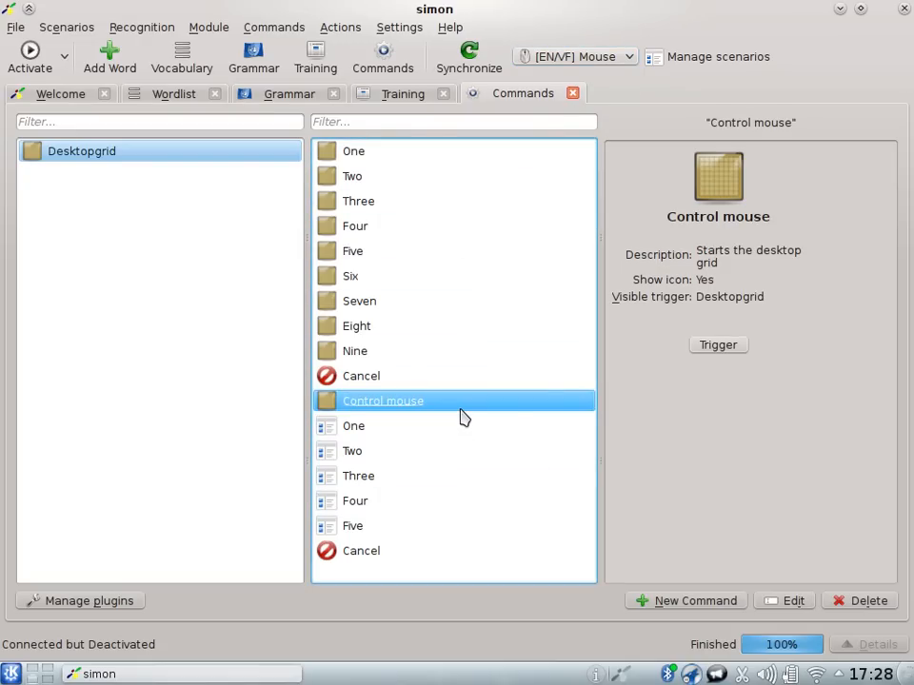
{"action": "mouse_move", "coordinate": [677, 287]}
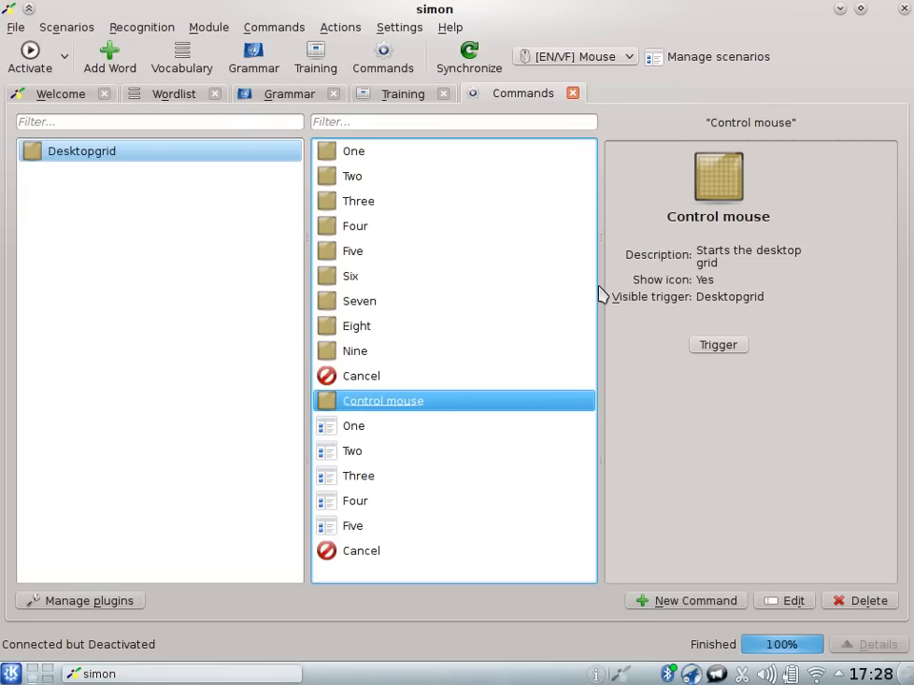
{"action": "mouse_move", "coordinate": [11, 118]}
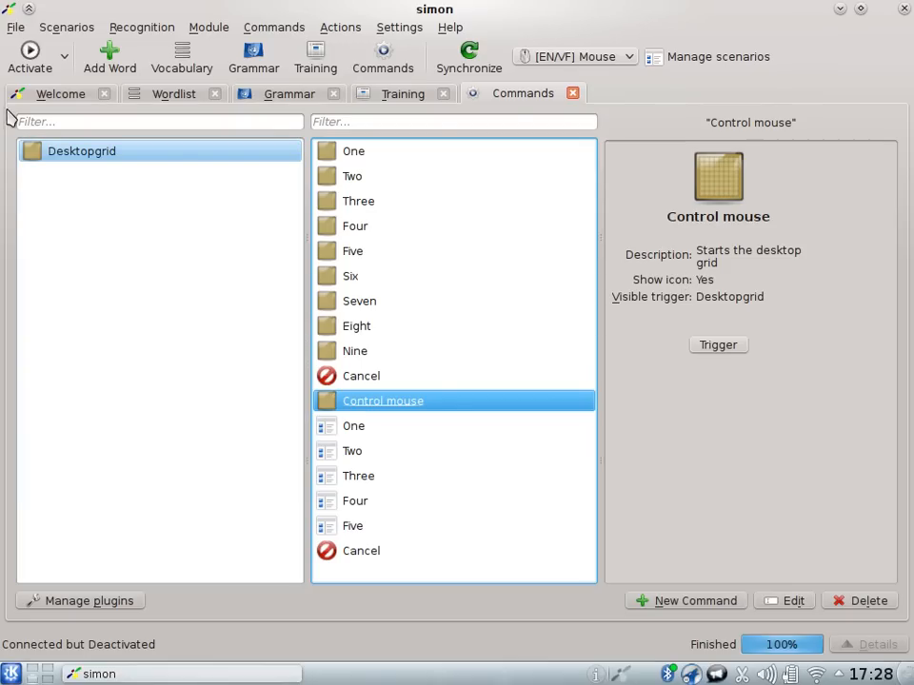
{"action": "mouse_move", "coordinate": [30, 50]}
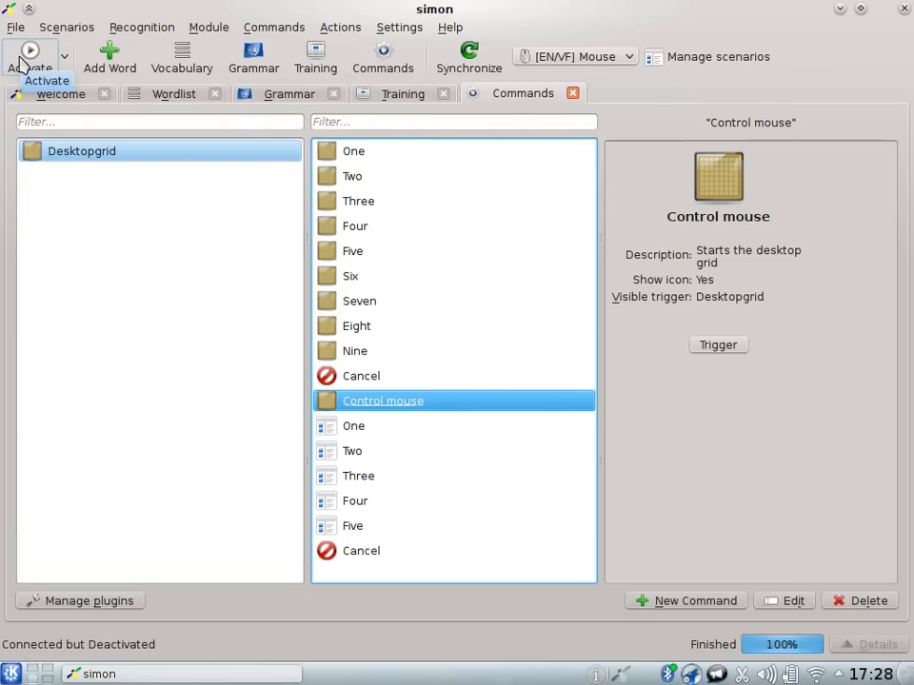
{"action": "left_click", "coordinate": [30, 50]}
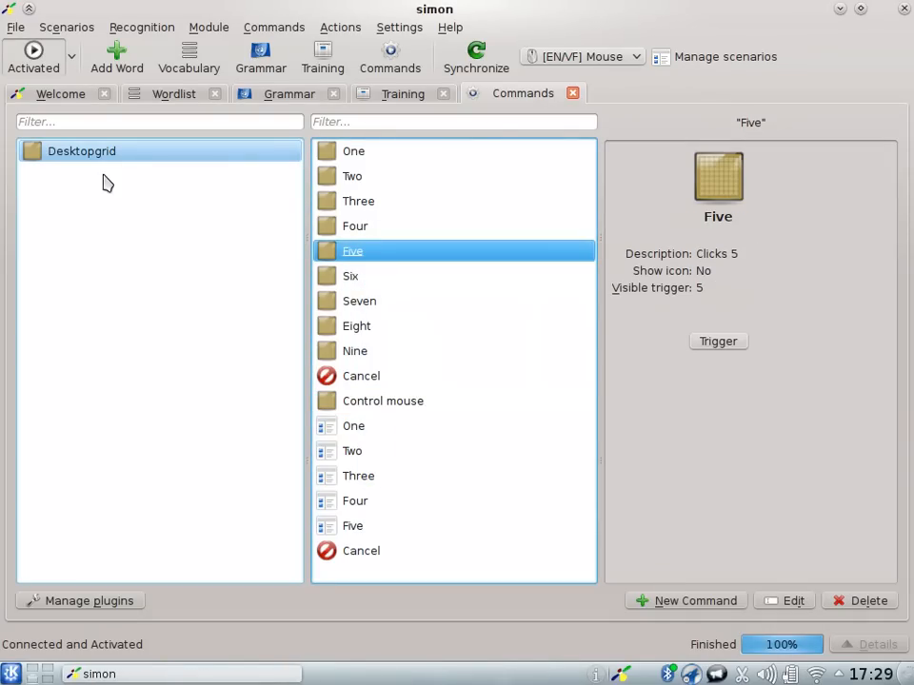
Deactivate recognition and bring up the Manage scenarios dialog from the scenario dropdown
{"action": "left_click", "coordinate": [34, 53]}
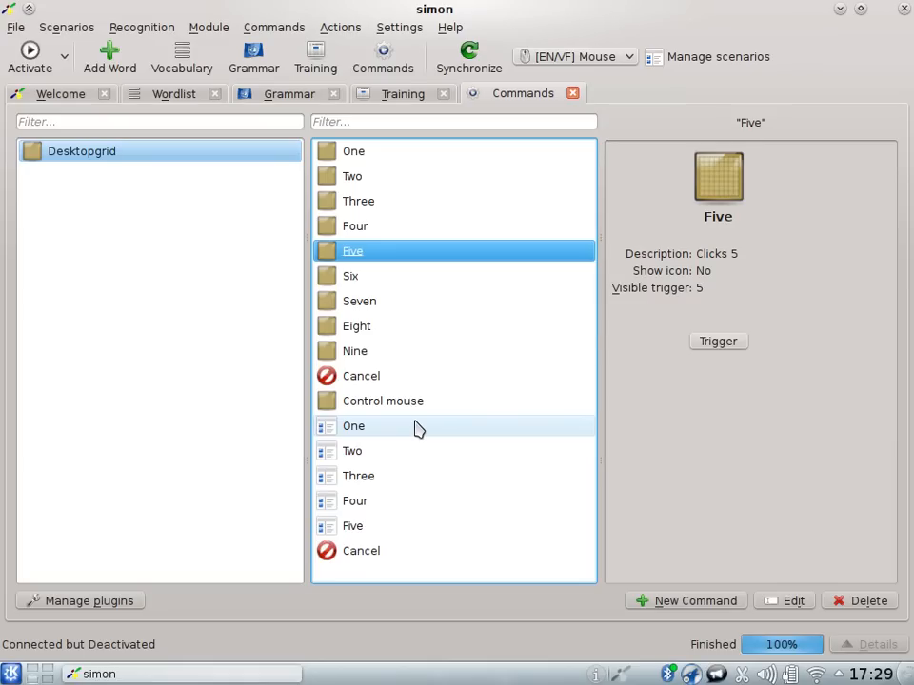
{"action": "mouse_move", "coordinate": [556, 69]}
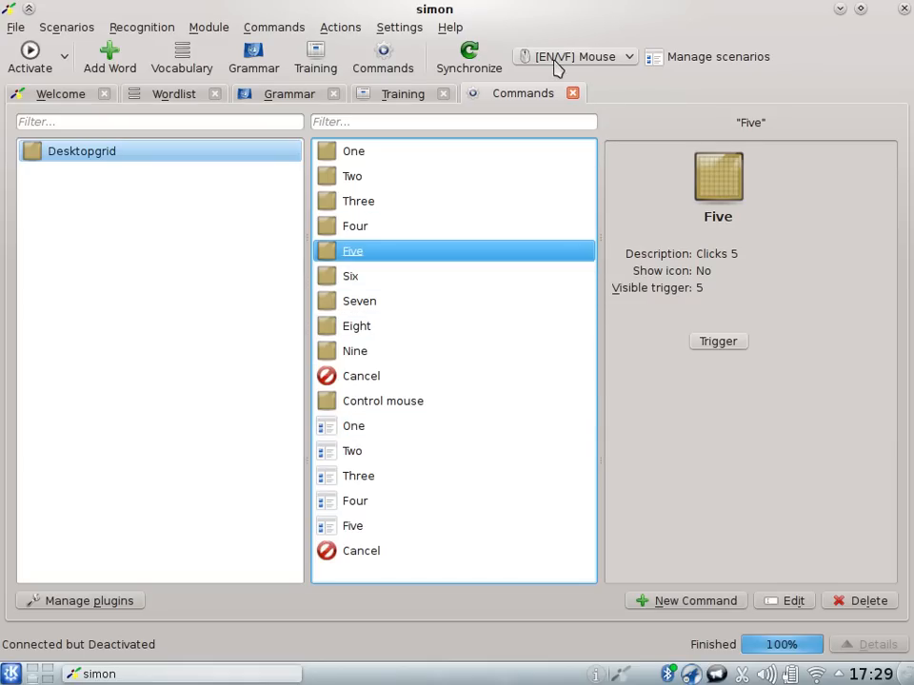
{"action": "left_click", "coordinate": [575, 57]}
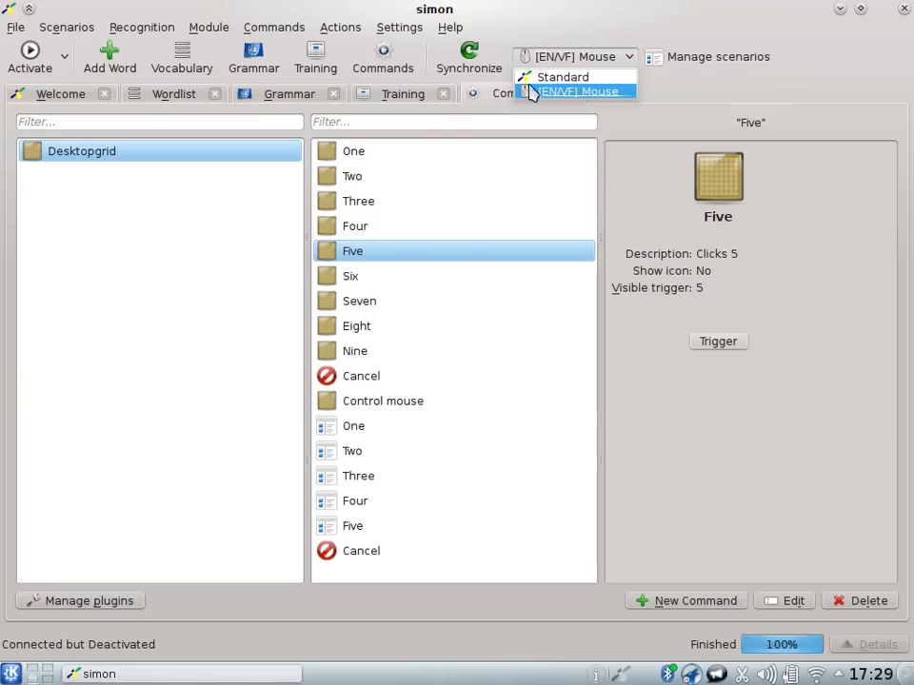
{"action": "mouse_move", "coordinate": [564, 76]}
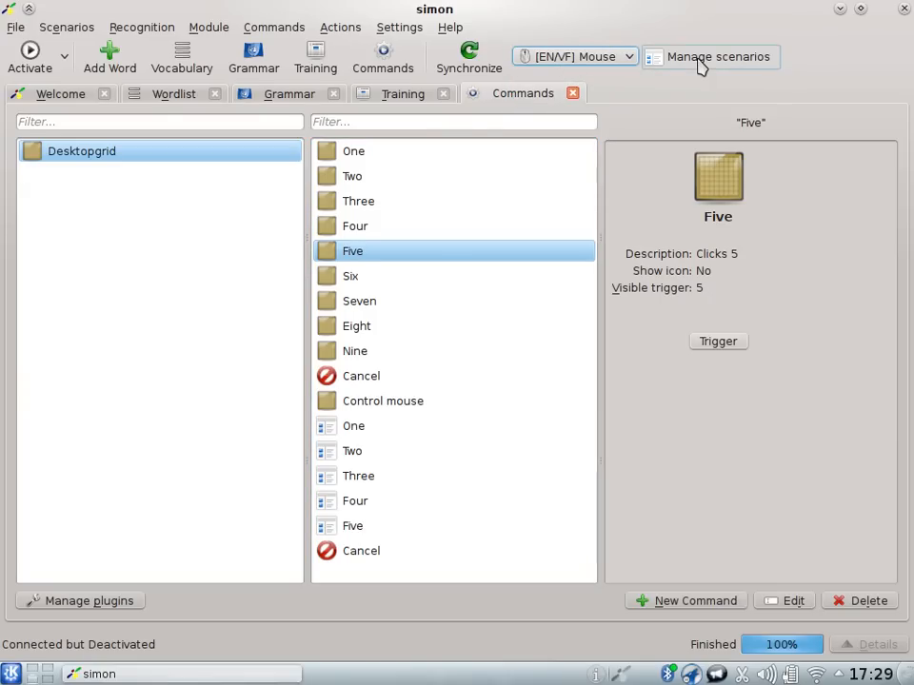
{"action": "left_click", "coordinate": [710, 58]}
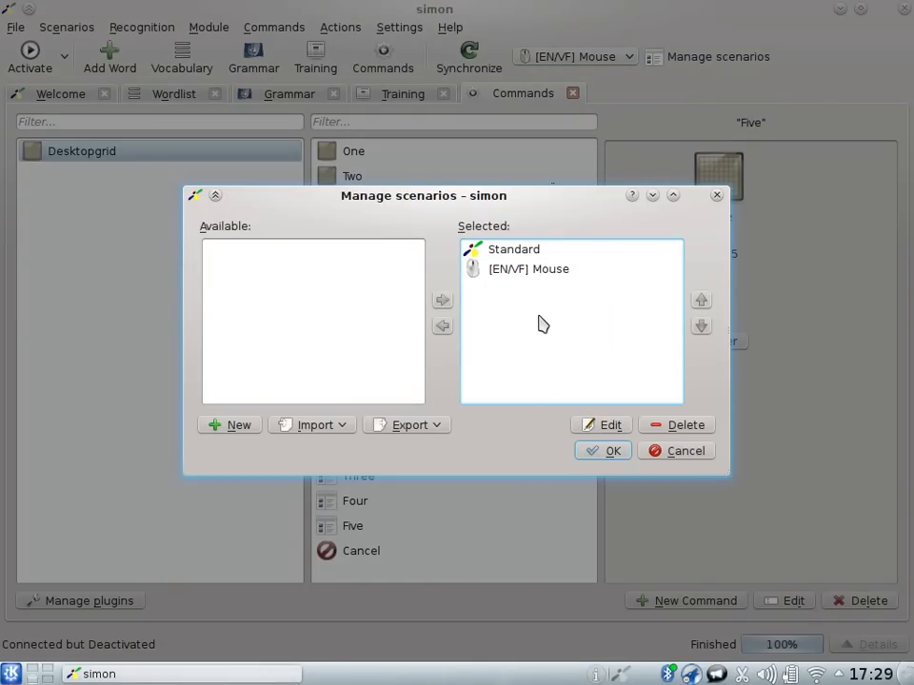
Select the Standard scenario in the manager, close it and reopen the scenario manager
{"action": "left_click", "coordinate": [514, 248]}
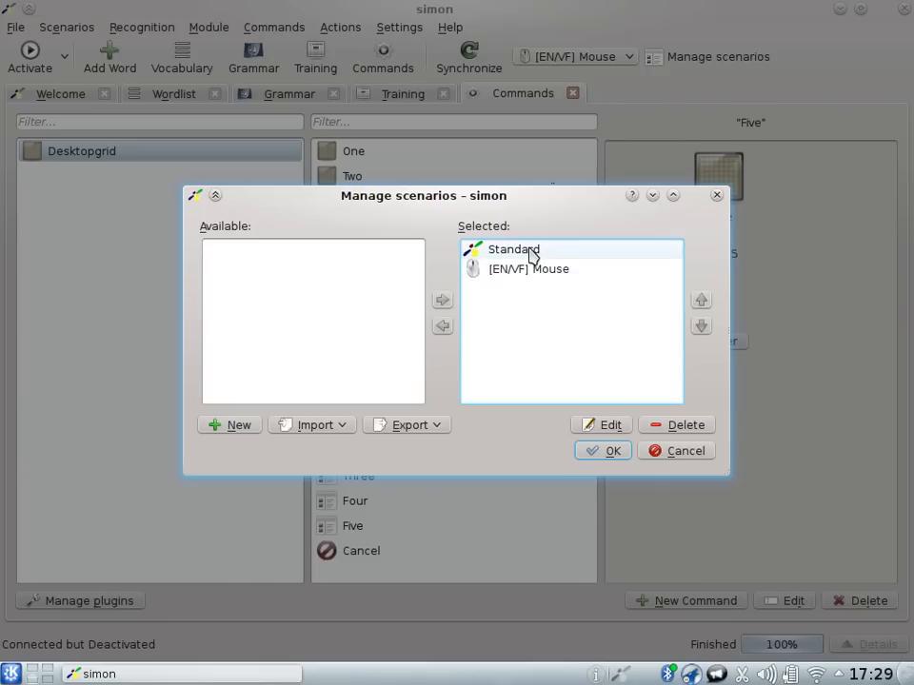
{"action": "mouse_move", "coordinate": [529, 268]}
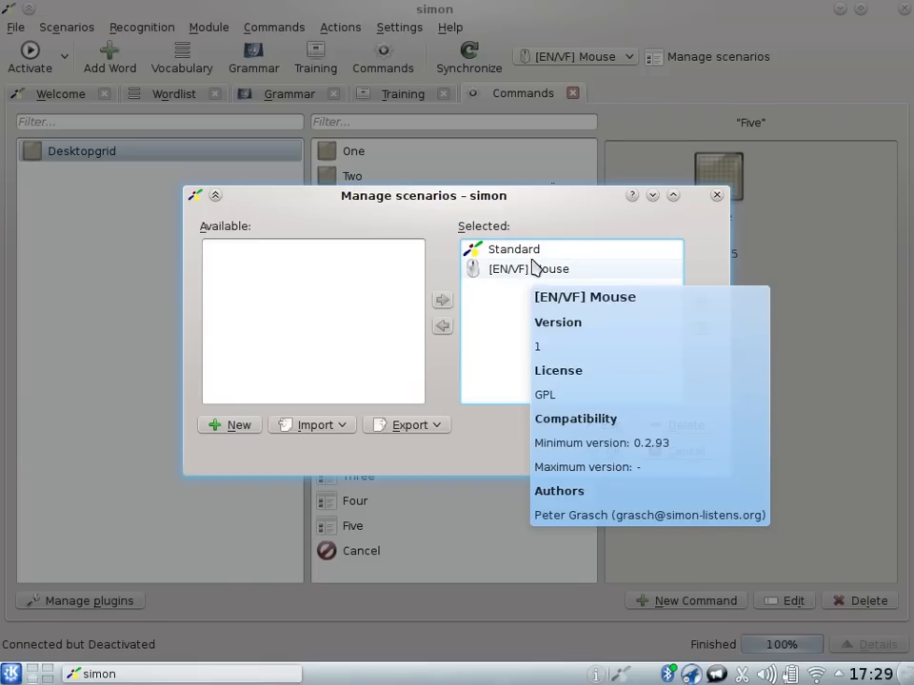
{"action": "left_click", "coordinate": [255, 248]}
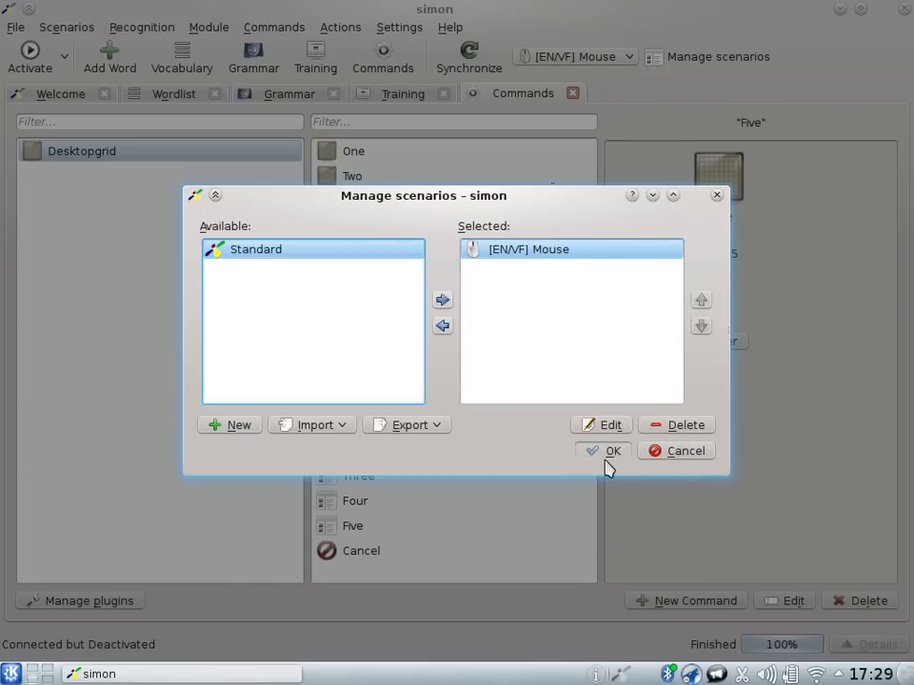
{"action": "left_click", "coordinate": [613, 449]}
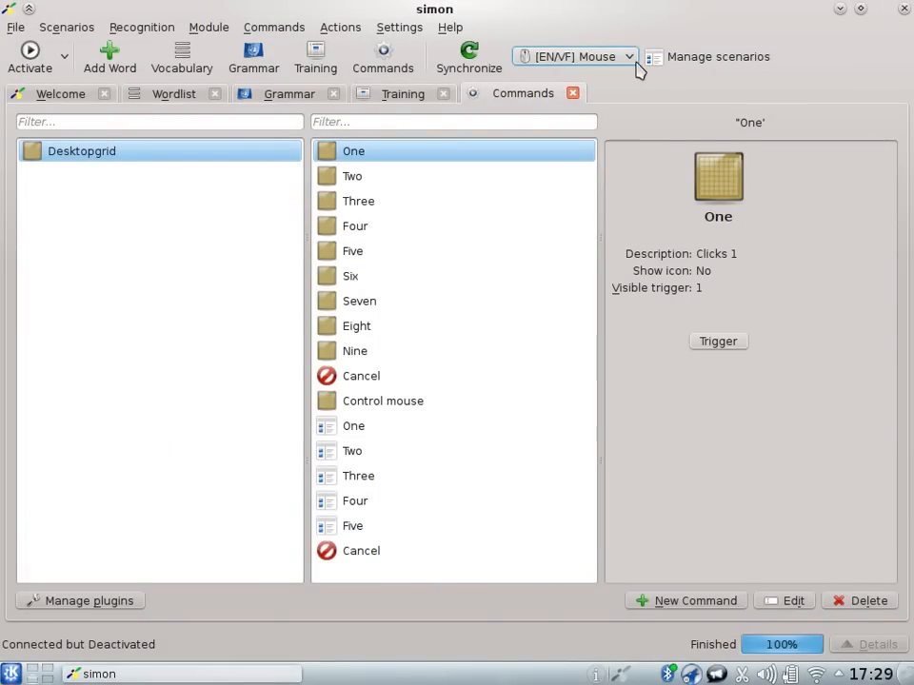
{"action": "left_click", "coordinate": [717, 57]}
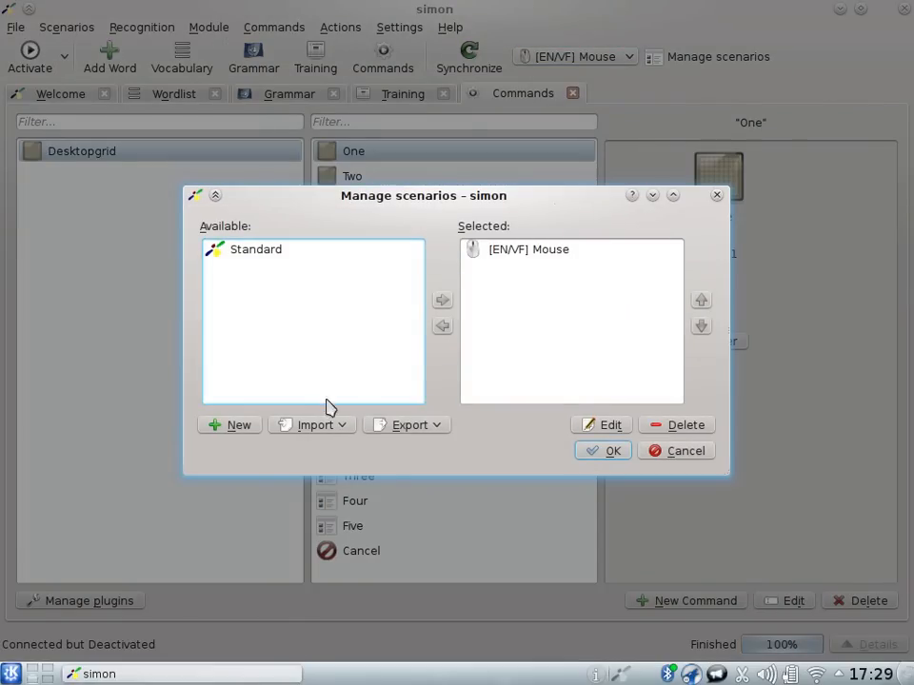
Check the Import and Export options, choose Download and view the [EN/VF] Firefox scenario details
{"action": "left_click", "coordinate": [314, 425]}
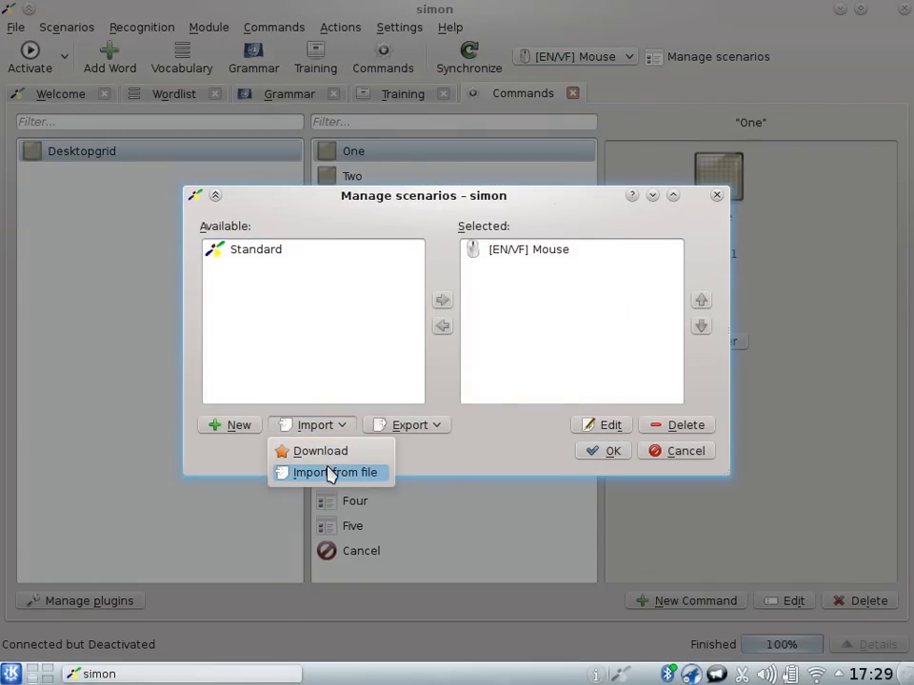
{"action": "mouse_move", "coordinate": [400, 445]}
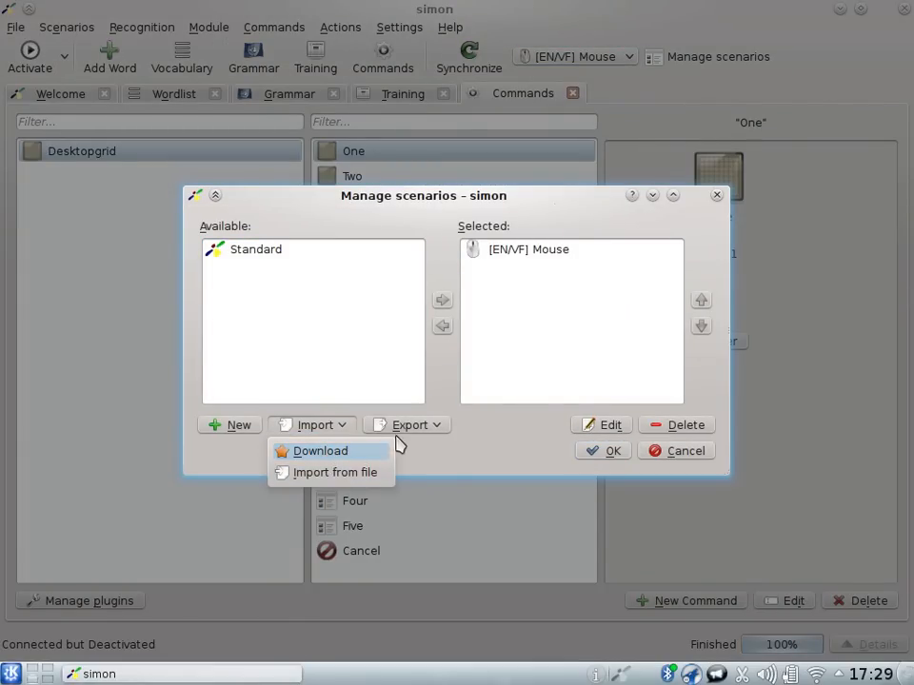
{"action": "left_click", "coordinate": [407, 424]}
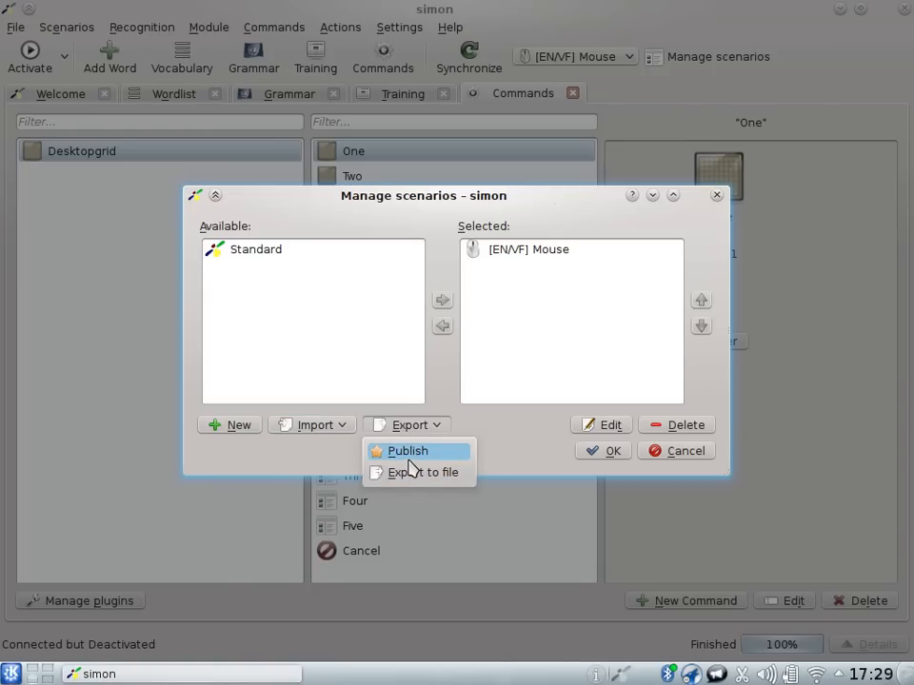
{"action": "left_click", "coordinate": [312, 425]}
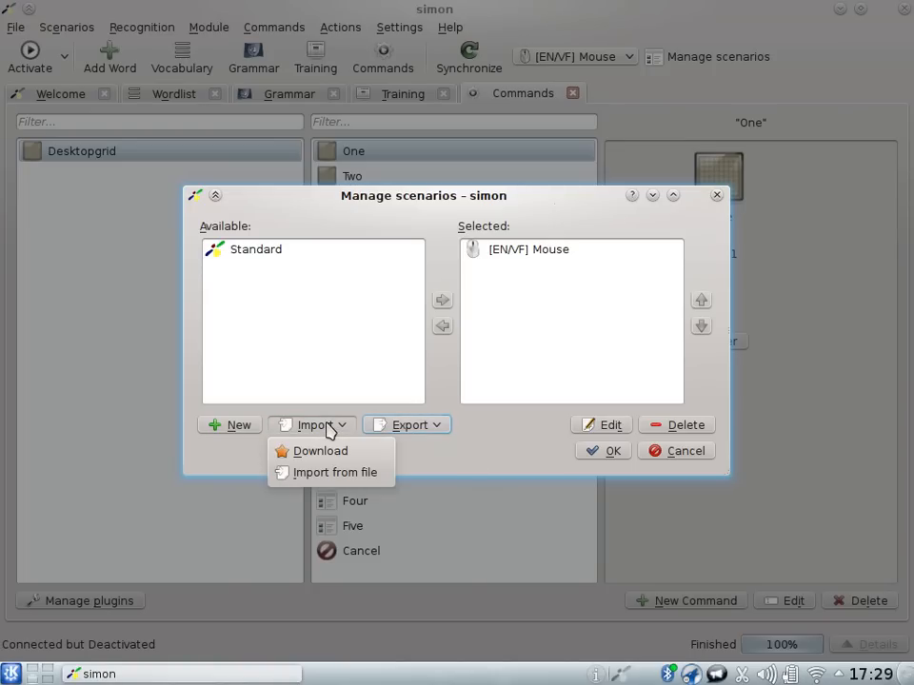
{"action": "mouse_move", "coordinate": [320, 449]}
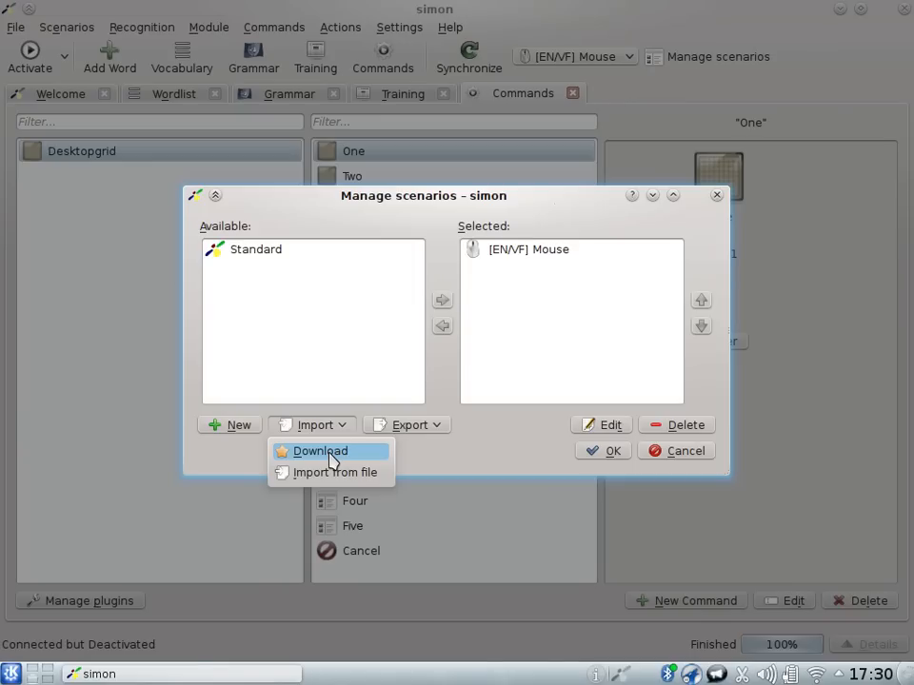
{"action": "left_click", "coordinate": [320, 449]}
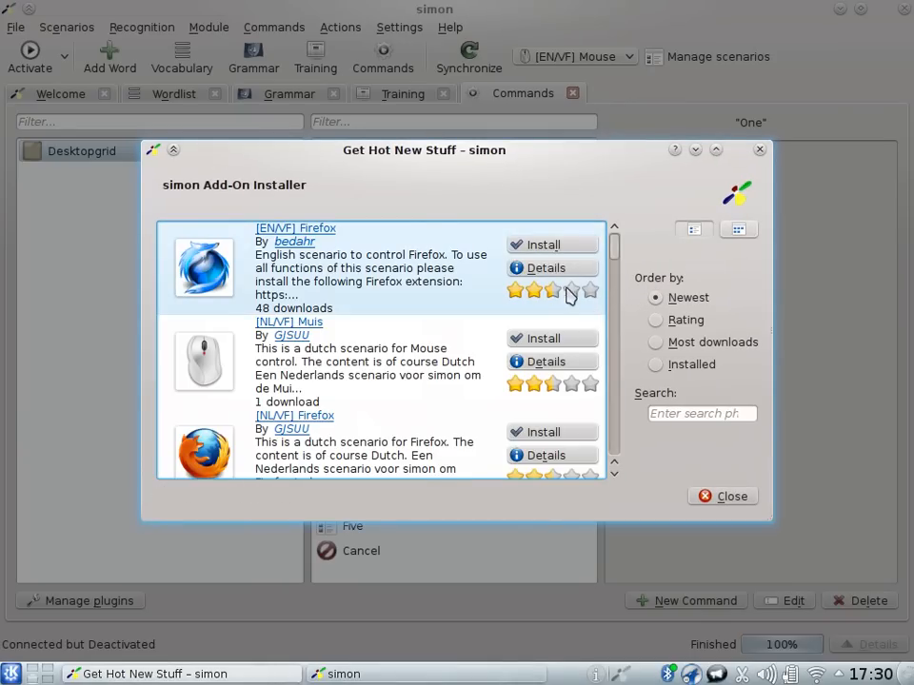
{"action": "mouse_move", "coordinate": [417, 278]}
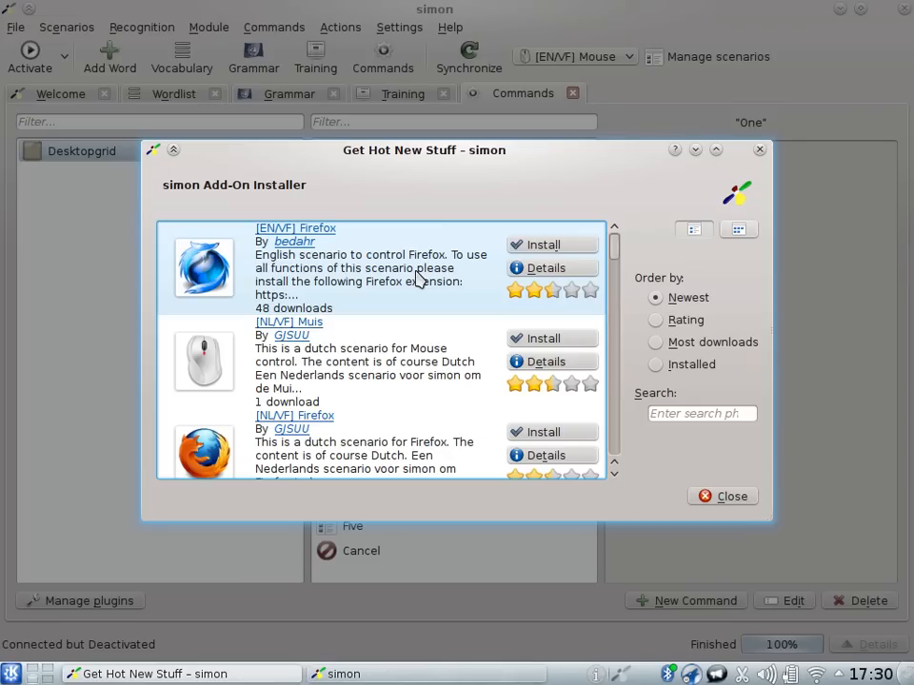
{"action": "mouse_move", "coordinate": [373, 274]}
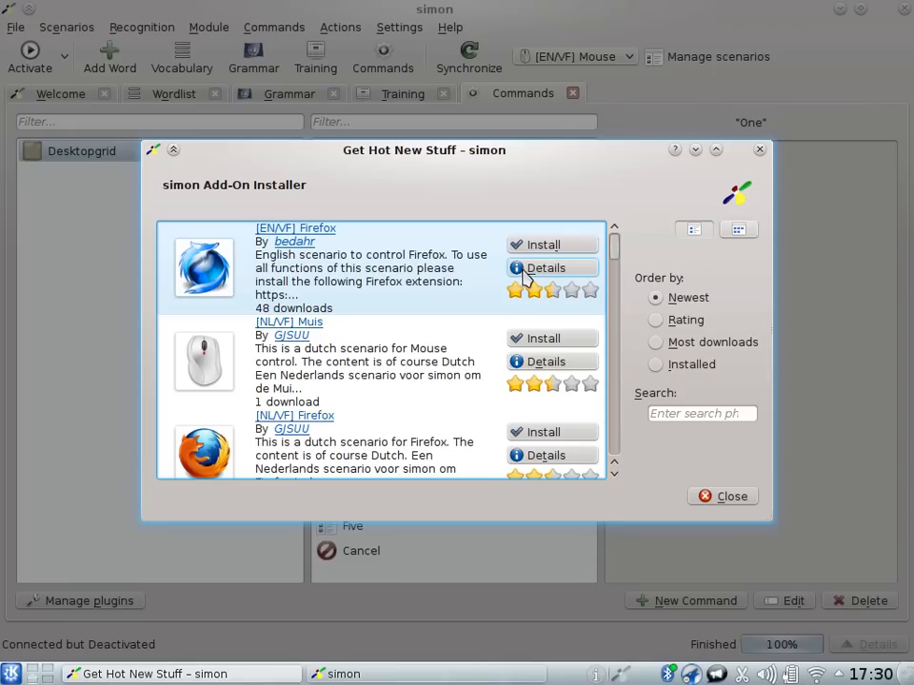
{"action": "mouse_move", "coordinate": [524, 276]}
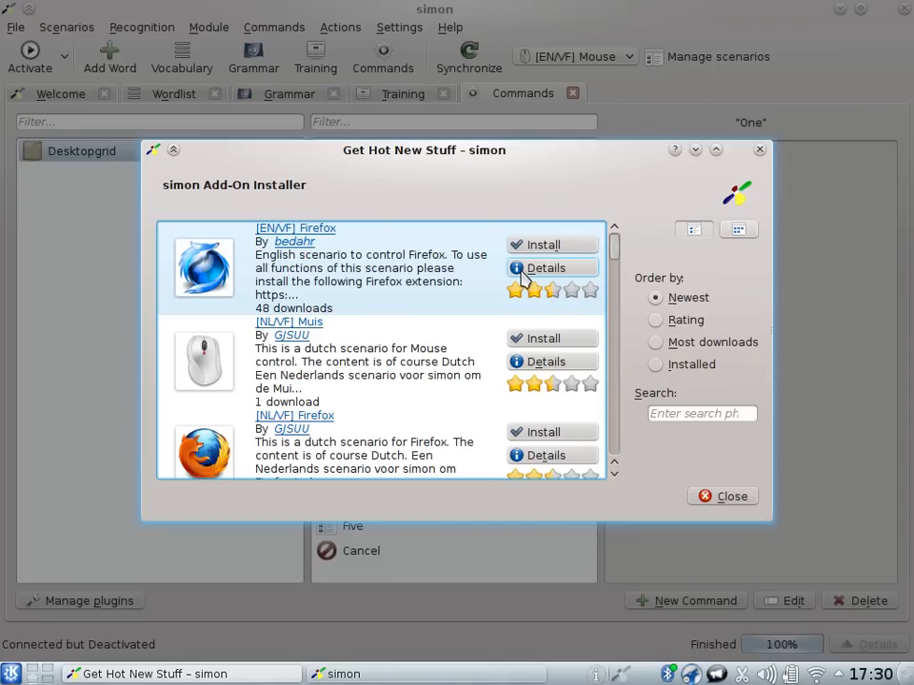
{"action": "left_click", "coordinate": [544, 267]}
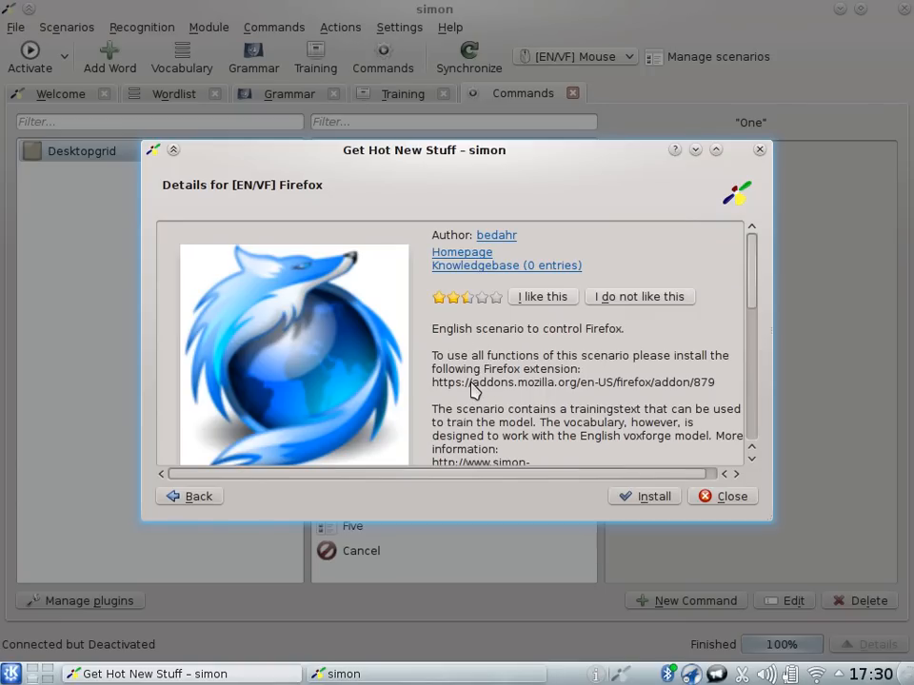
{"action": "mouse_move", "coordinate": [636, 398]}
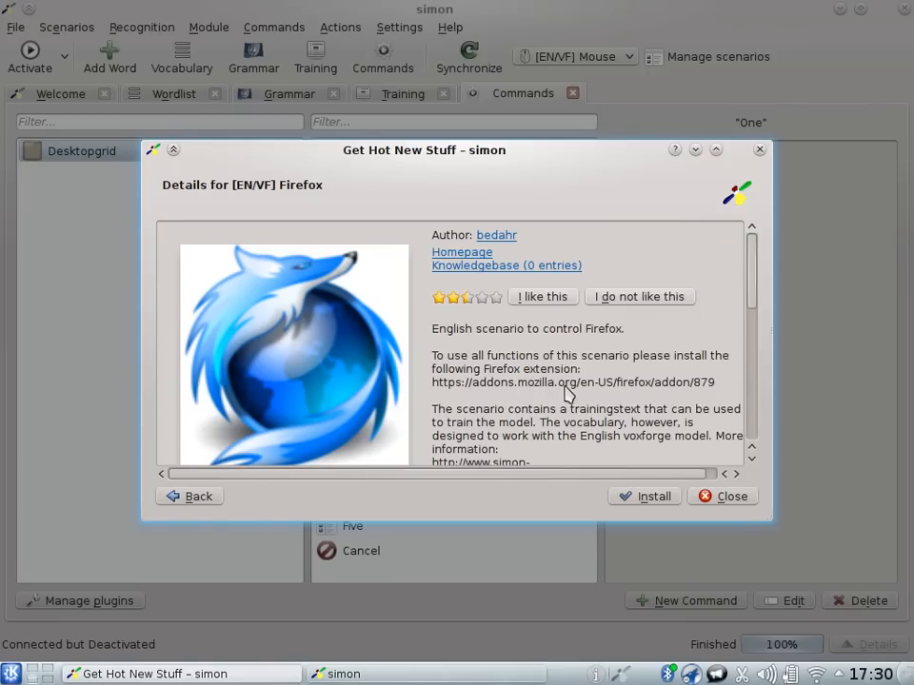
{"action": "mouse_move", "coordinate": [643, 400]}
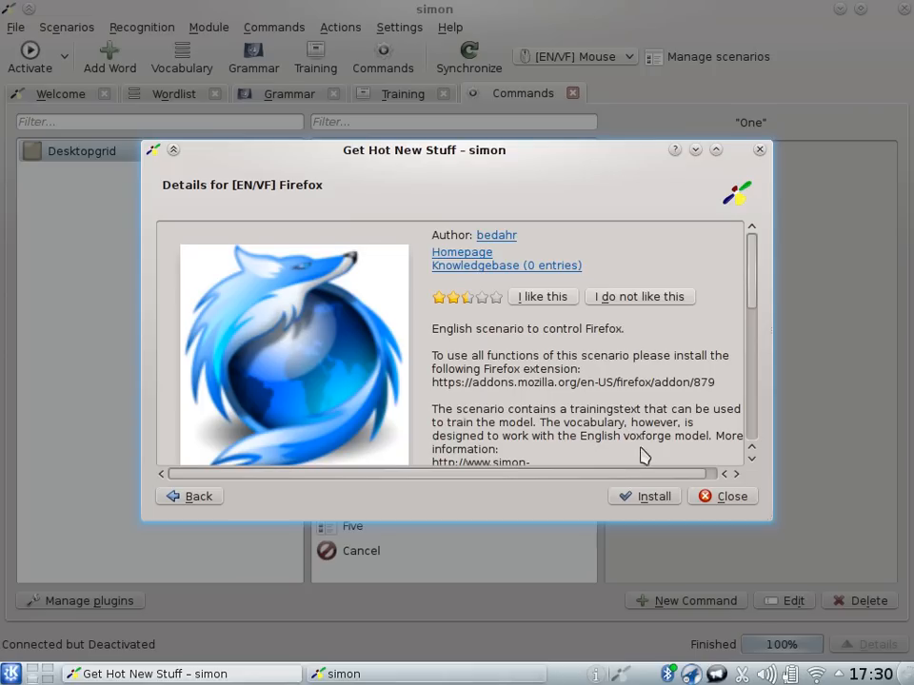
{"action": "mouse_move", "coordinate": [644, 478]}
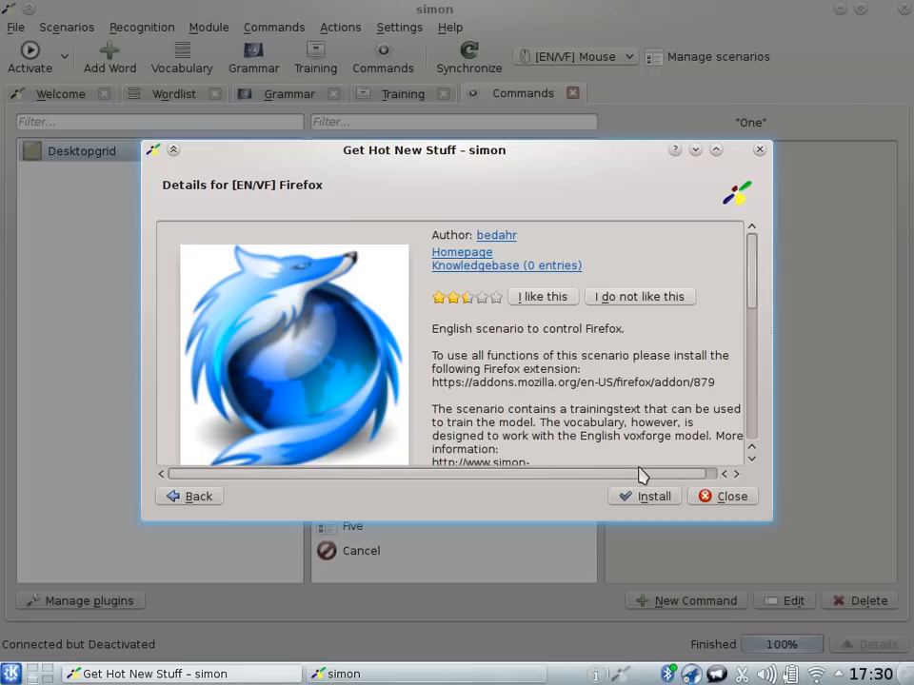
Install the [EN/VF] Firefox scenario and return to the downloadable scenarios list
{"action": "left_click", "coordinate": [655, 495]}
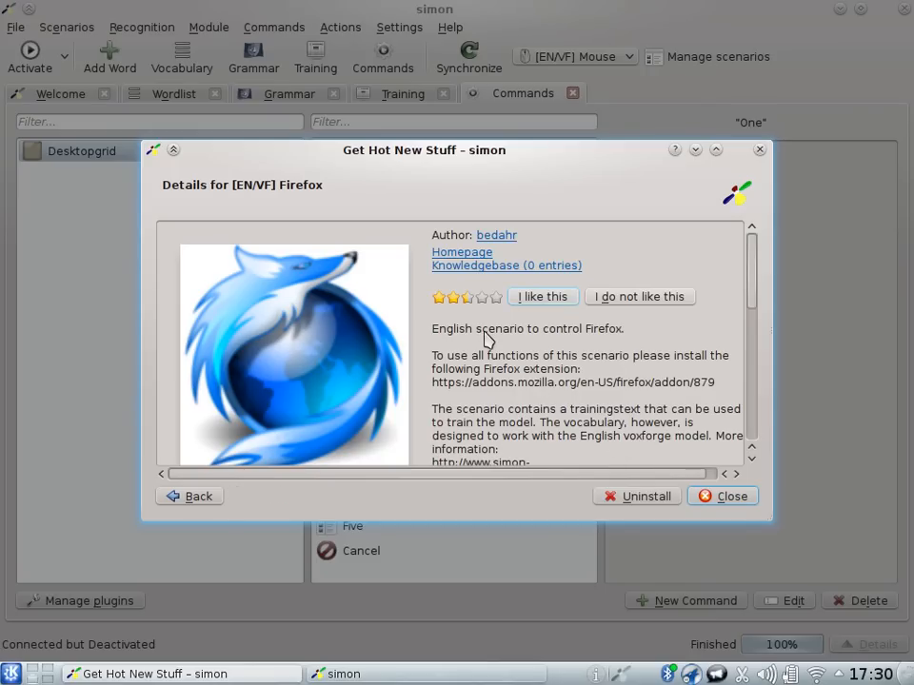
{"action": "left_click", "coordinate": [189, 495]}
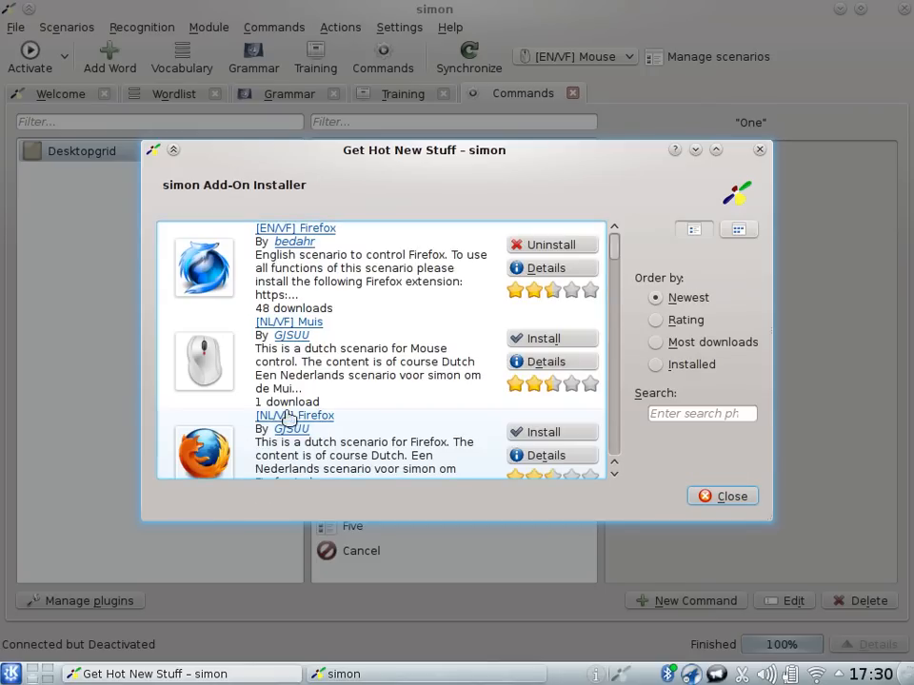
Install the [EN/VF] Keyboard, Recognition control and Window management scenarios from the installer list
{"action": "scroll", "scroll_direction": "down", "scroll_amount": 3}
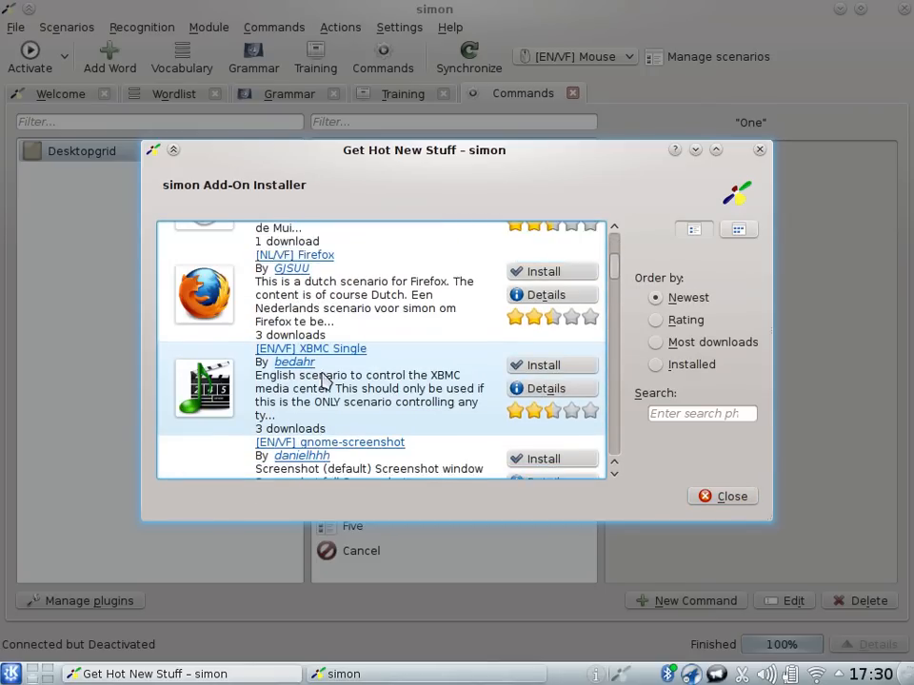
{"action": "scroll", "scroll_direction": "down", "scroll_amount": 3}
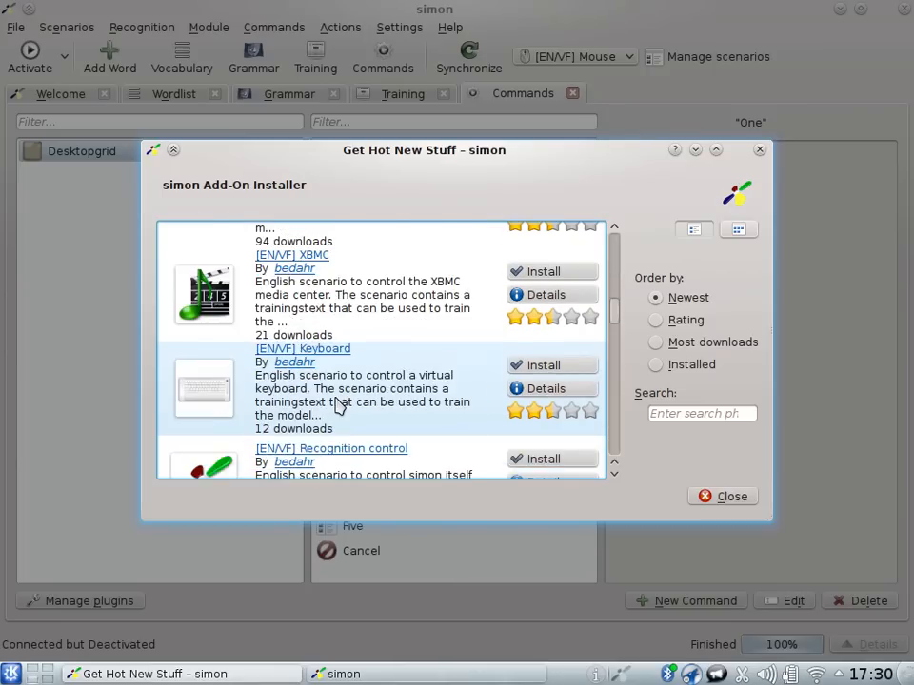
{"action": "scroll", "scroll_direction": "down", "scroll_amount": 3}
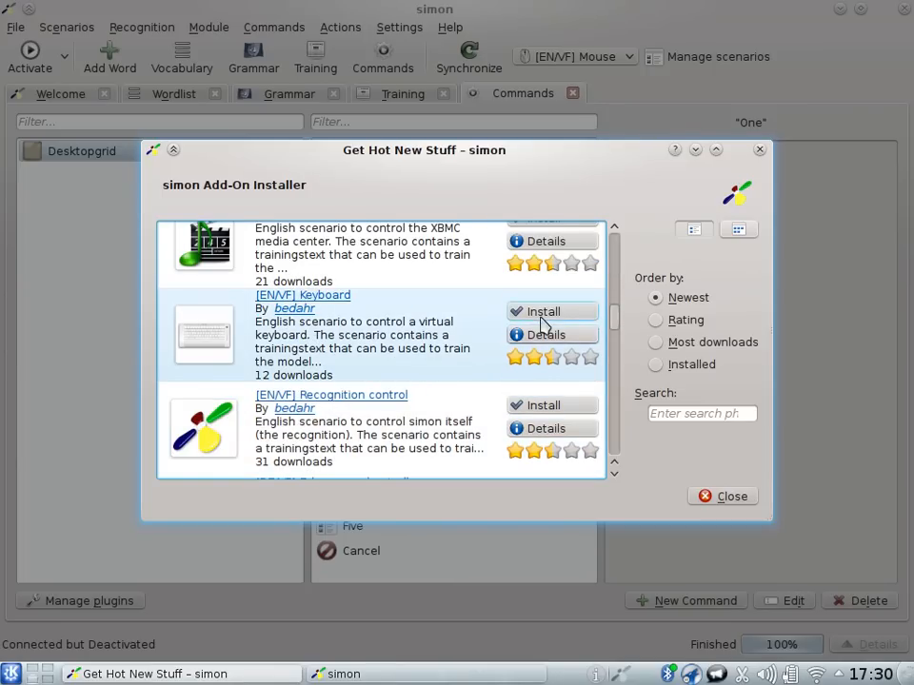
{"action": "left_click", "coordinate": [545, 313]}
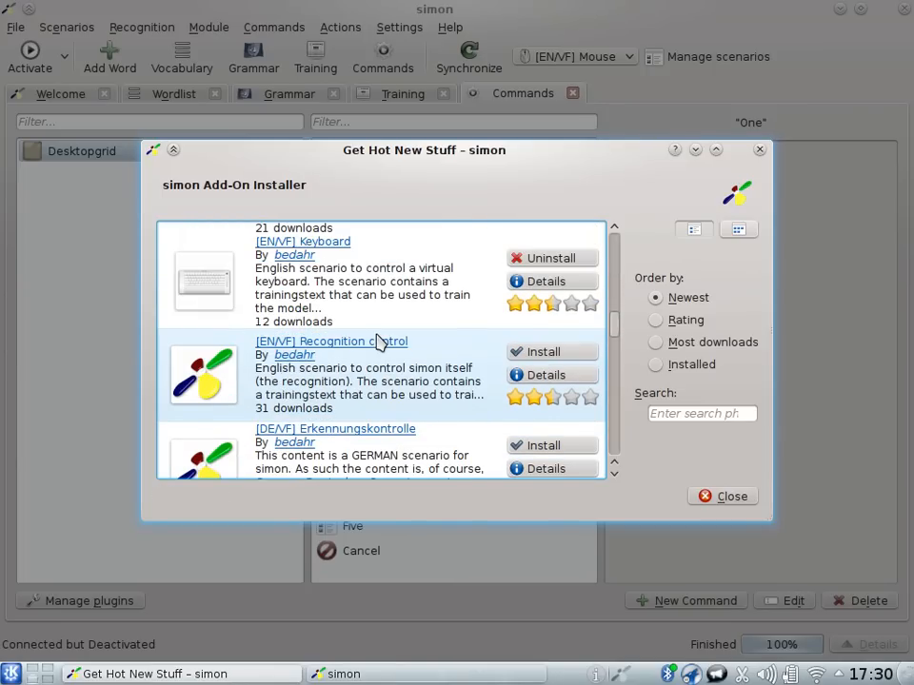
{"action": "scroll", "scroll_direction": "down", "scroll_amount": 3}
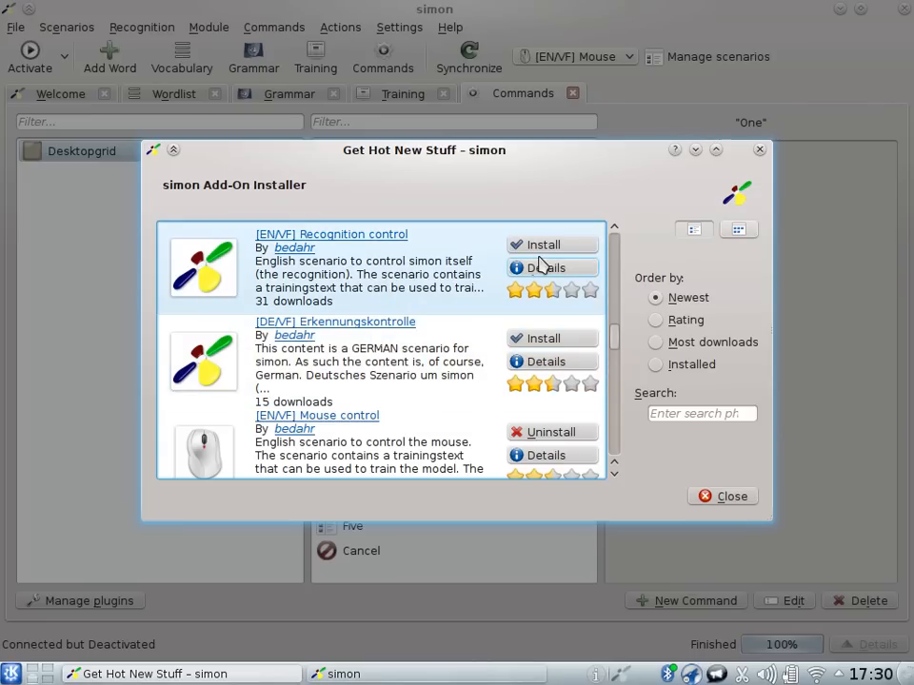
{"action": "left_click", "coordinate": [552, 244]}
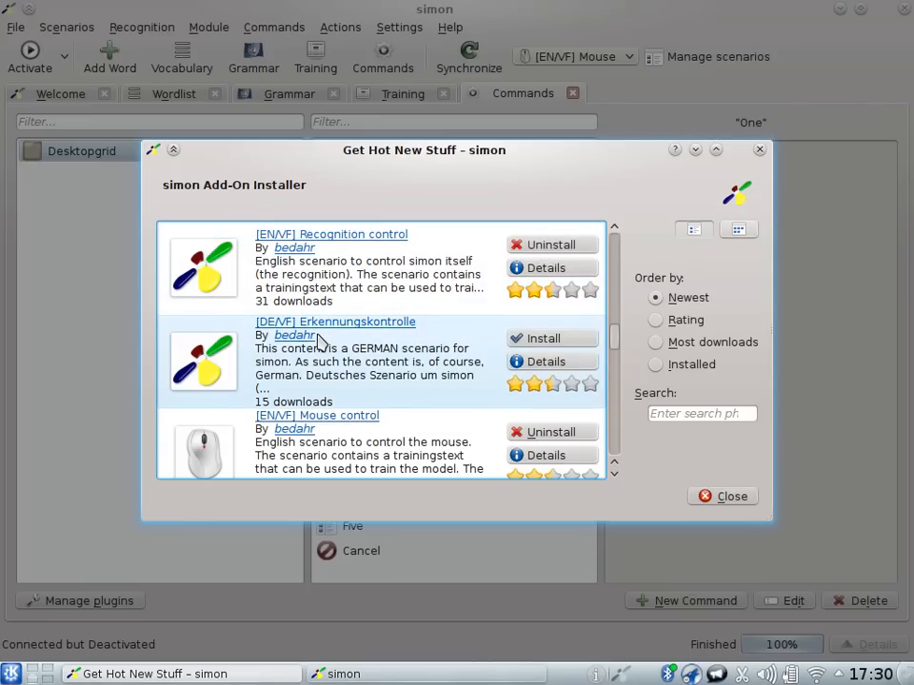
{"action": "scroll", "scroll_direction": "down", "scroll_amount": 3}
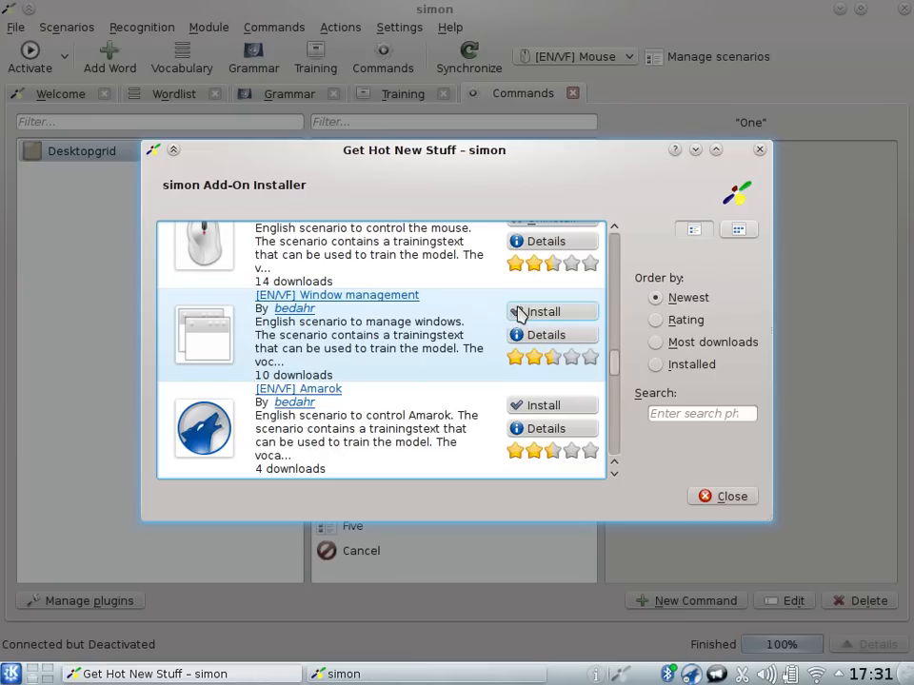
{"action": "left_click", "coordinate": [550, 312]}
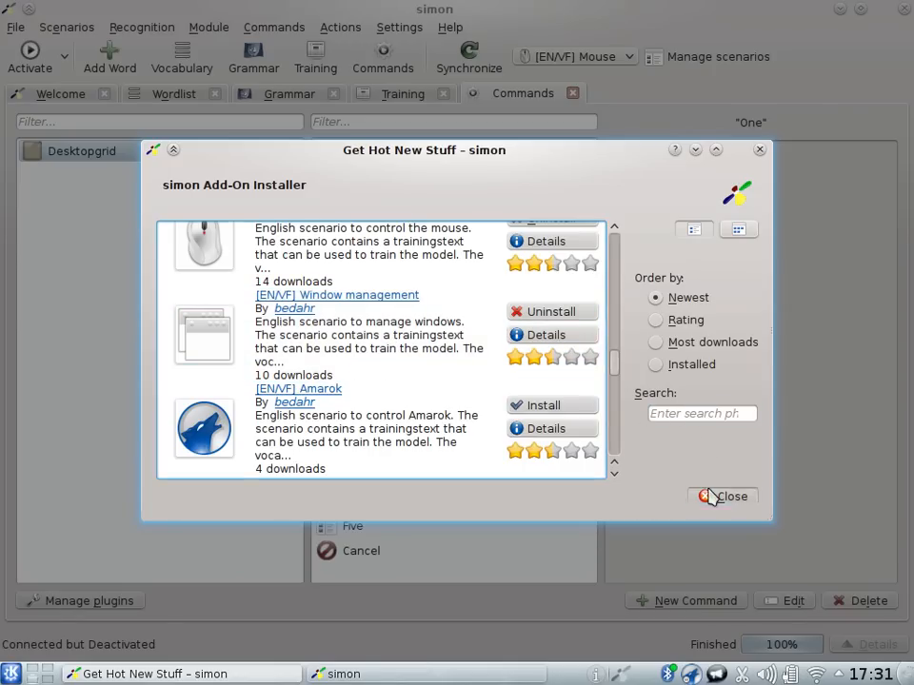
Close the installer, move [EN/VF] Recognition control to the top of the selected scenarios and confirm
{"action": "left_click", "coordinate": [724, 495]}
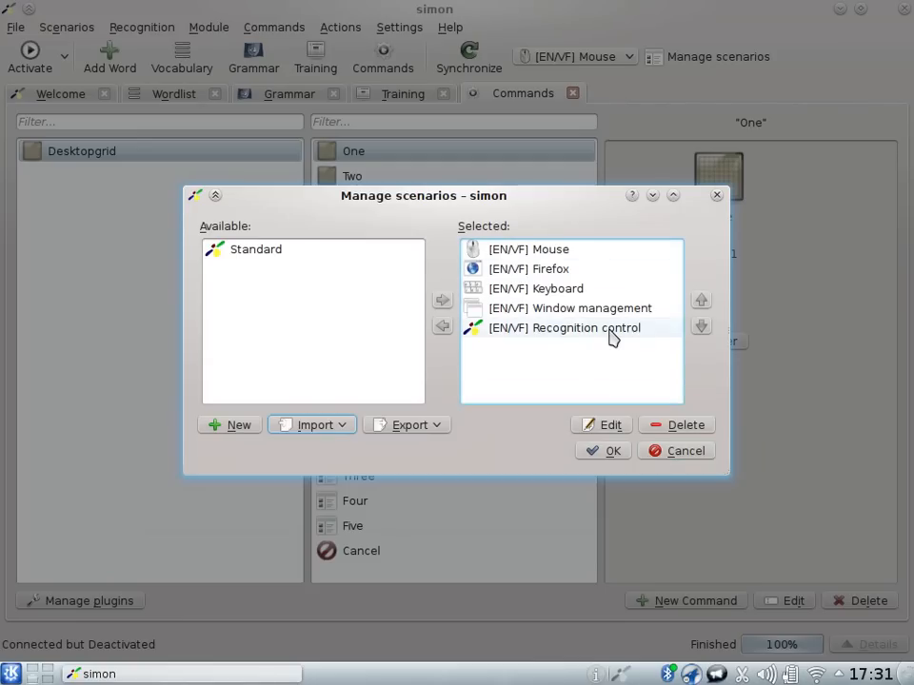
{"action": "left_click", "coordinate": [700, 299]}
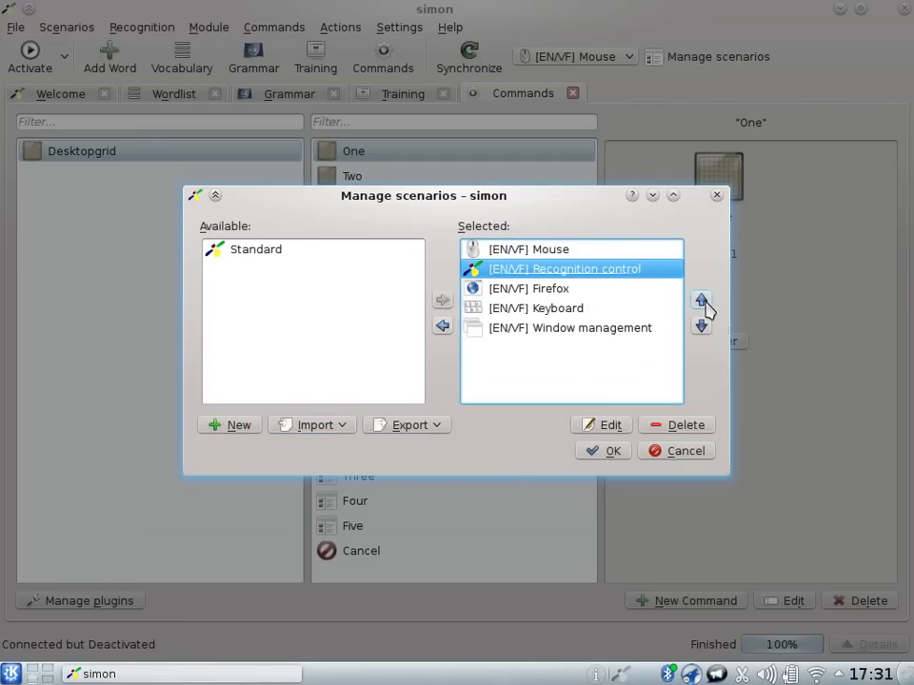
{"action": "left_click", "coordinate": [700, 303]}
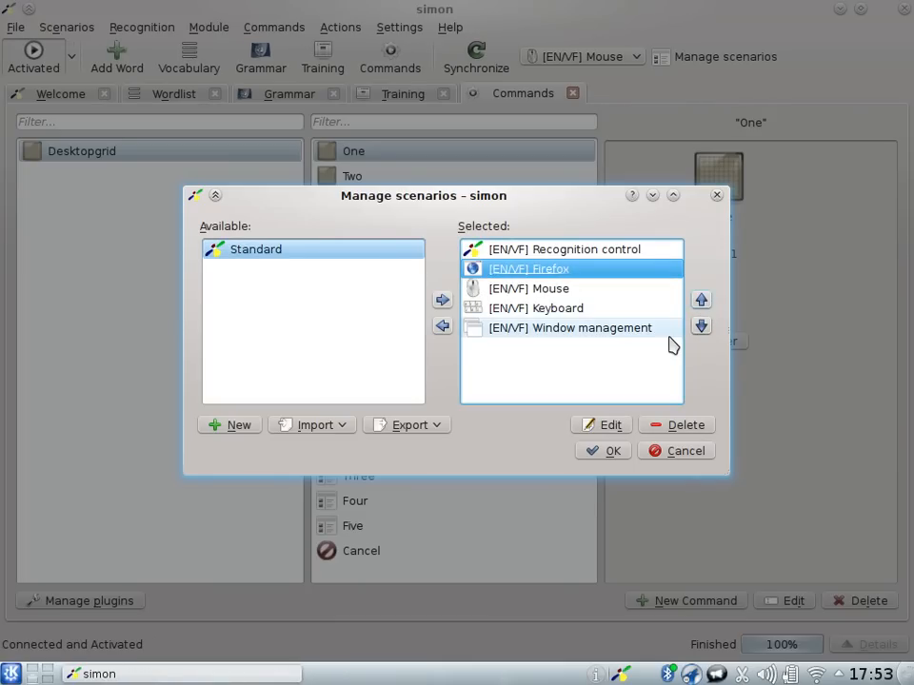
{"action": "left_click", "coordinate": [613, 450]}
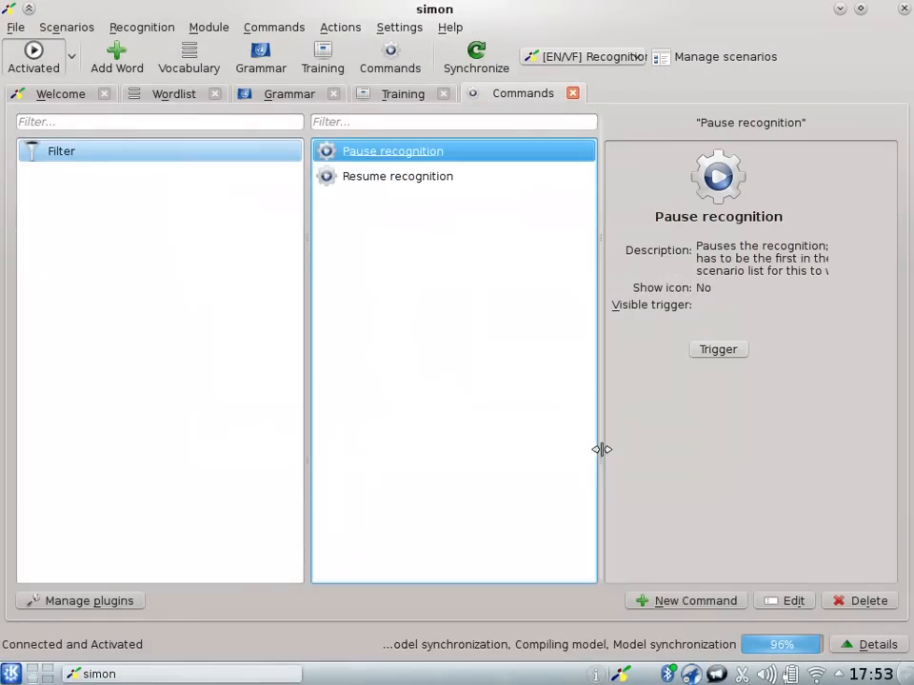
Switch recognition off and select the [EN/VF] Firefox scenario in the scenario dropdown
{"action": "left_click", "coordinate": [35, 53]}
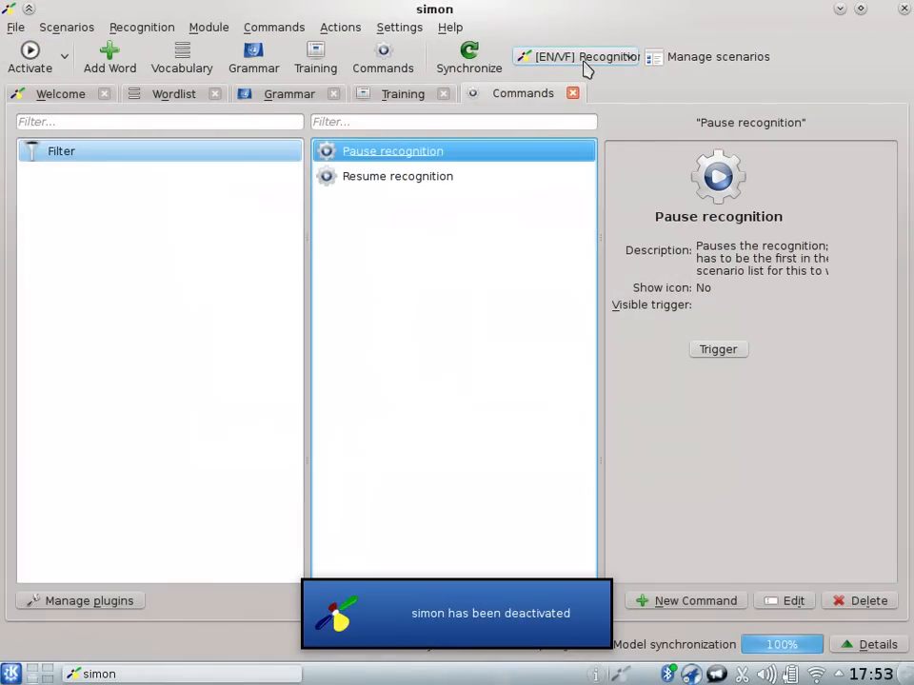
{"action": "left_click", "coordinate": [583, 57]}
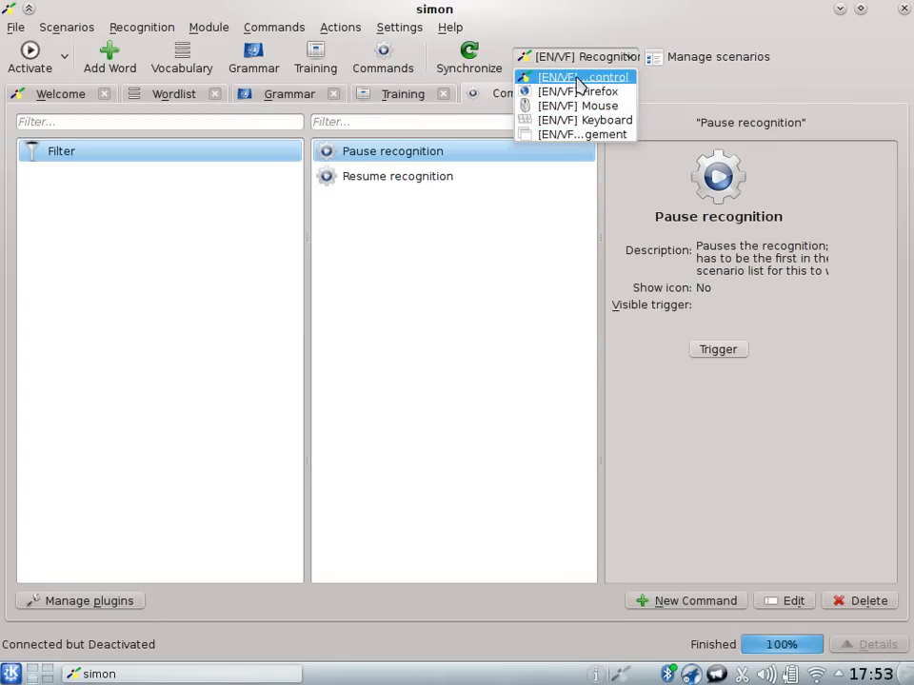
{"action": "left_click", "coordinate": [576, 76]}
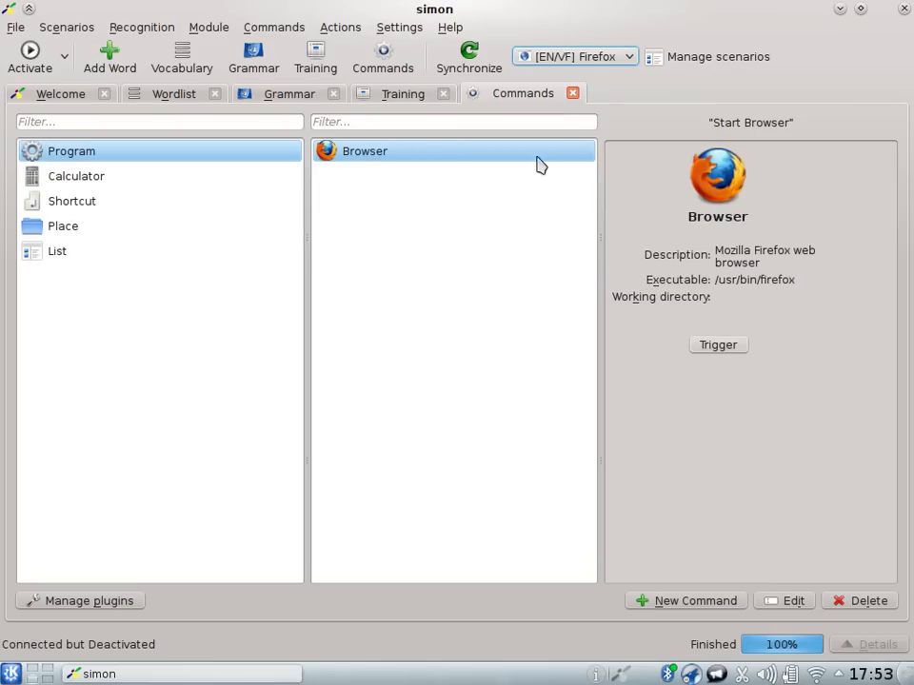
{"action": "left_click", "coordinate": [575, 57]}
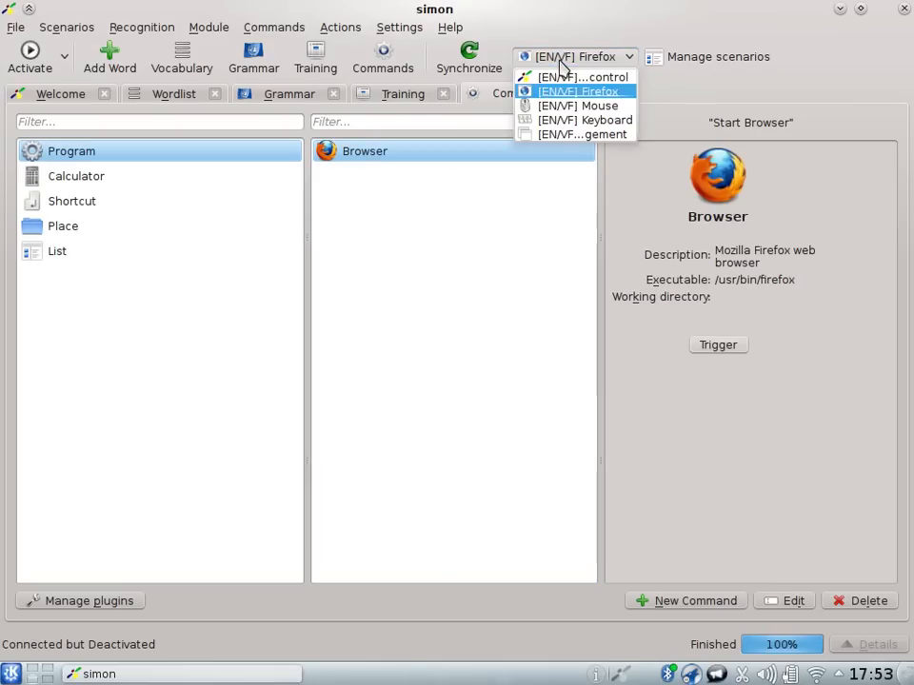
{"action": "left_click", "coordinate": [575, 91]}
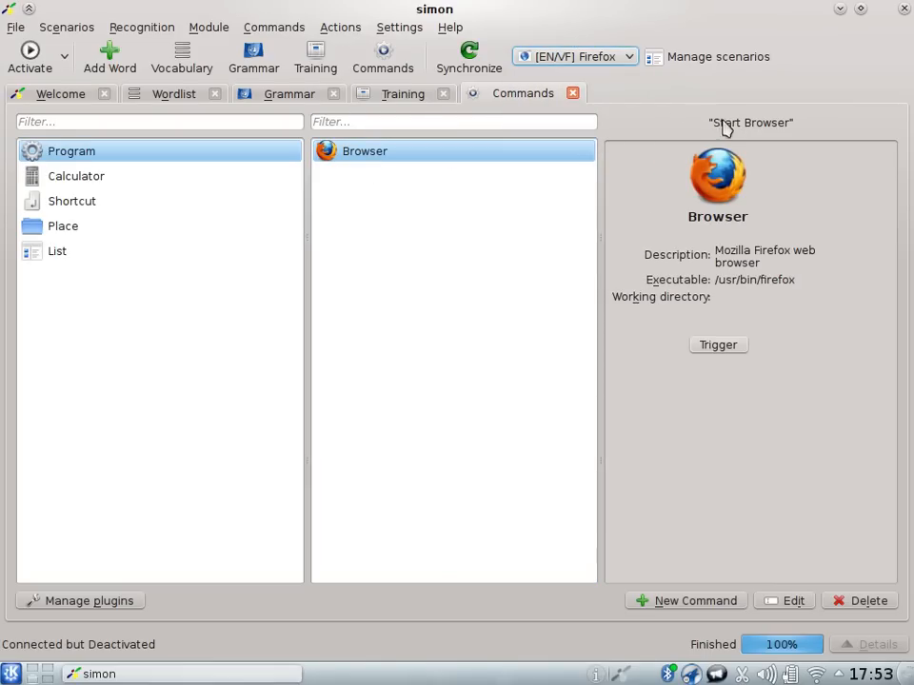
Show the Firefox scenario's Shortcut commands and reactivate recognition
{"action": "left_click", "coordinate": [72, 201]}
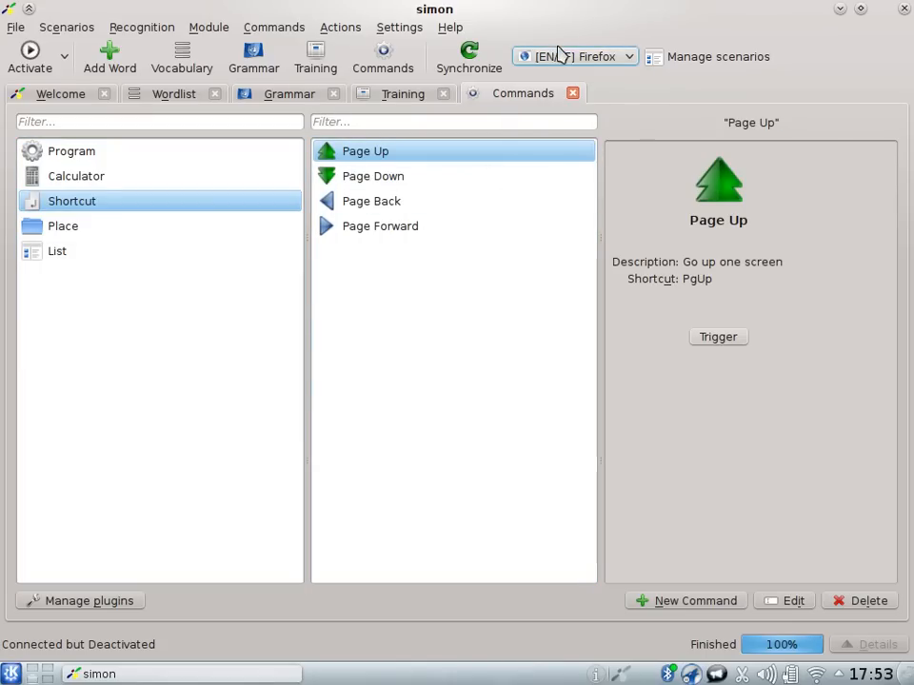
{"action": "left_click", "coordinate": [30, 57]}
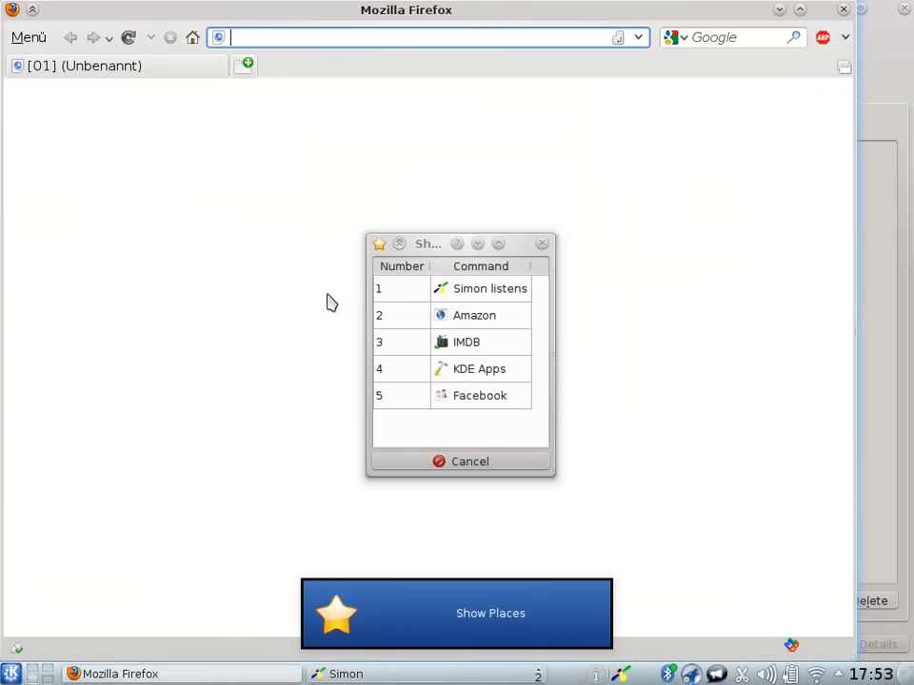
Open the simon listens website via Show Places and follow link 9 to the Projektteam page
{"action": "left_click", "coordinate": [491, 289]}
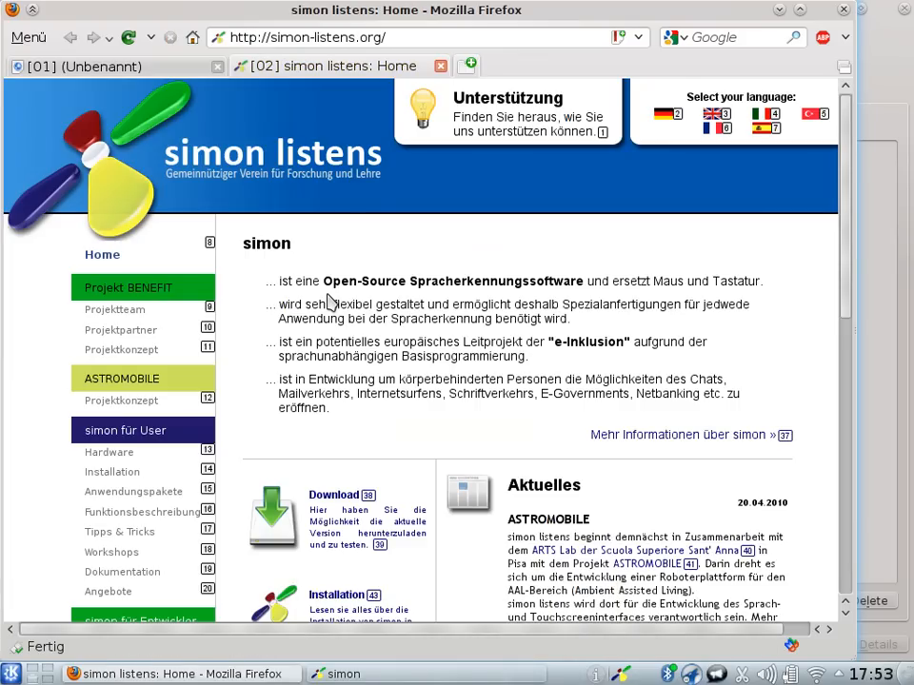
{"action": "key", "text": "Page_Down"}
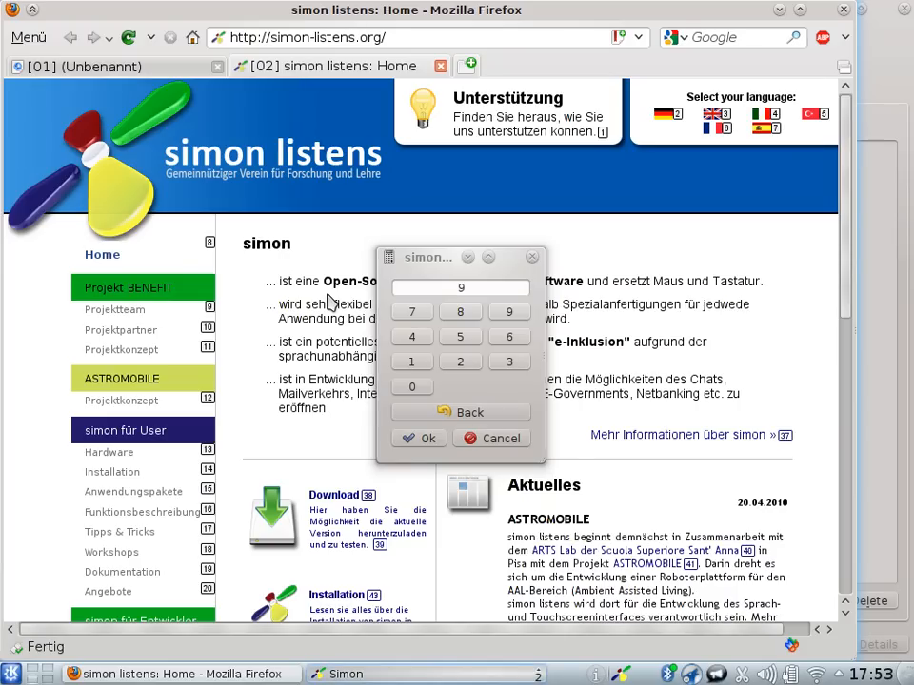
{"action": "left_click", "coordinate": [115, 308]}
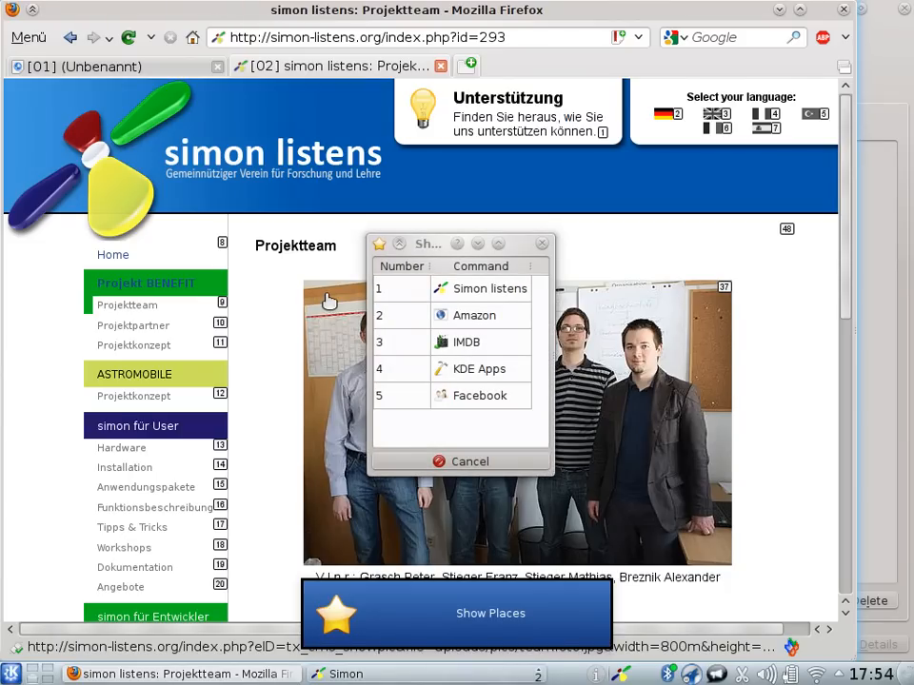
Open IMDb in a new tab, confirm link 8 and bring up the on-screen keyboard for searching
{"action": "left_click", "coordinate": [467, 342]}
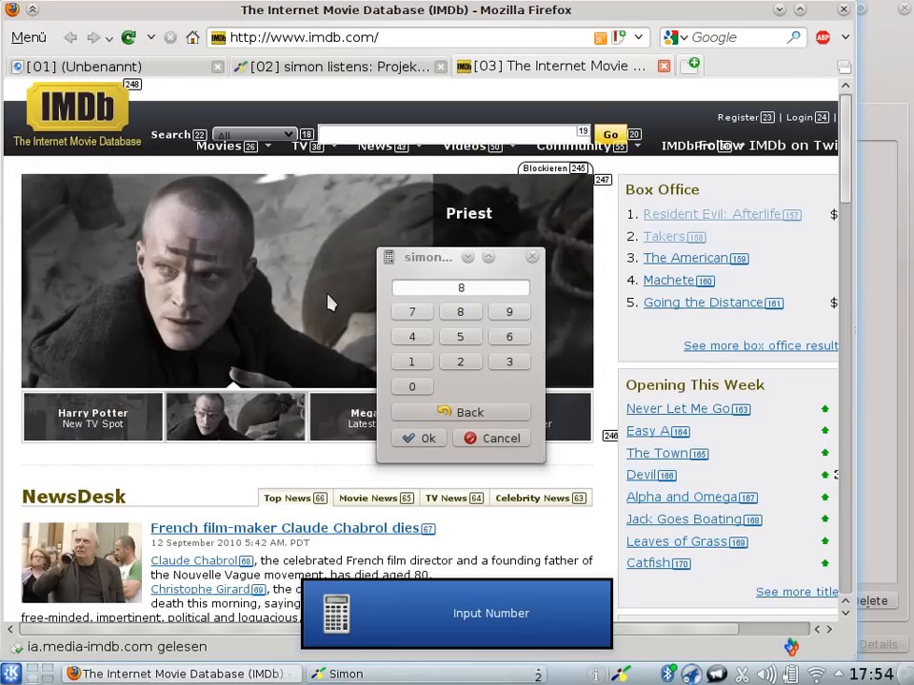
{"action": "left_click", "coordinate": [411, 386]}
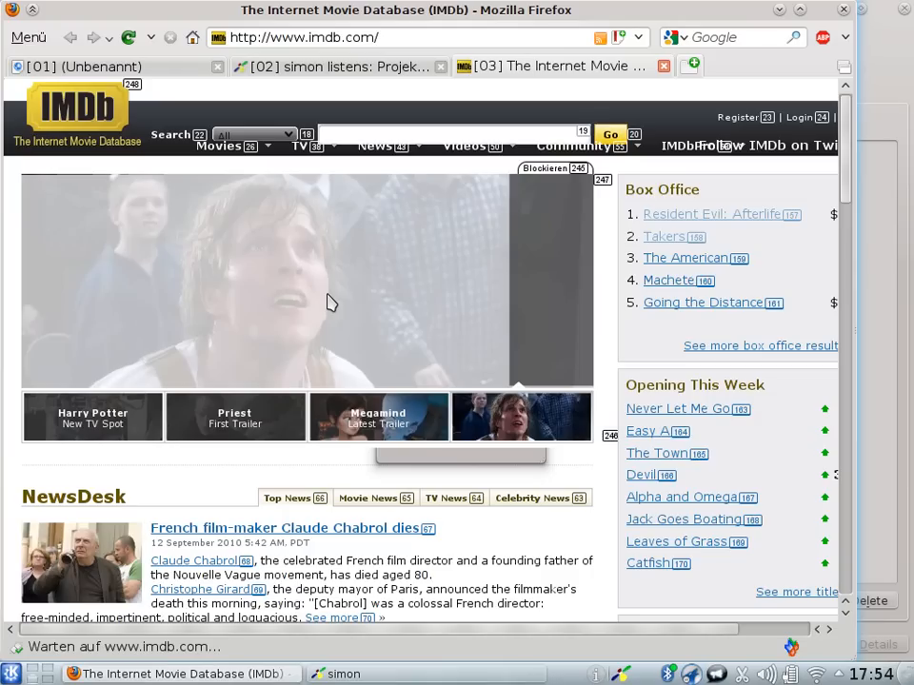
{"action": "left_click", "coordinate": [447, 134]}
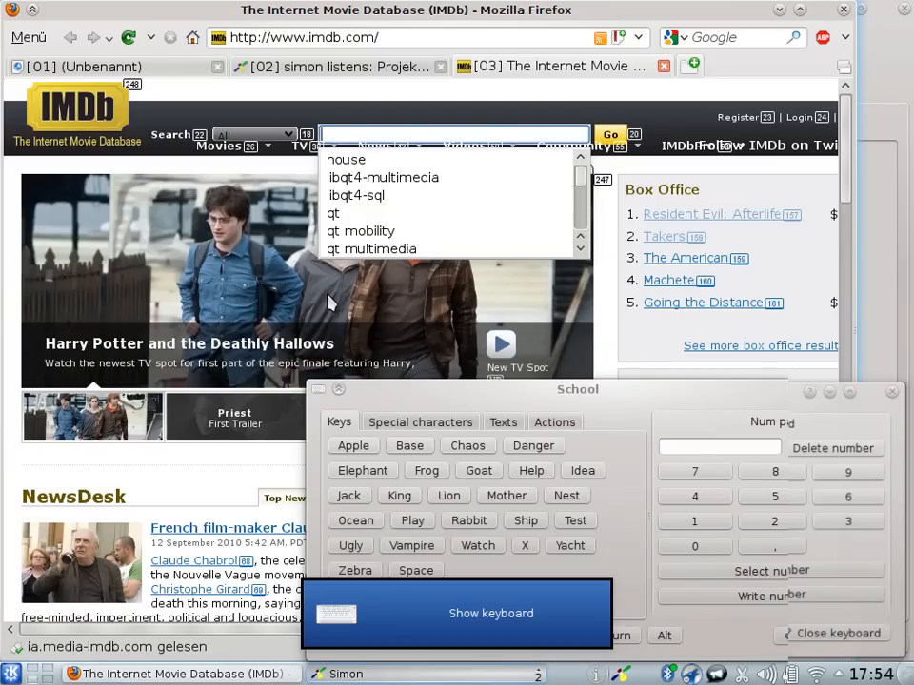
Enter house in the IMDb search box with the on-screen keyboard and submit the search
{"action": "type", "text": "h"}
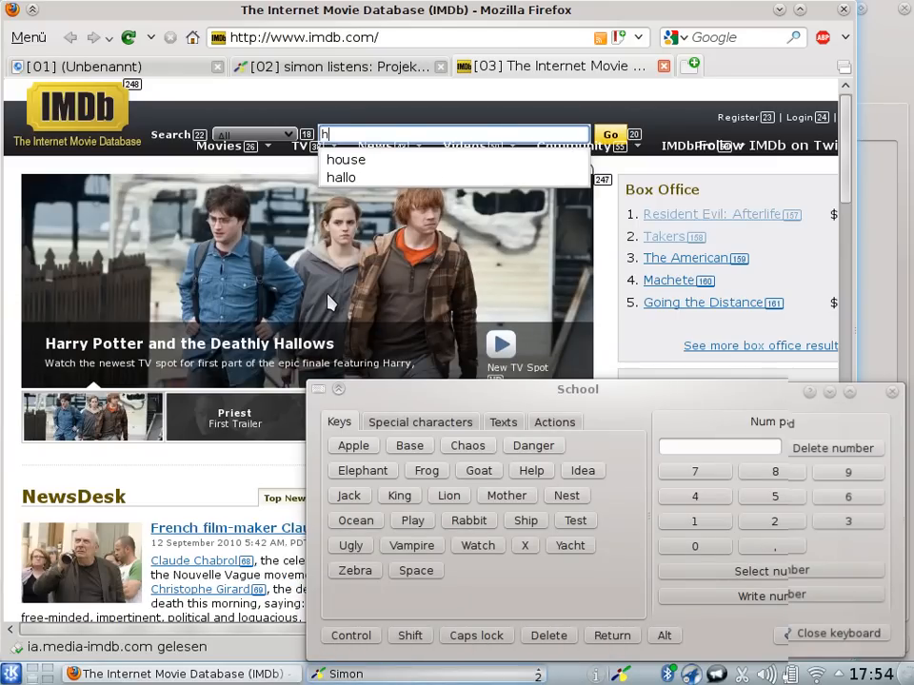
{"action": "type", "text": "o"}
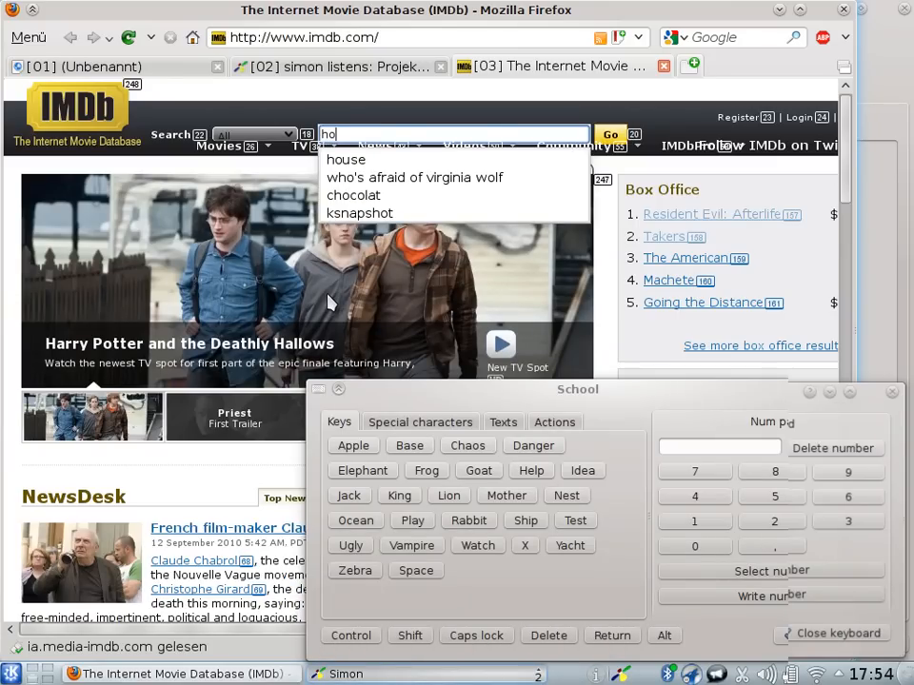
{"action": "type", "text": "us"}
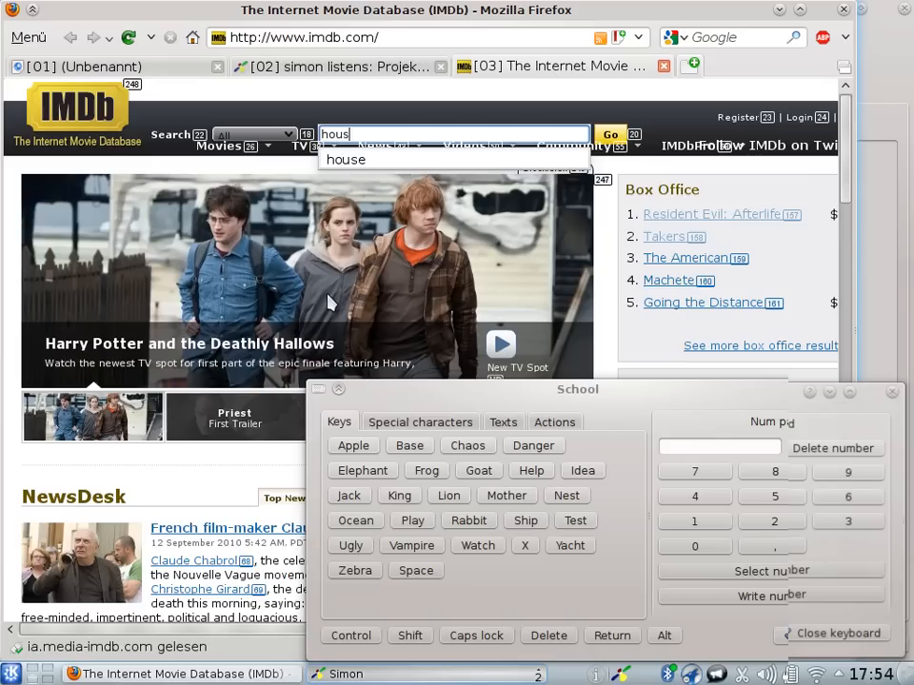
{"action": "type", "text": "e"}
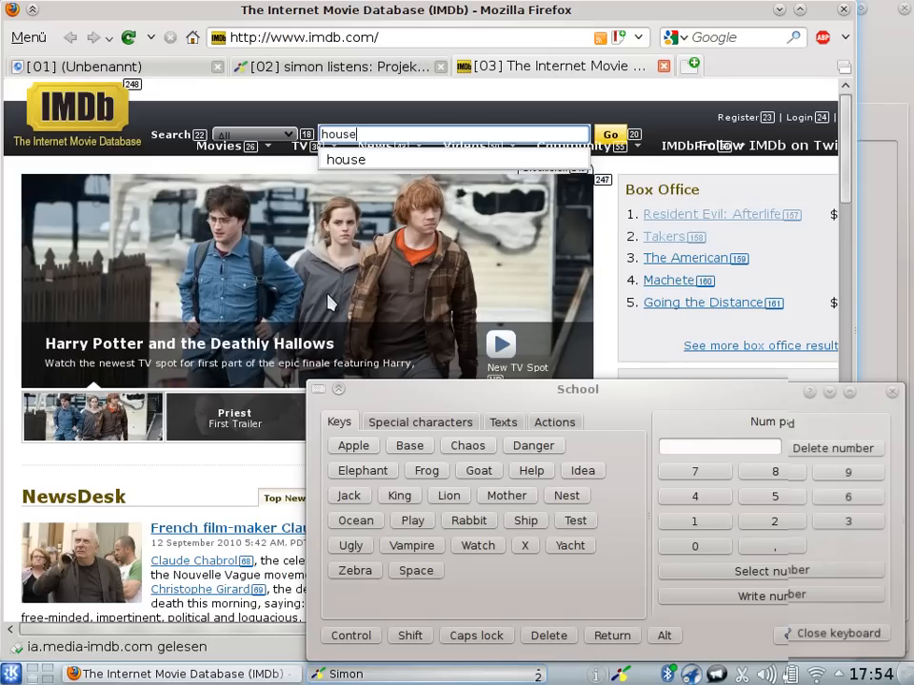
{"action": "left_click", "coordinate": [609, 133]}
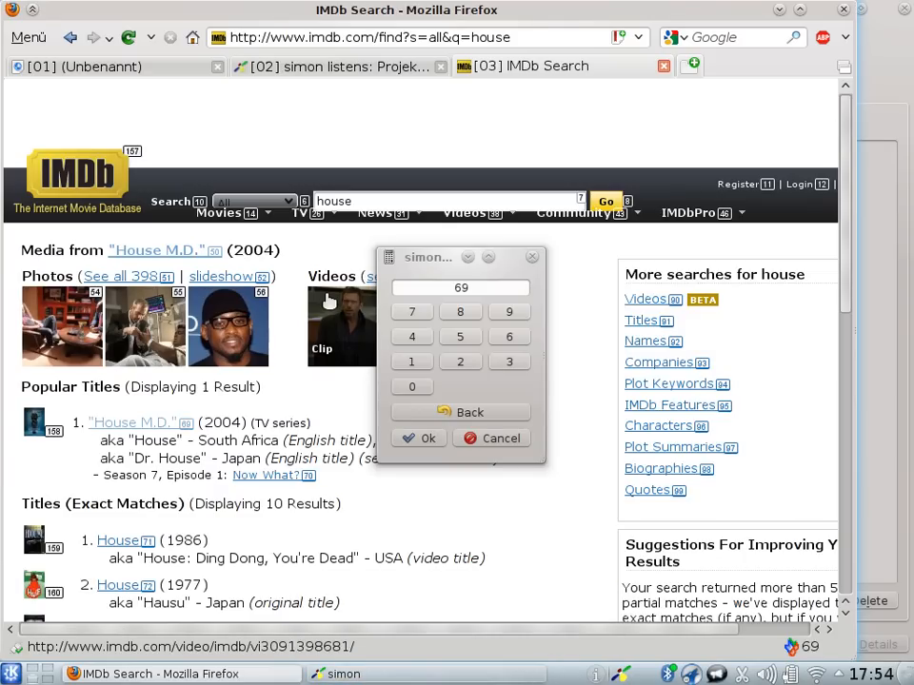
Open the House M.D. title page via link 69 and page down to the cast
{"action": "left_click", "coordinate": [133, 423]}
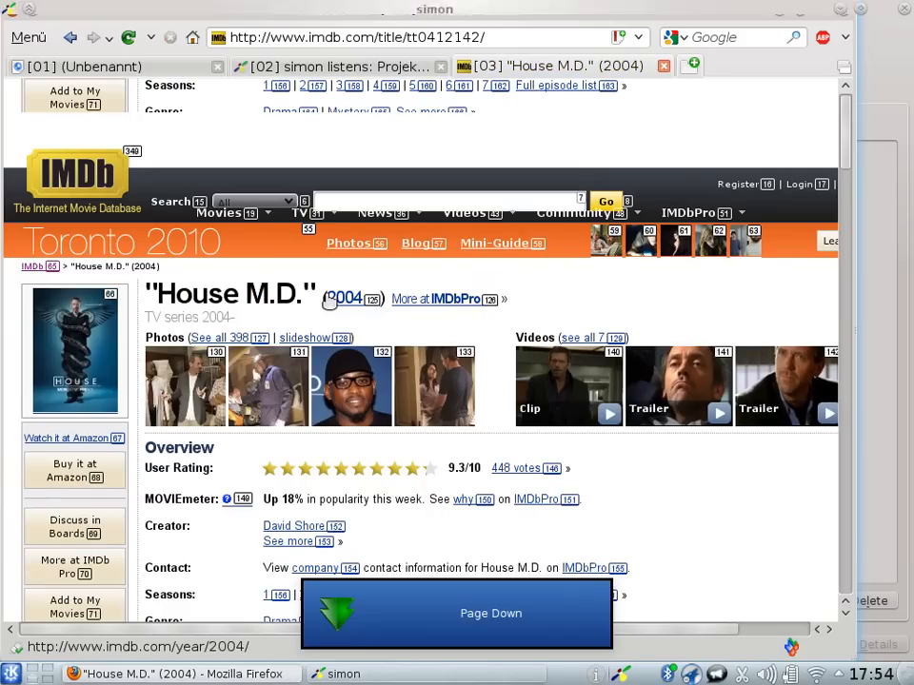
{"action": "scroll", "scroll_direction": "down", "scroll_amount": 3}
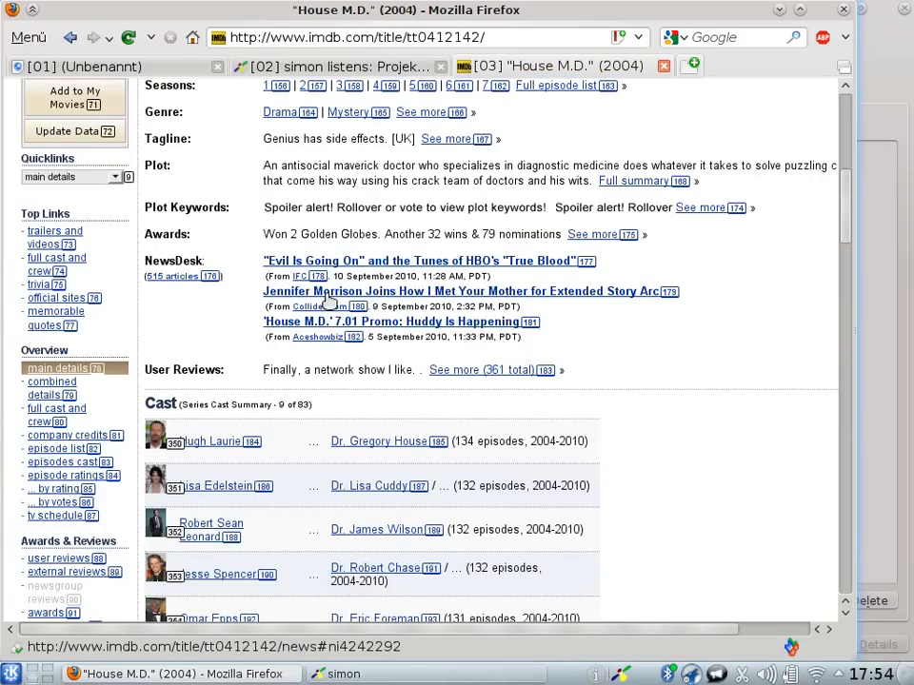
{"action": "scroll", "scroll_direction": "down", "scroll_amount": 3}
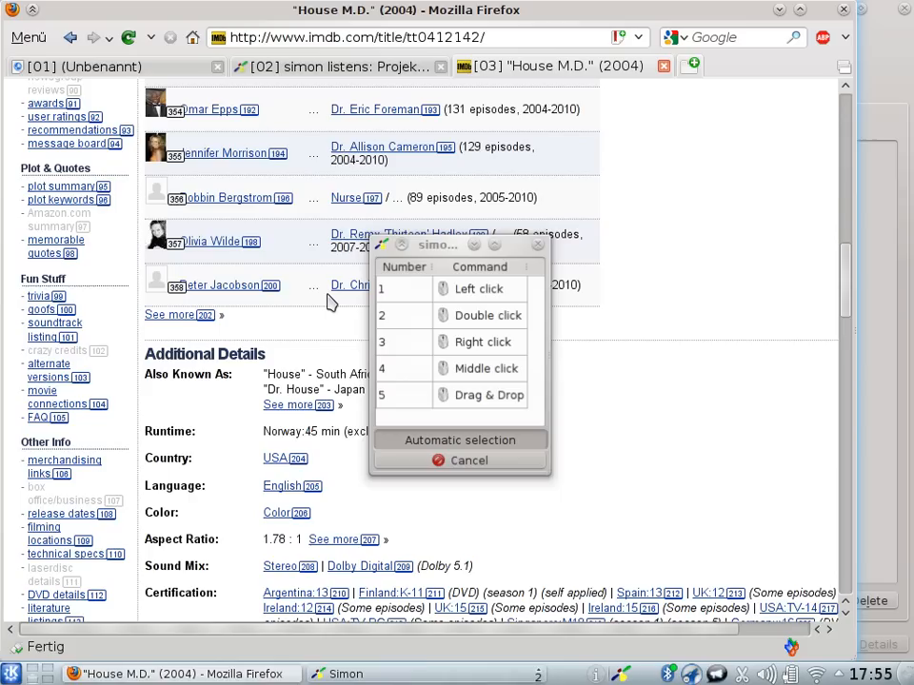
Open Olivia Wilde's page from the cast and show all open windows side by side
{"action": "left_click", "coordinate": [221, 242]}
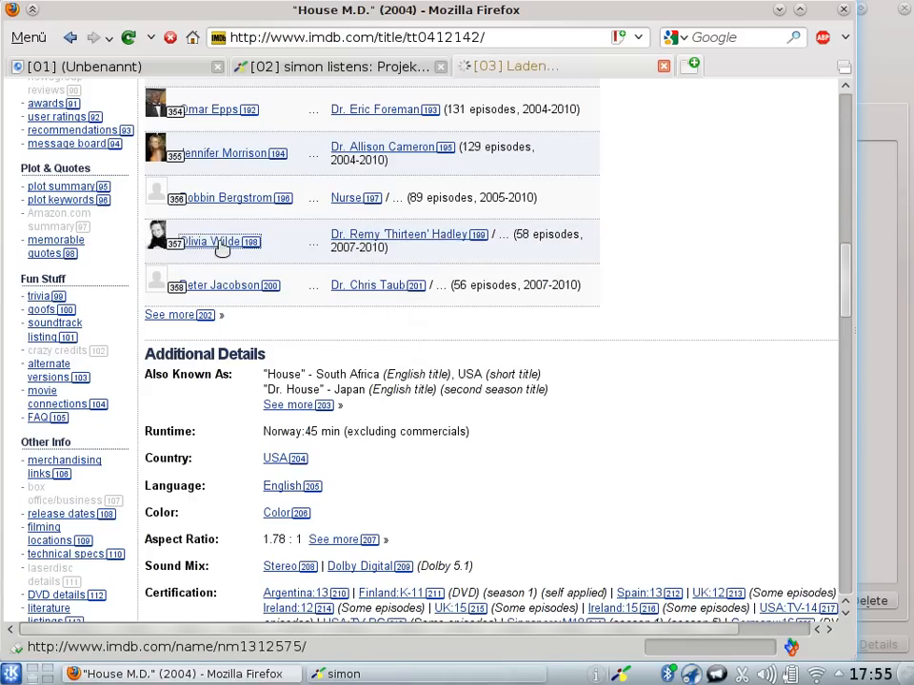
{"action": "left_click", "coordinate": [213, 241]}
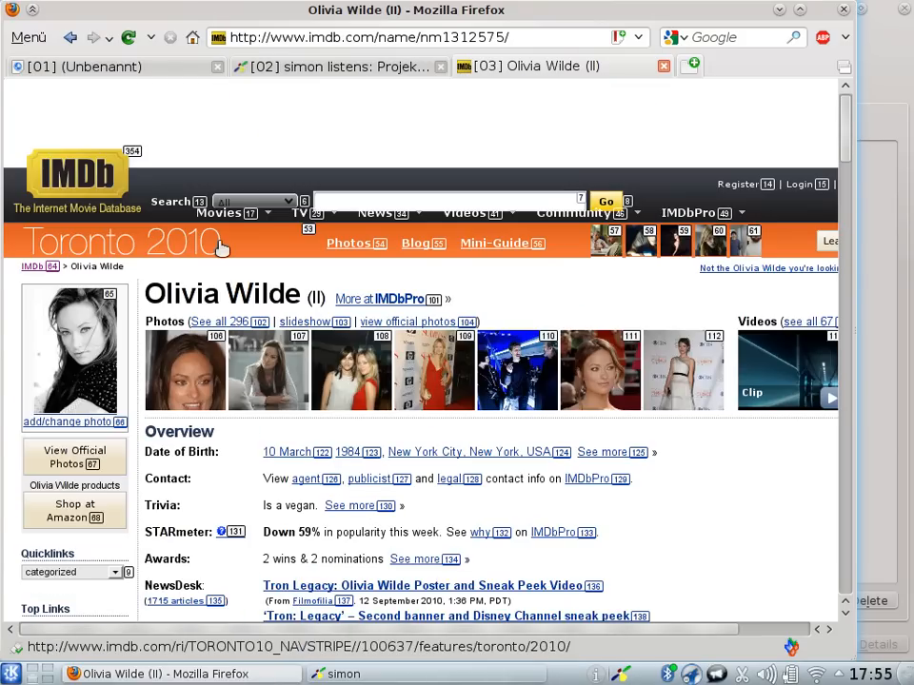
{"action": "key", "text": "super"}
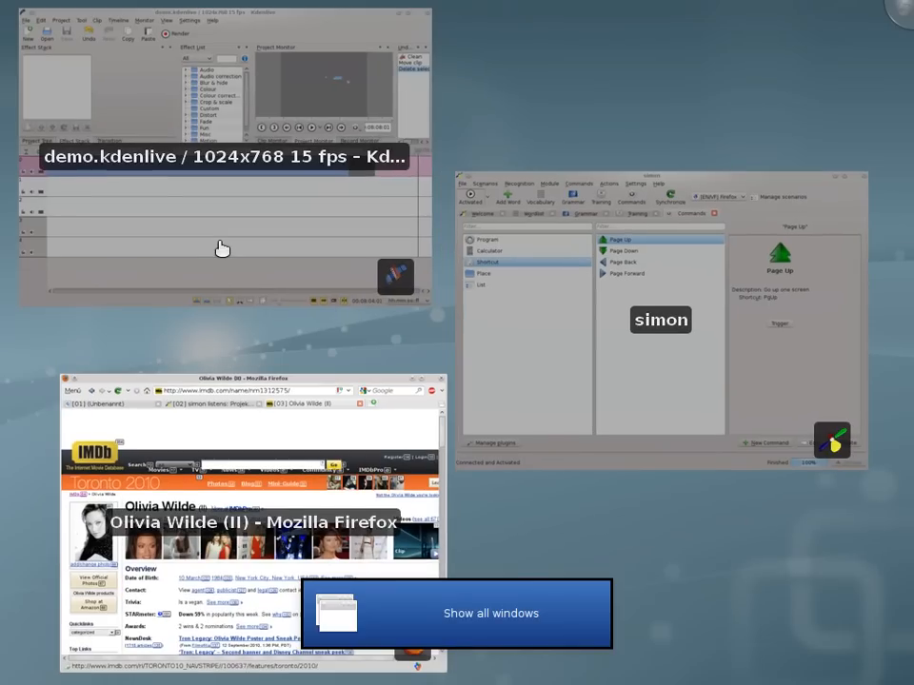